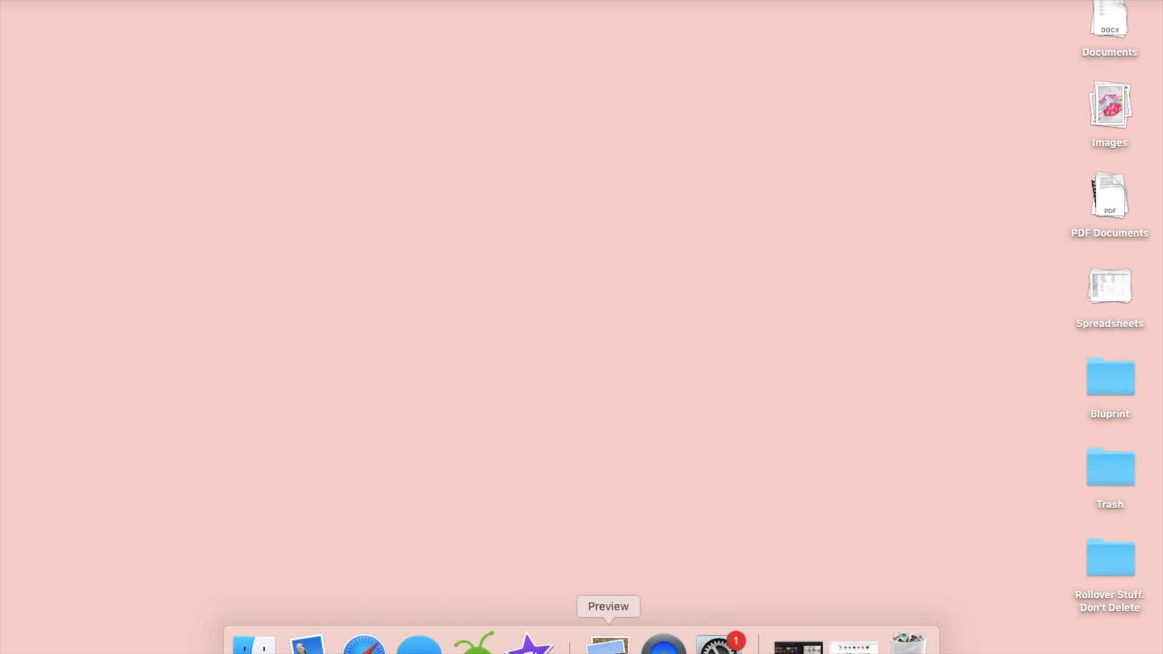
mouse_move(474, 642)
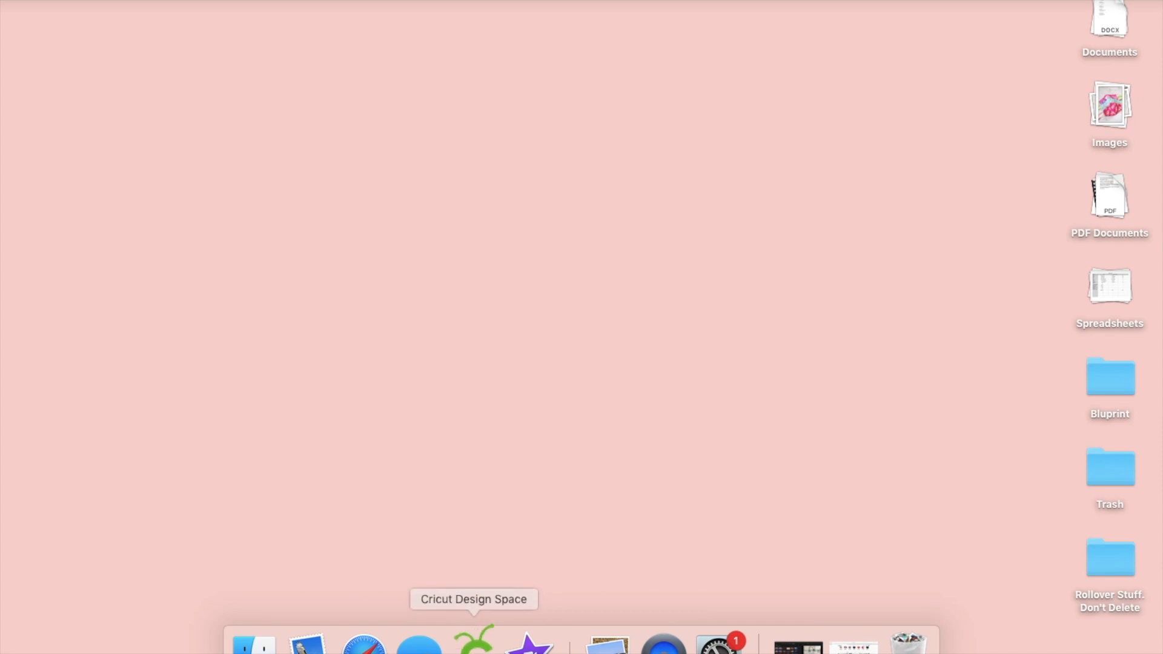
- Launch Cricut Design Space from the Dock and reach its home screen
left_click(474, 643)
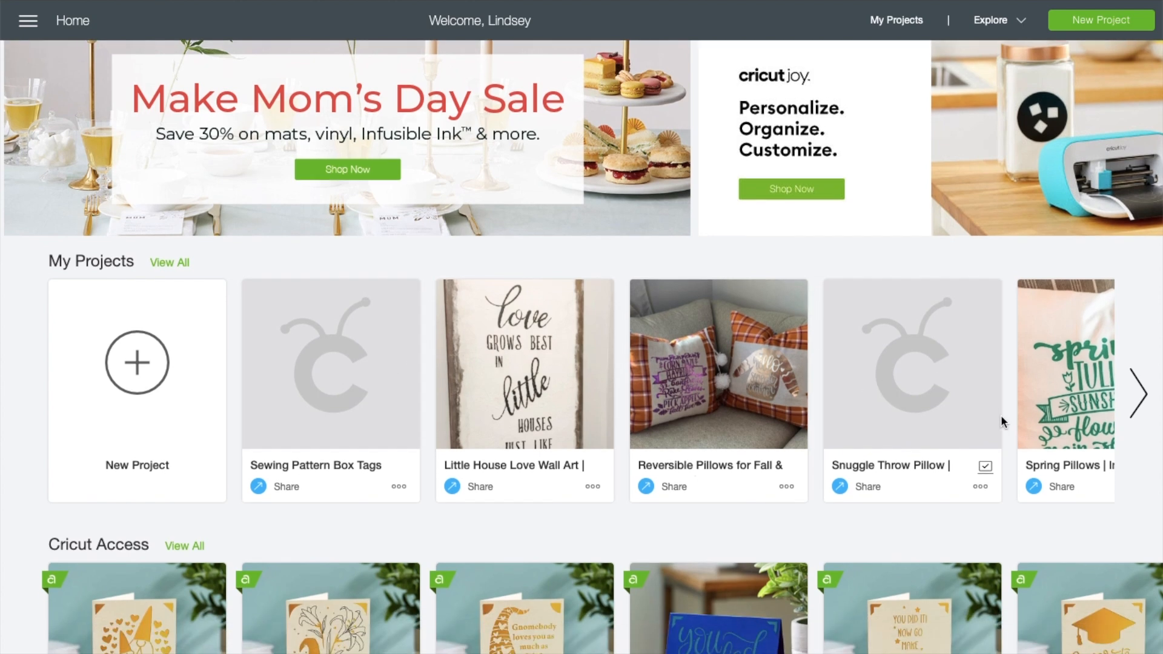
- Start a new blank project and keep Cricut Explore Family as the machine type
scroll("down", 3)
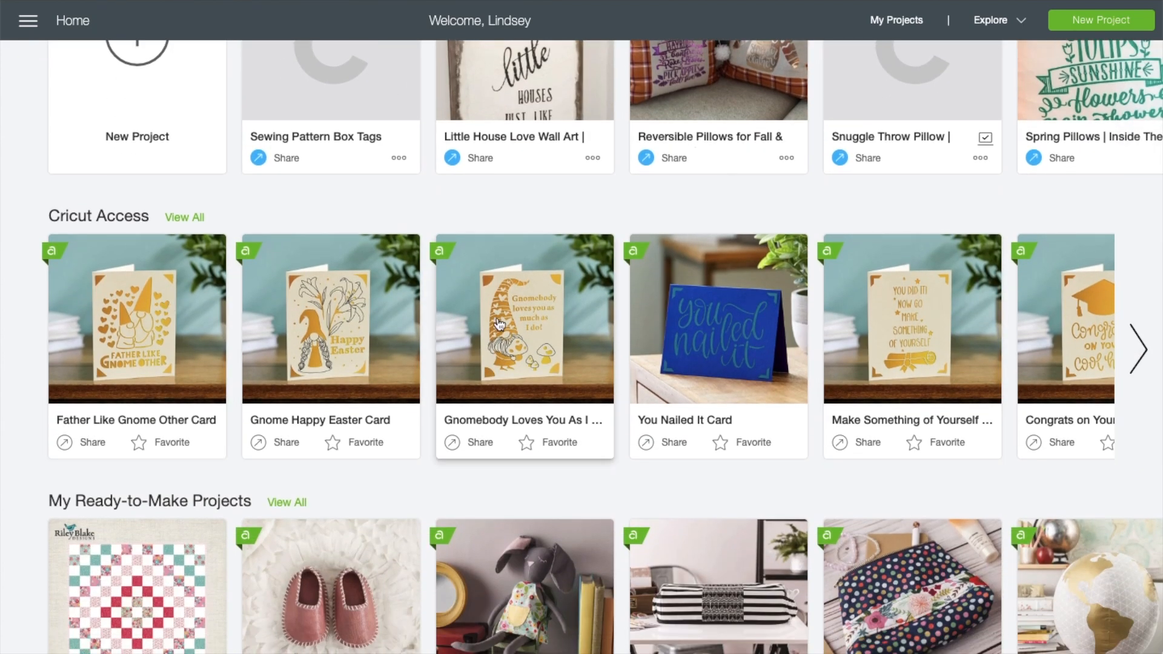
scroll("down", 3)
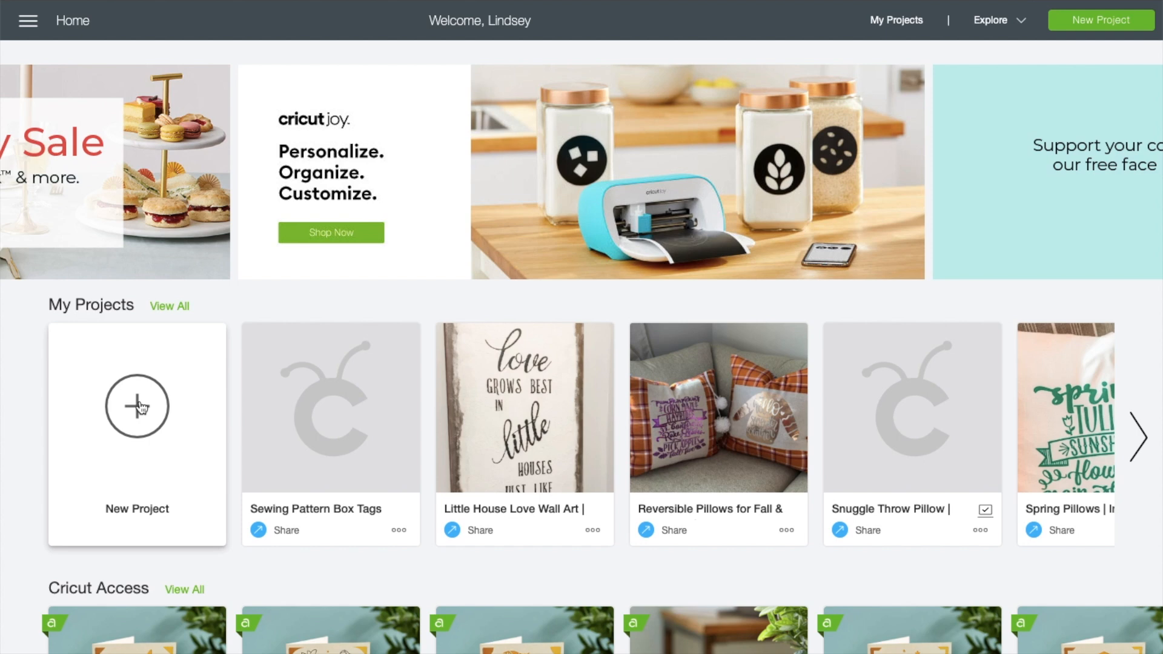
left_click(137, 406)
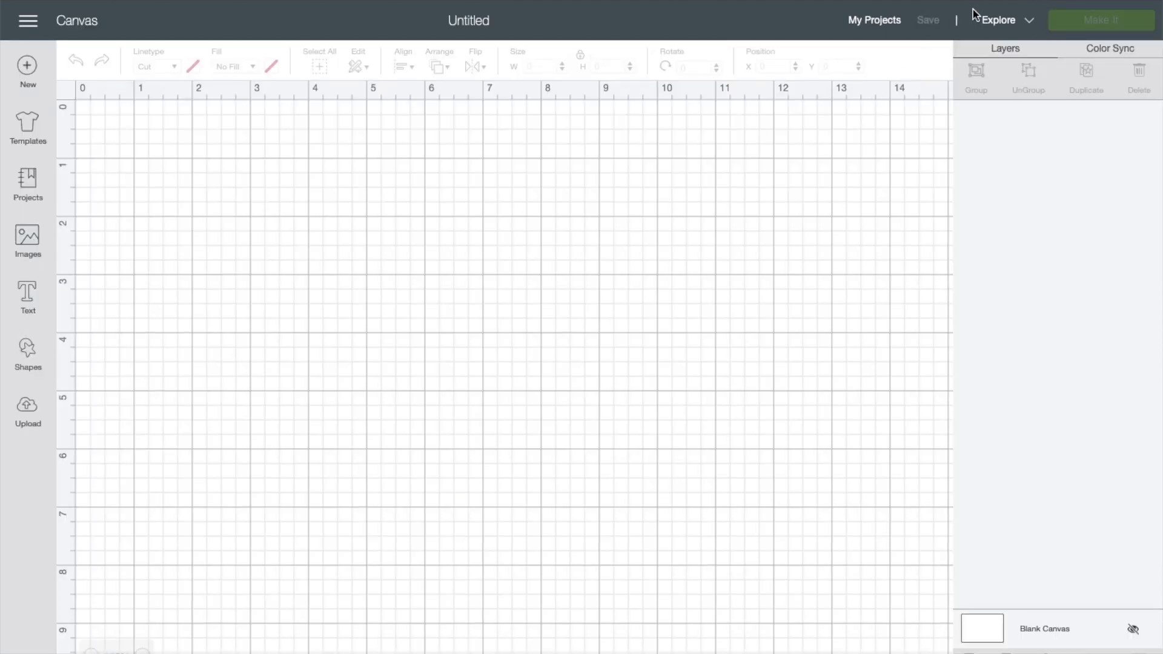
left_click(1008, 21)
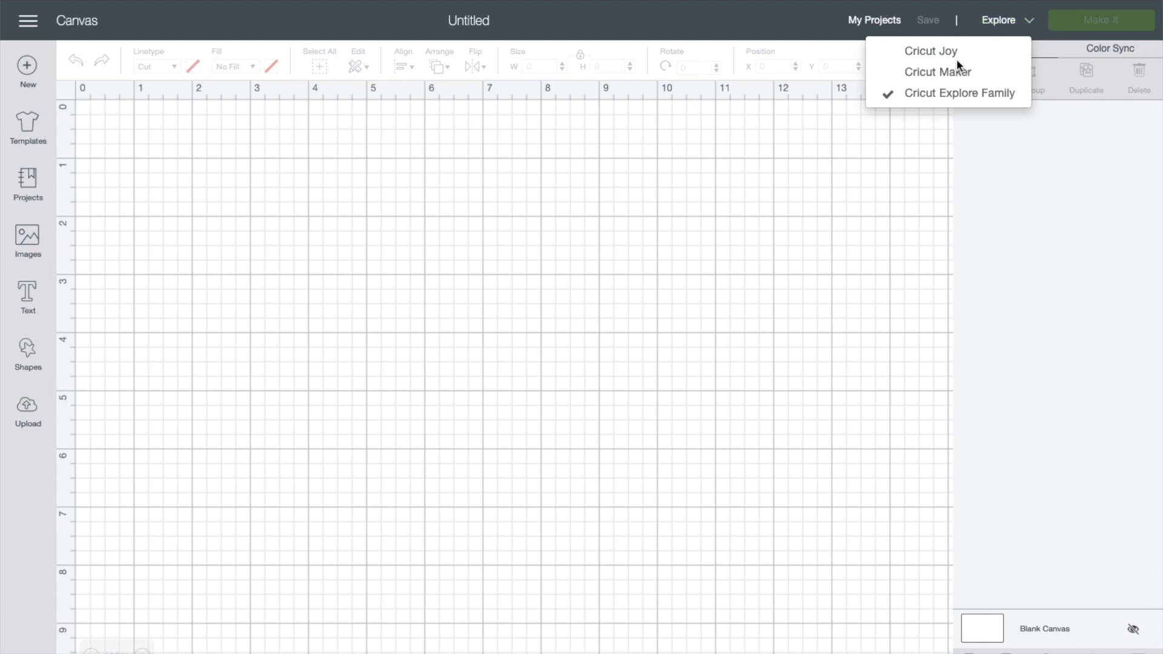
mouse_move(963, 100)
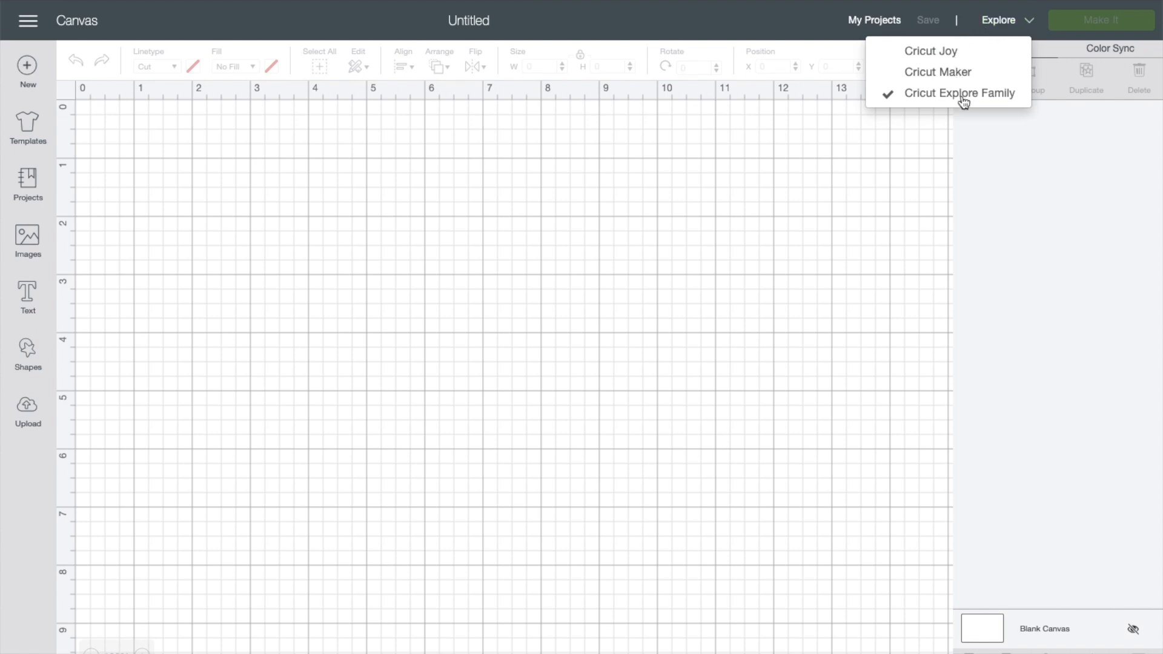
mouse_move(955, 66)
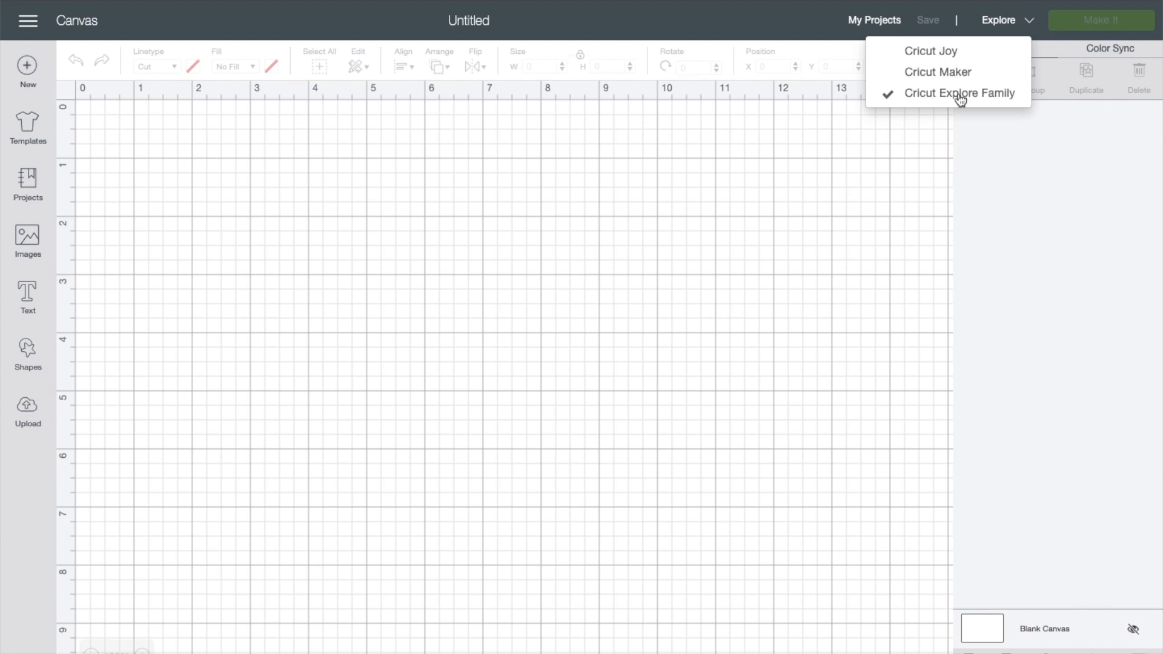
left_click(960, 93)
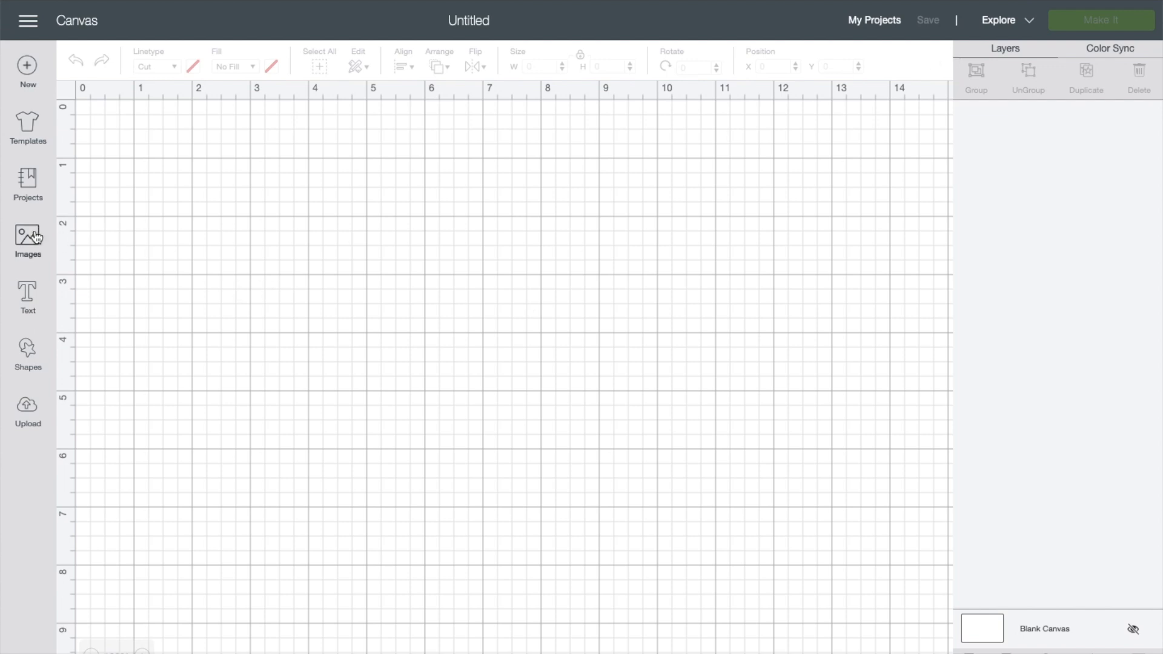
- Search the image library for 'spring quotes' and scroll to the Art Type filter
left_click(28, 240)
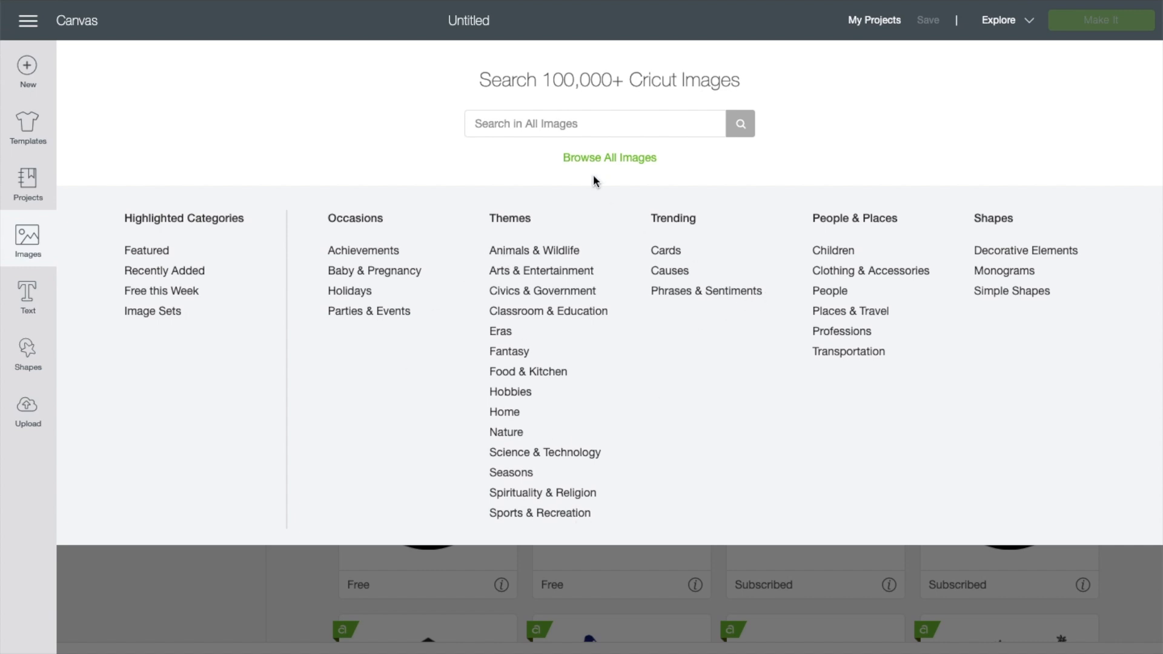
type("spring quotes")
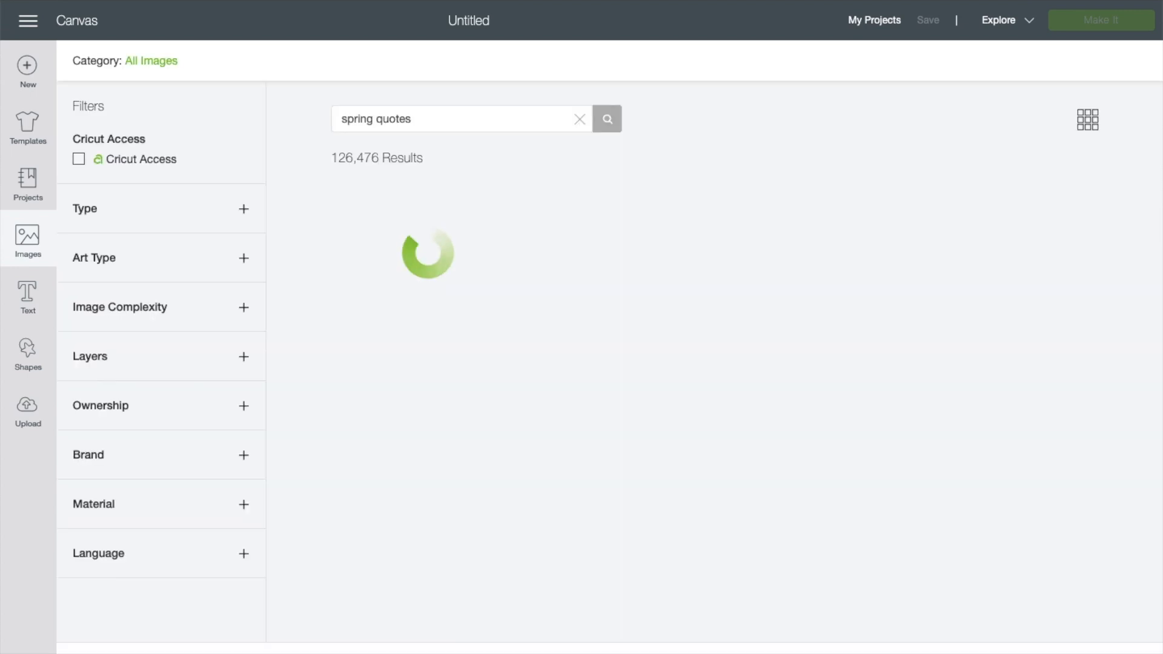
left_click(605, 119)
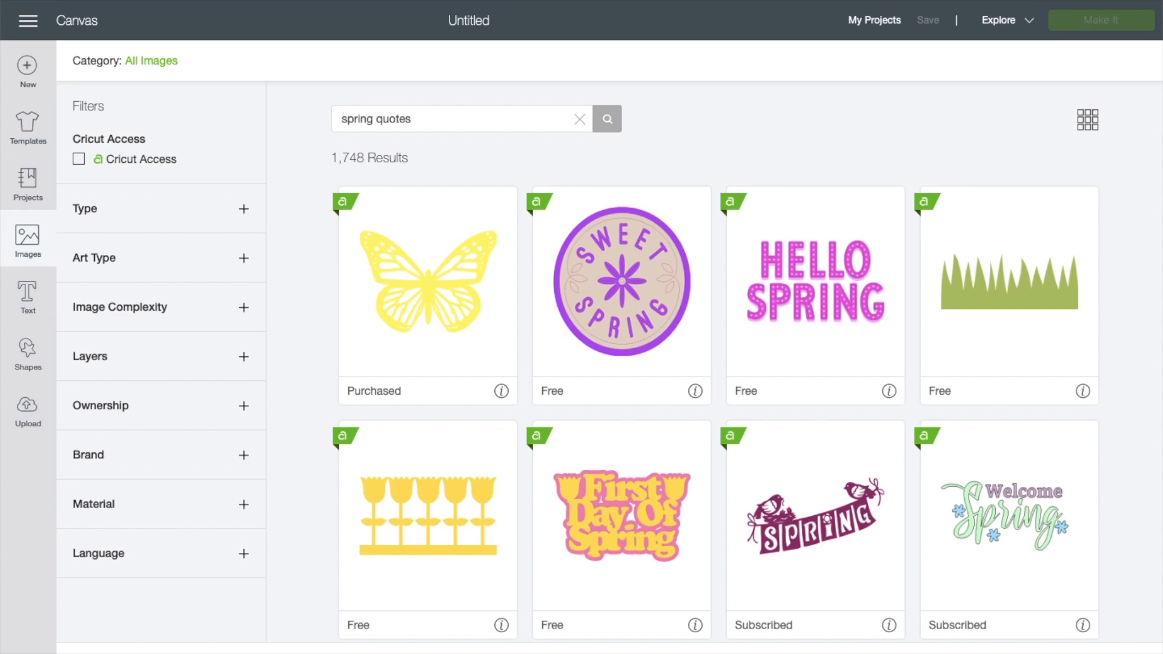
mouse_move(316, 308)
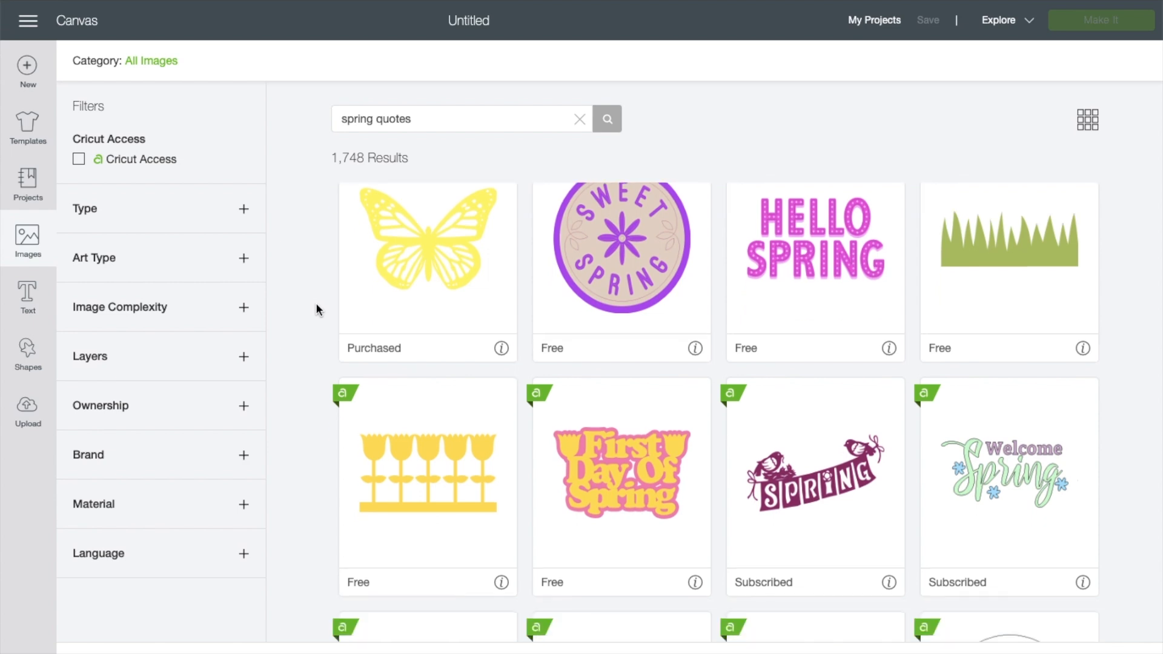
scroll("down", 3)
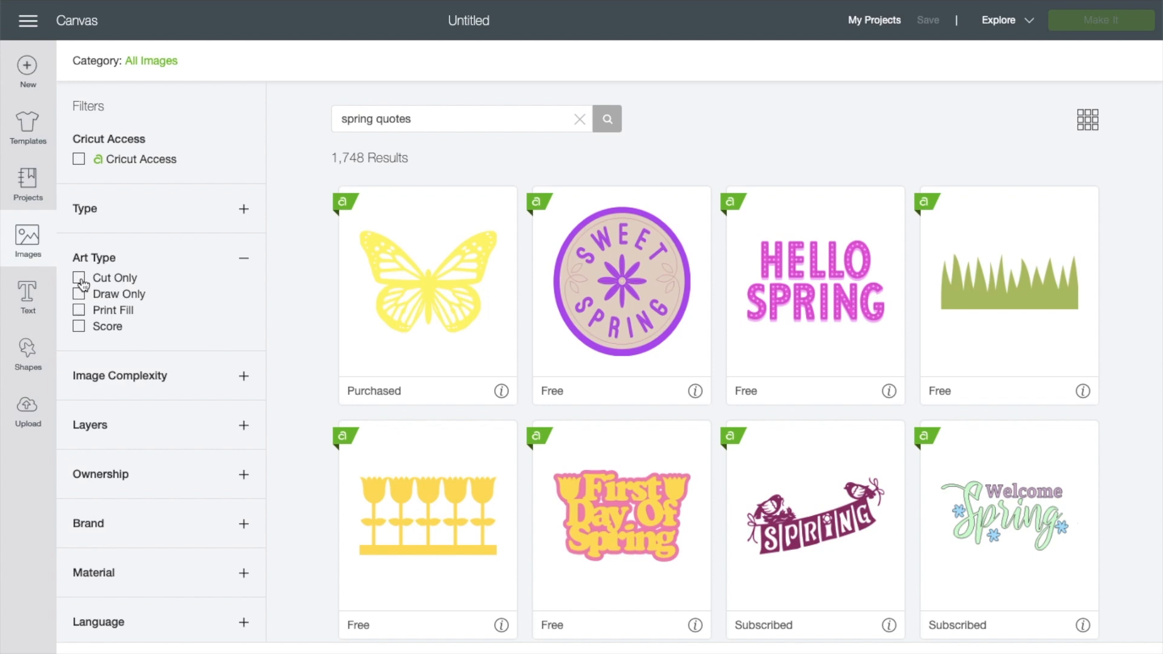
- Filter the spring quotes results to Cut Only and Single layer, then browse them
left_click(79, 278)
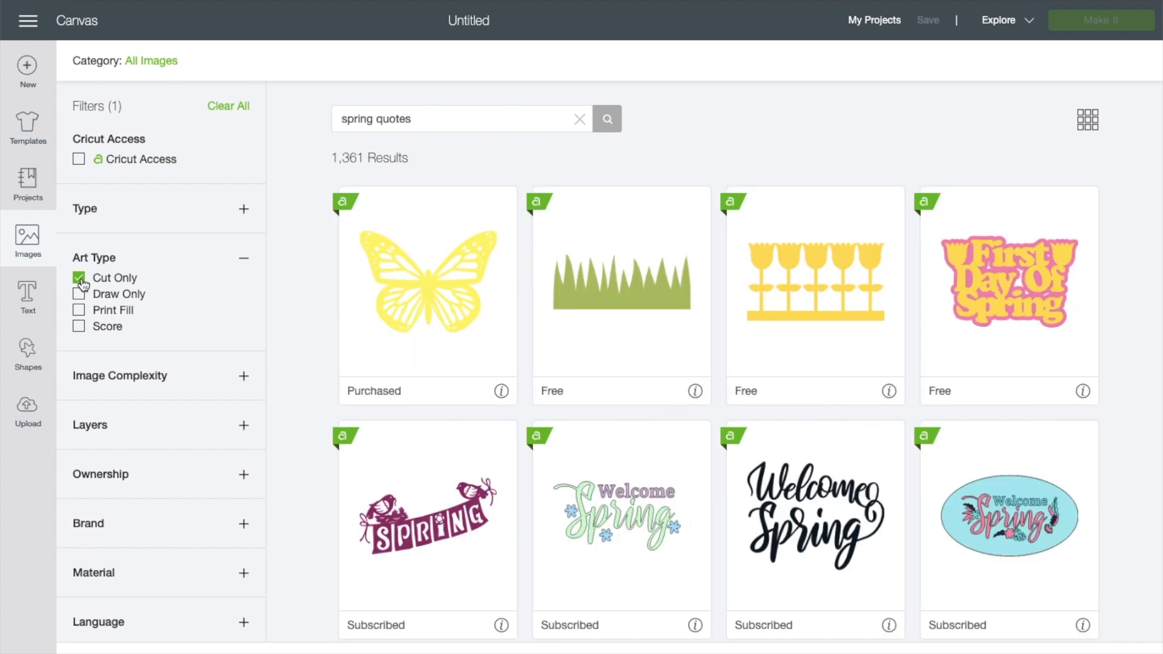
left_click(79, 444)
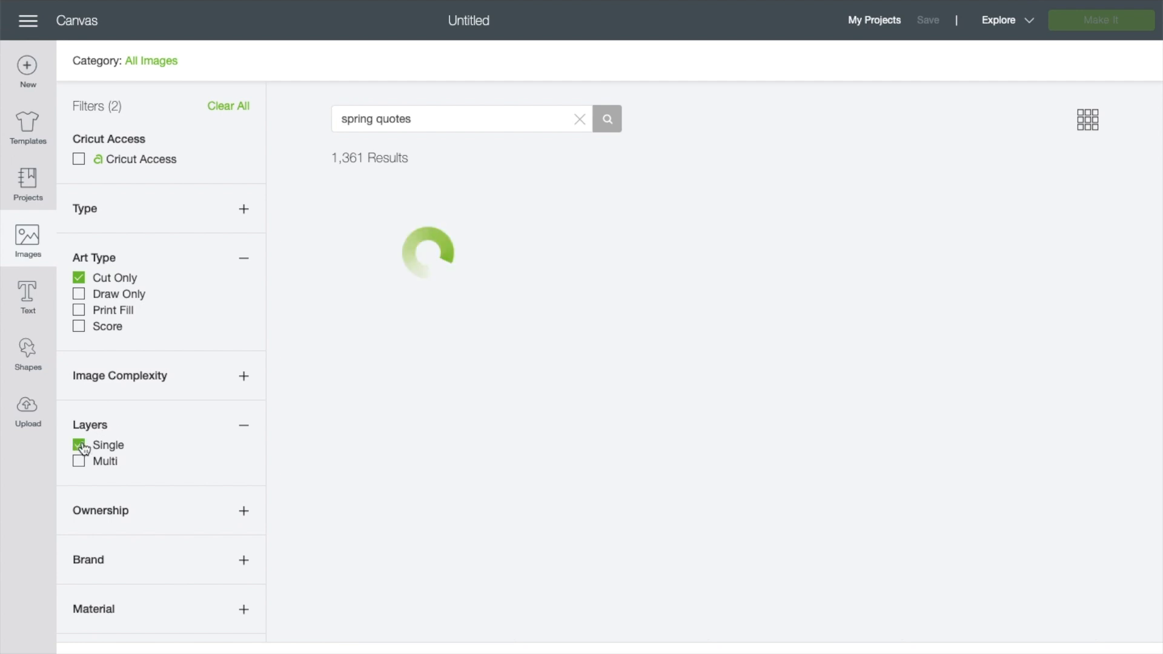
left_click(79, 445)
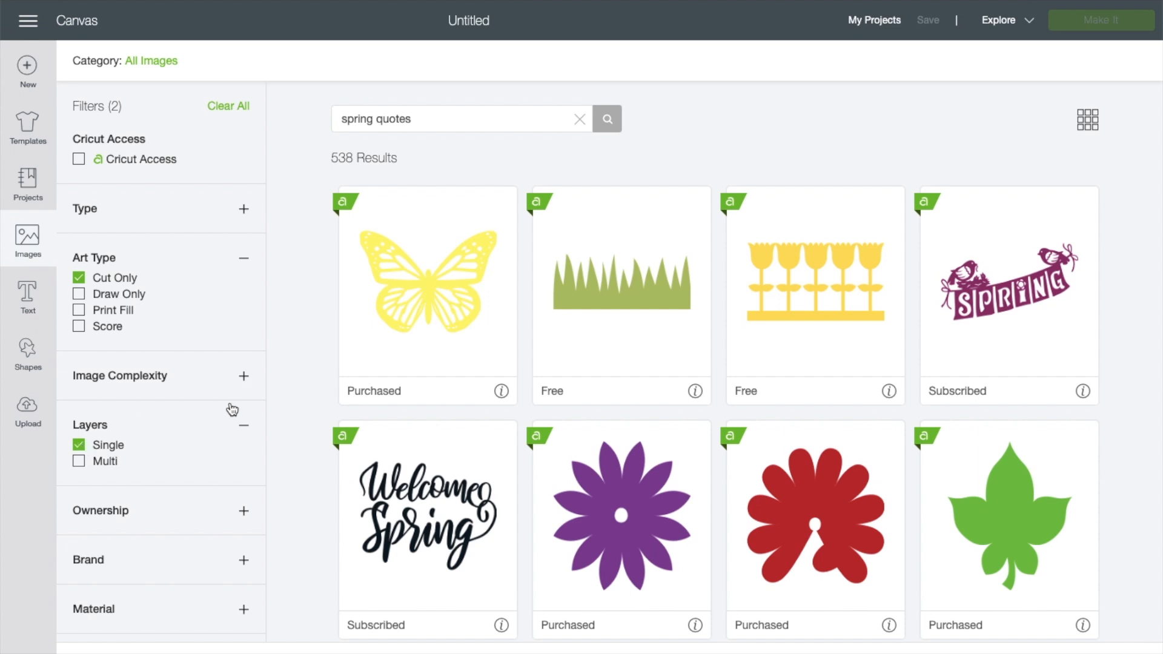
mouse_move(324, 377)
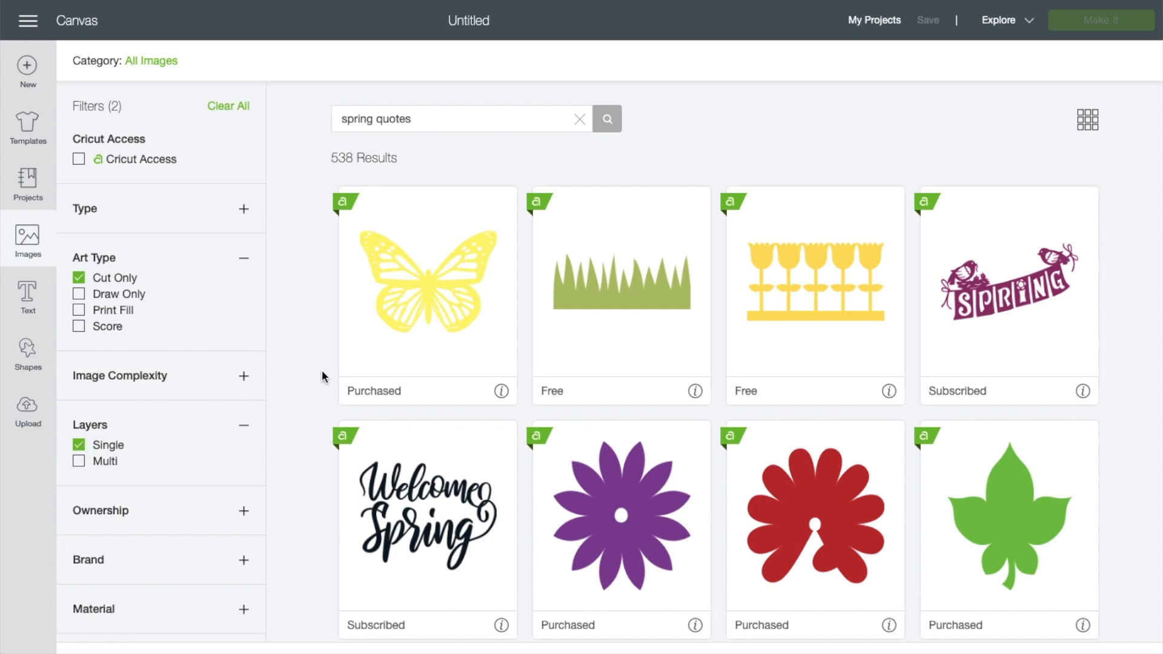
scroll("down", 3)
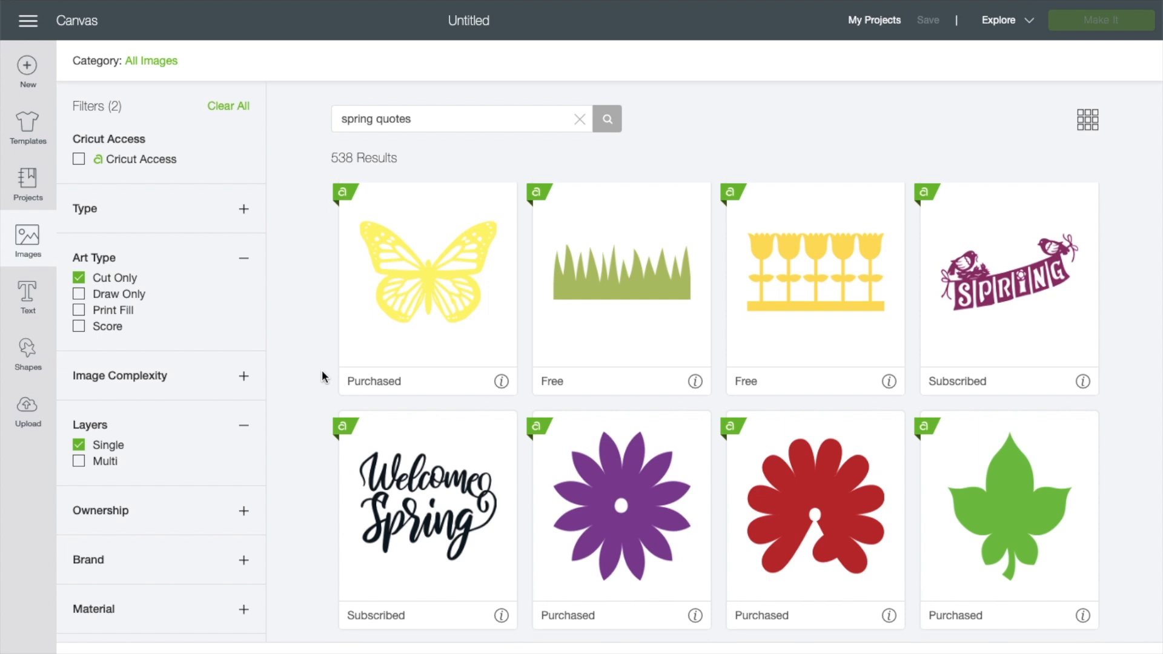
scroll("down", 3)
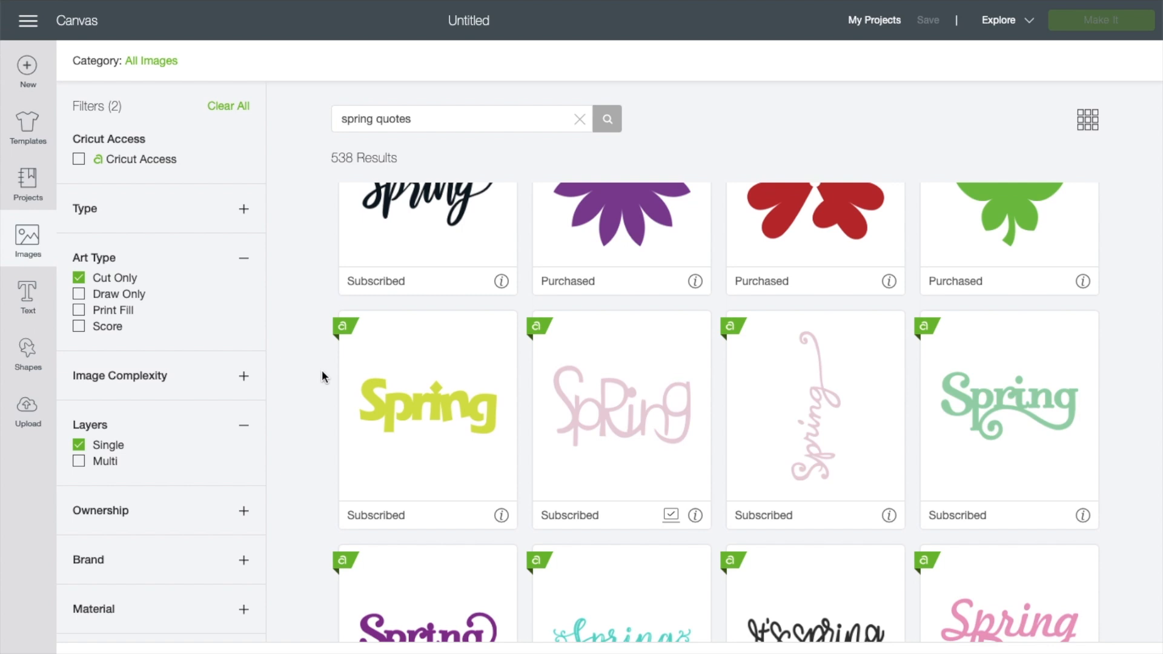
scroll("down", 3)
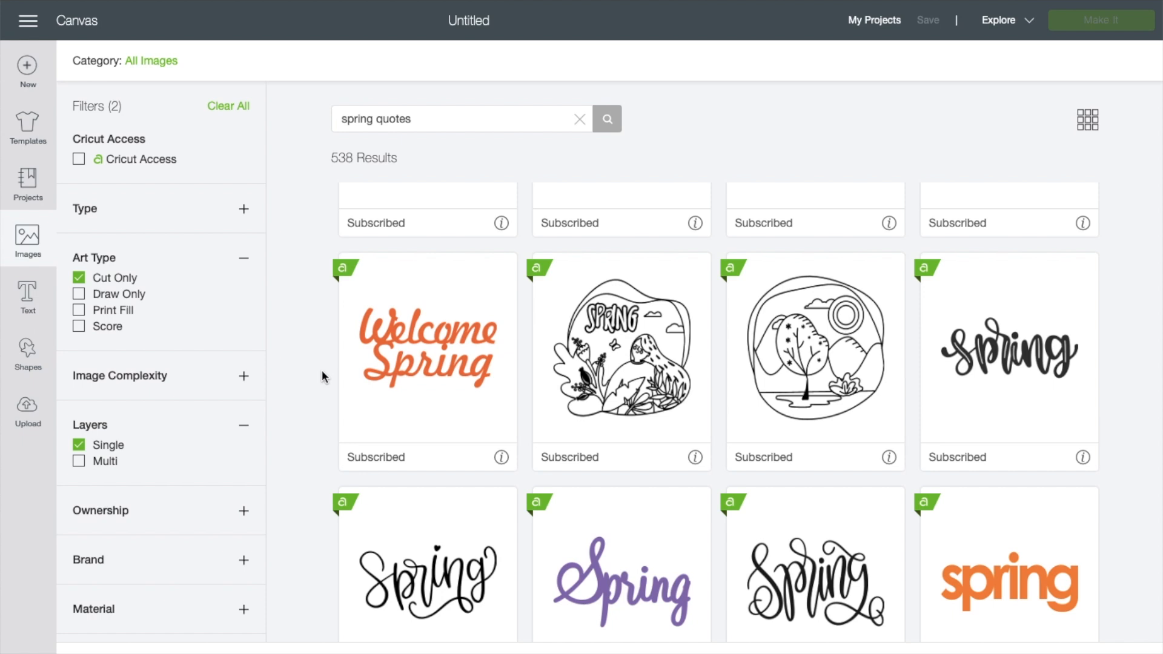
scroll("down", 3)
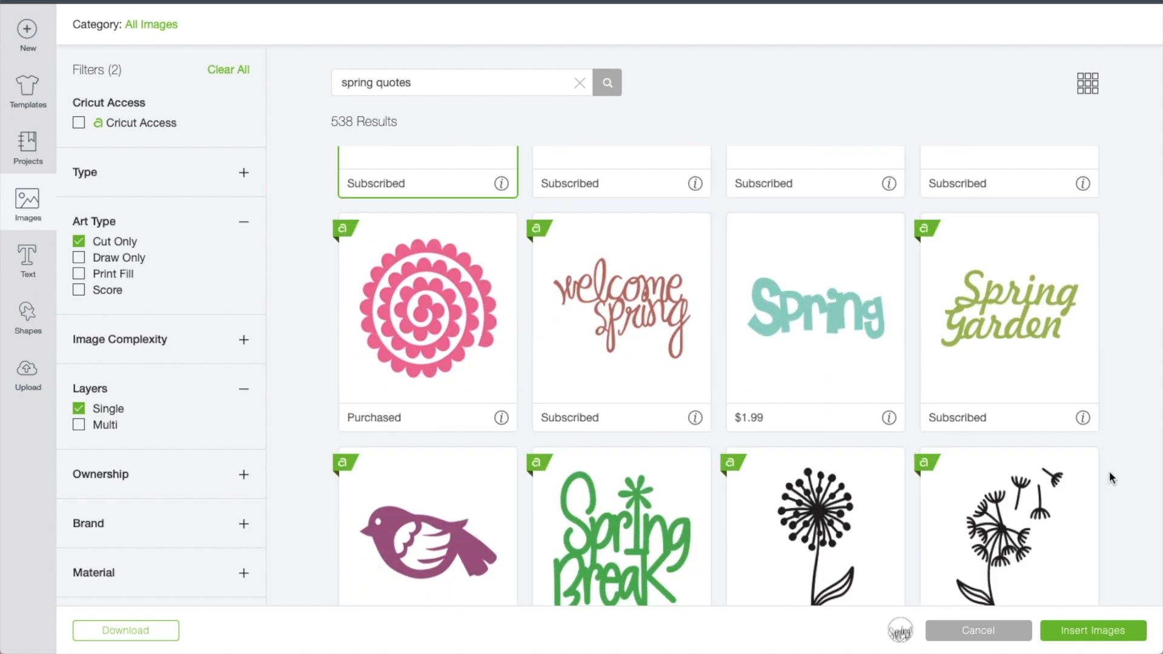
- Select the dandelion image and scroll on to pick Spring, It's Spring Y'all and Sweet Spring
scroll("down", 3)
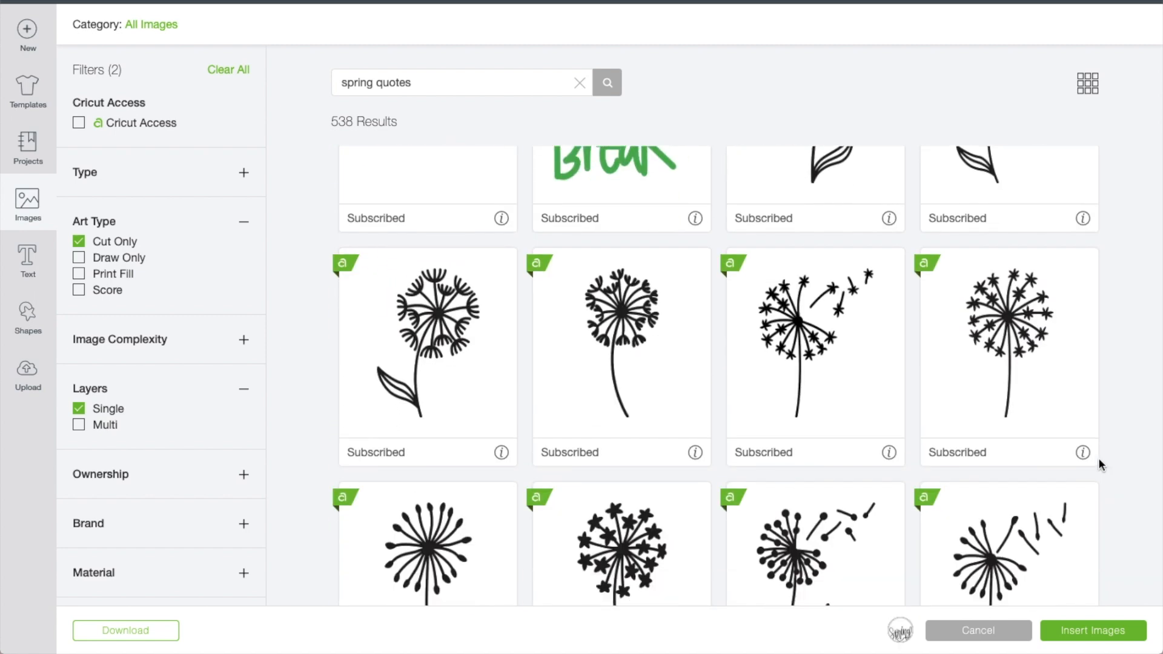
left_click(1007, 353)
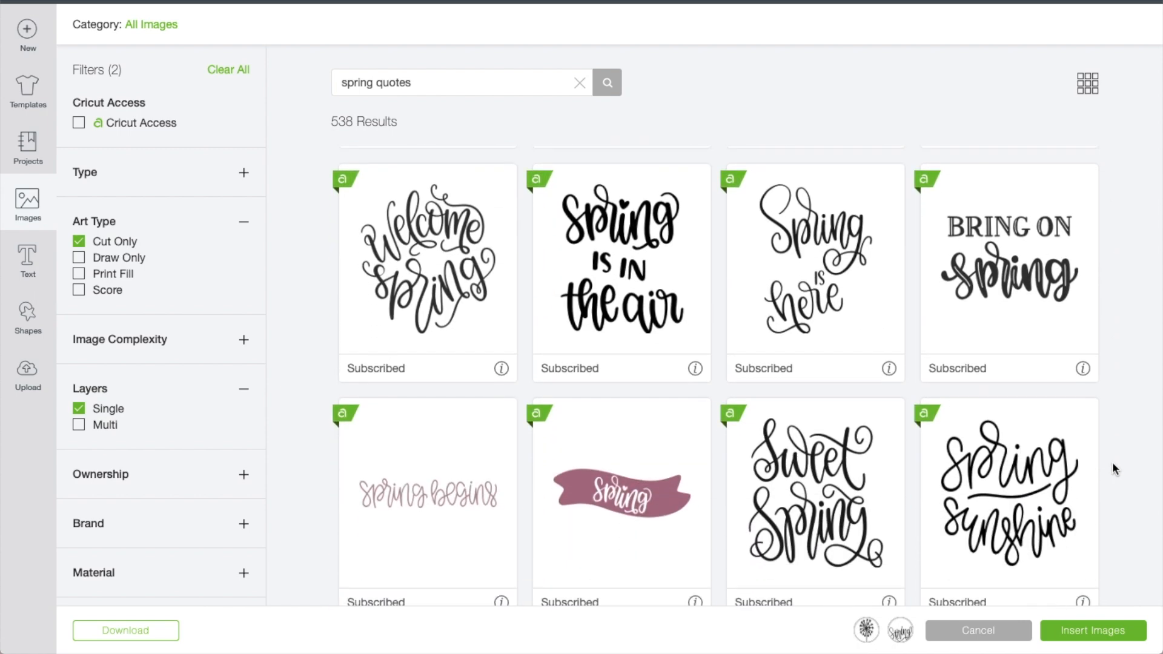
scroll("down", 3)
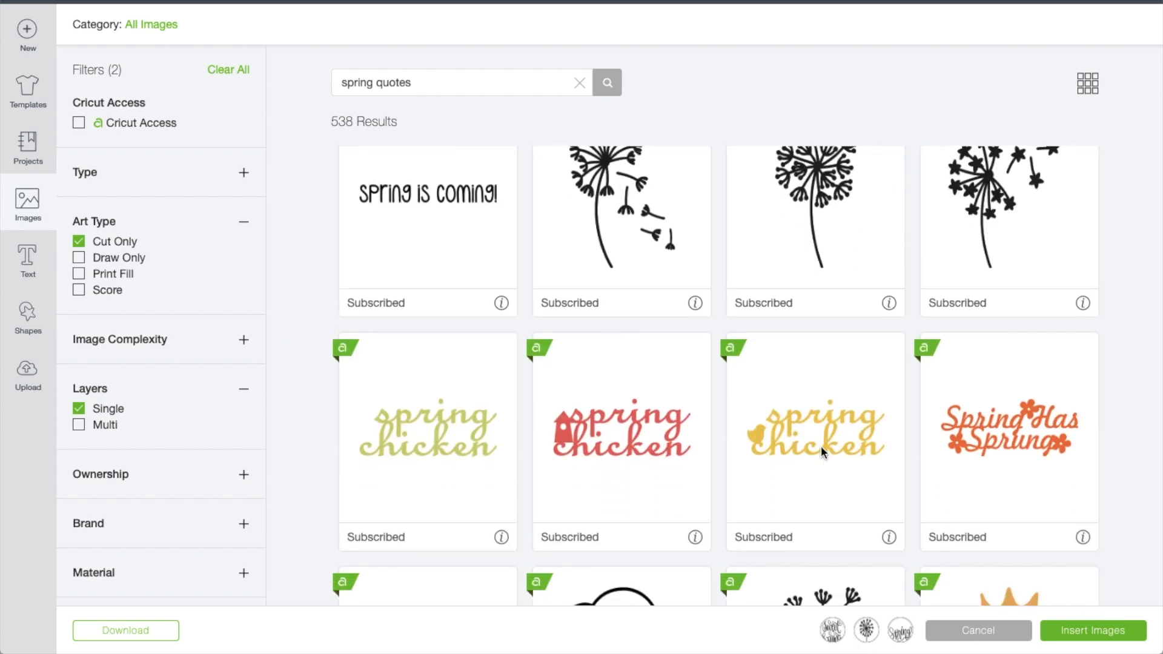
scroll("down", 3)
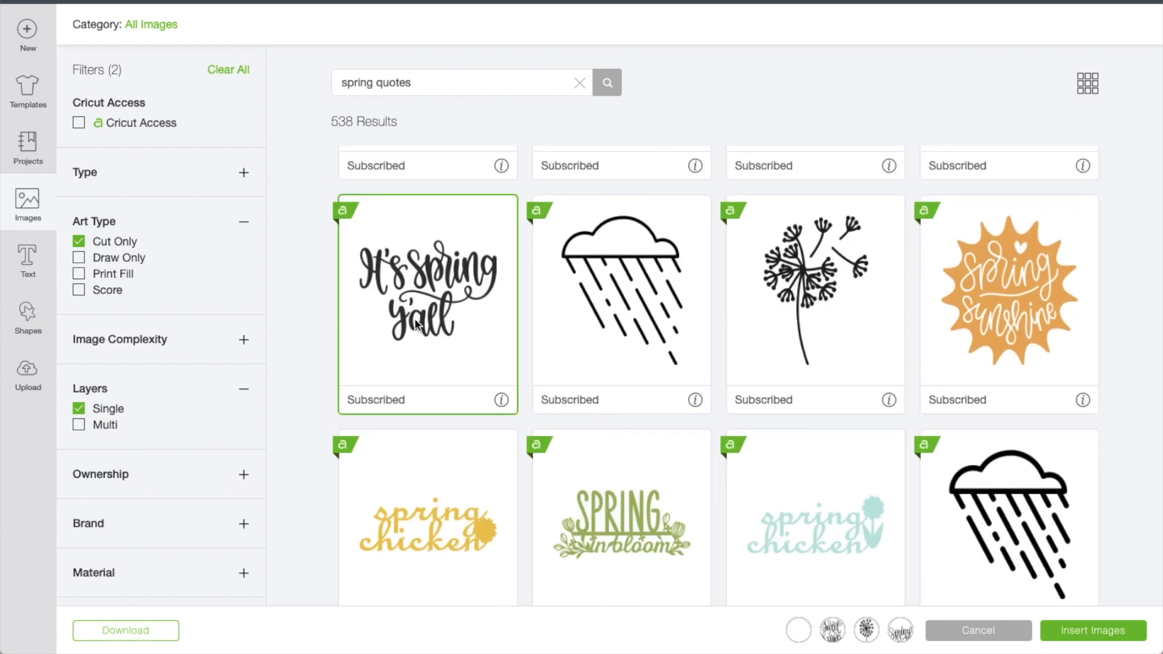
scroll("down", 3)
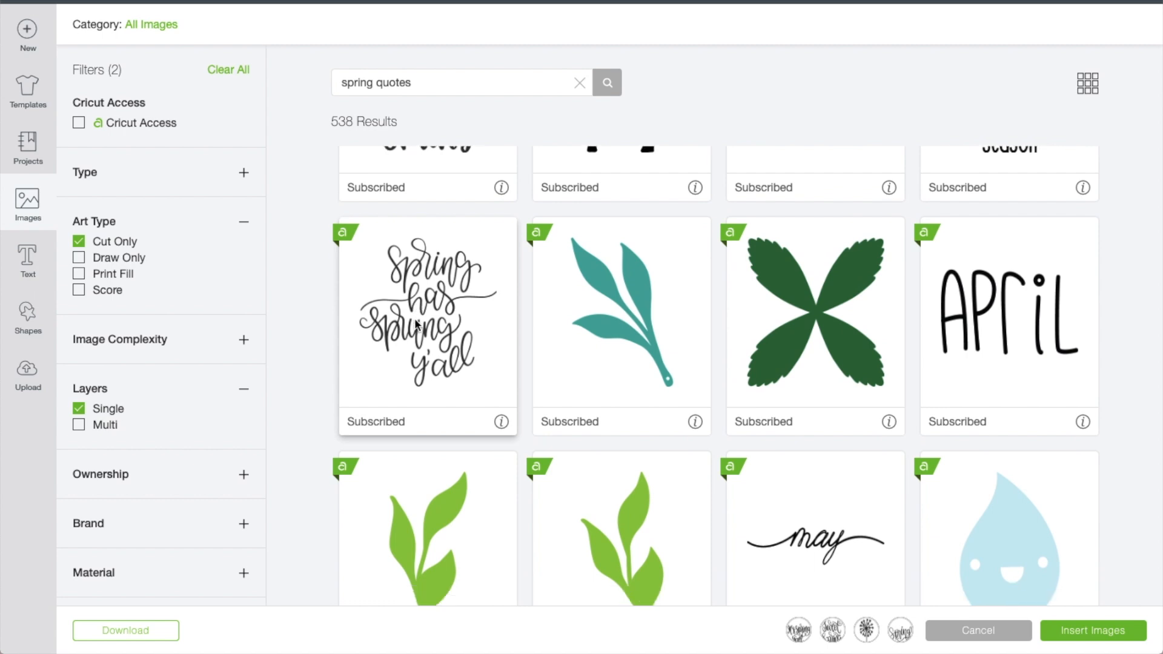
scroll("down", 3)
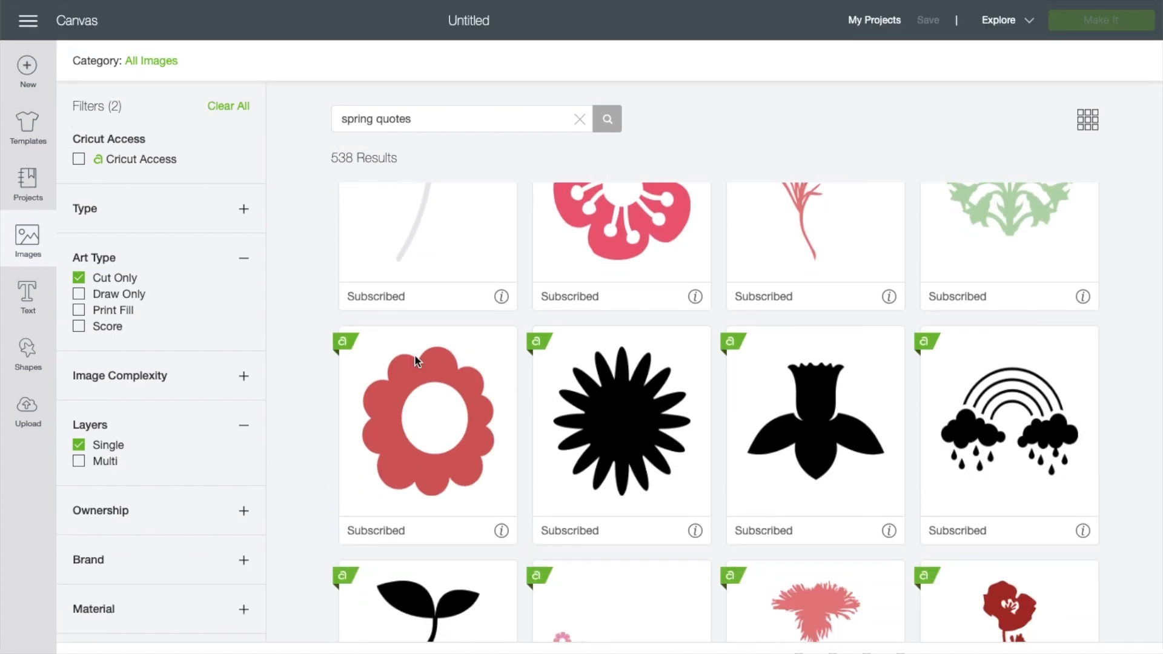
scroll("down", 3)
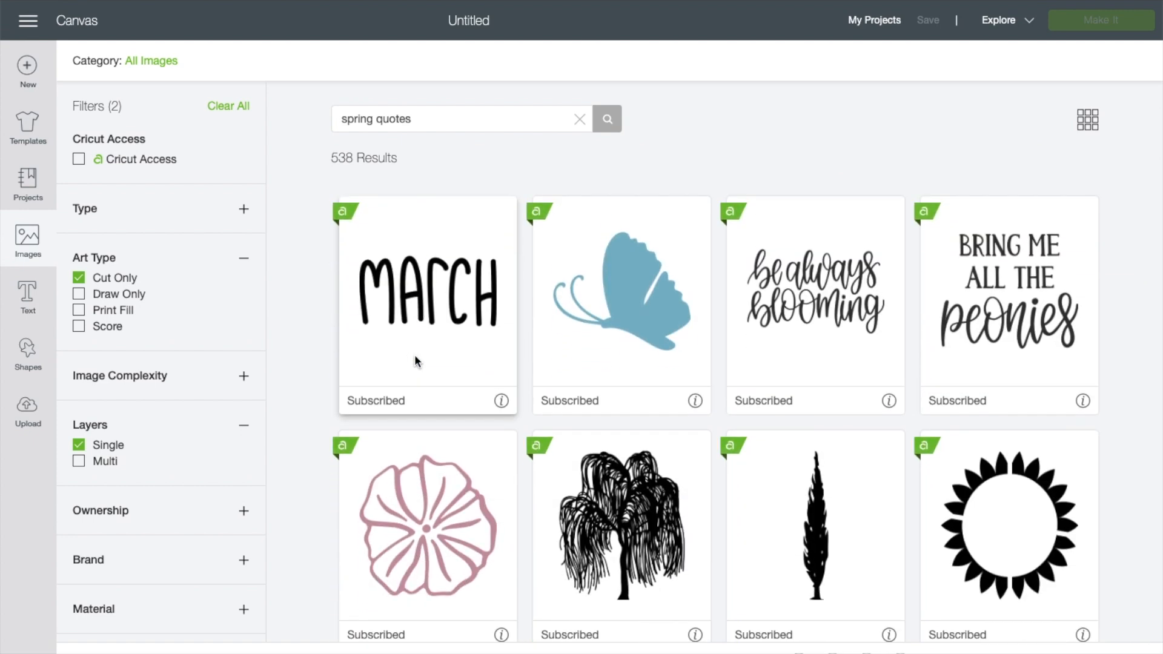
scroll("down", 3)
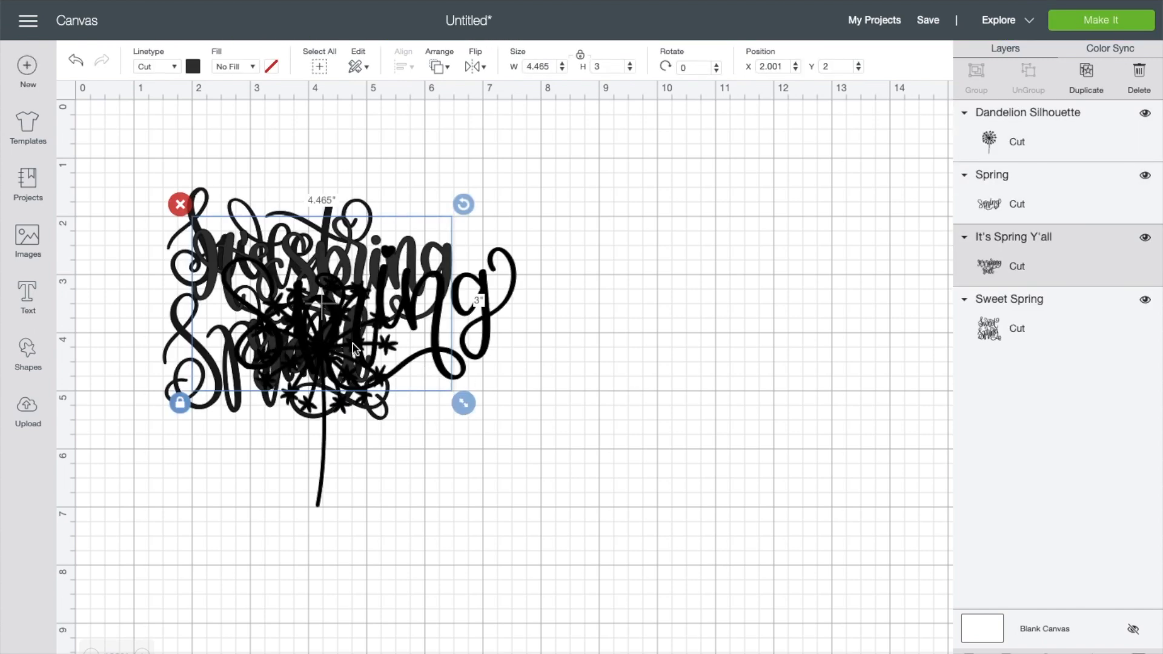
- Spread the images apart, delete all but Sweet Spring, and select Sweet Spring
left_click_drag(319, 300, 801, 286)
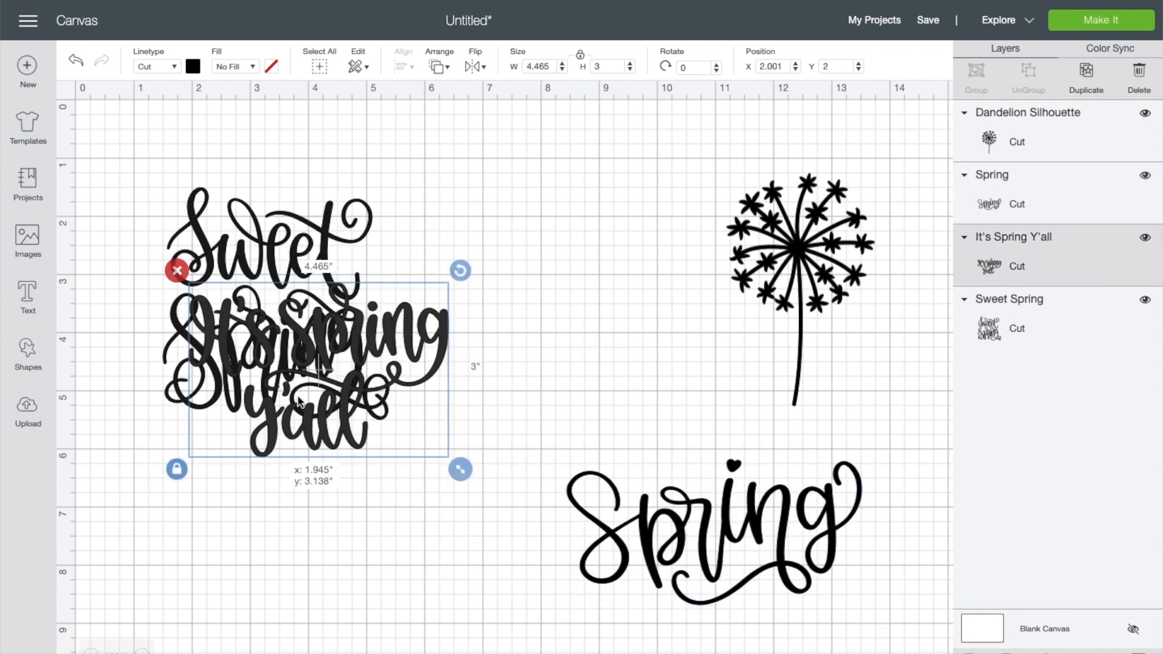
left_click_drag(311, 367, 293, 534)
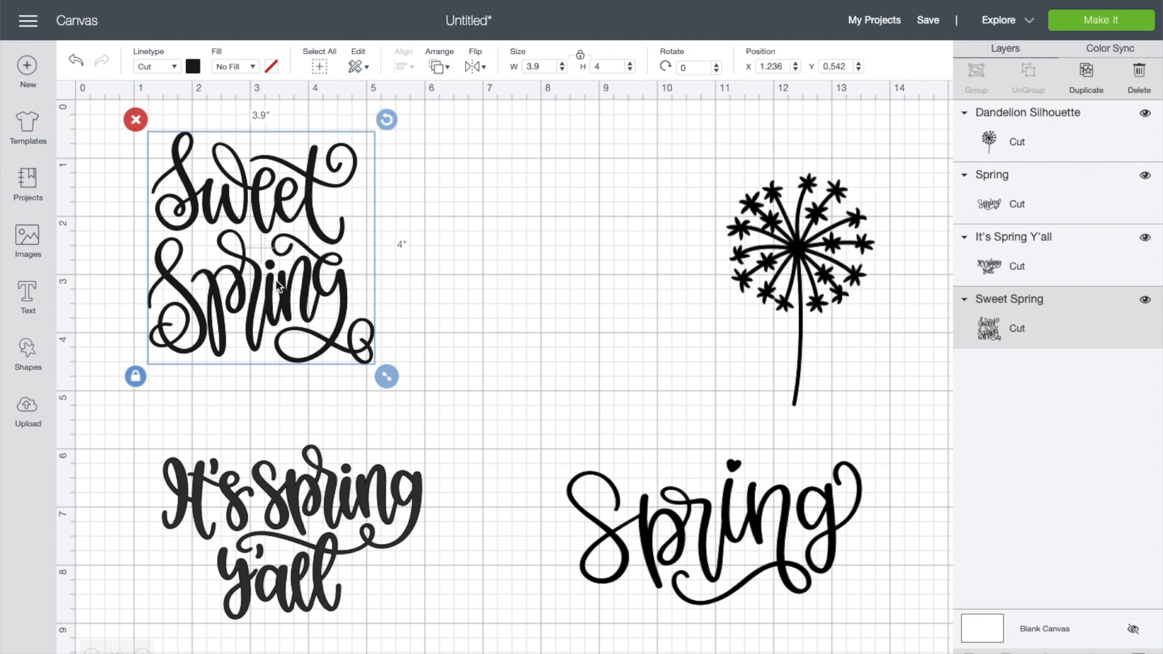
mouse_move(694, 458)
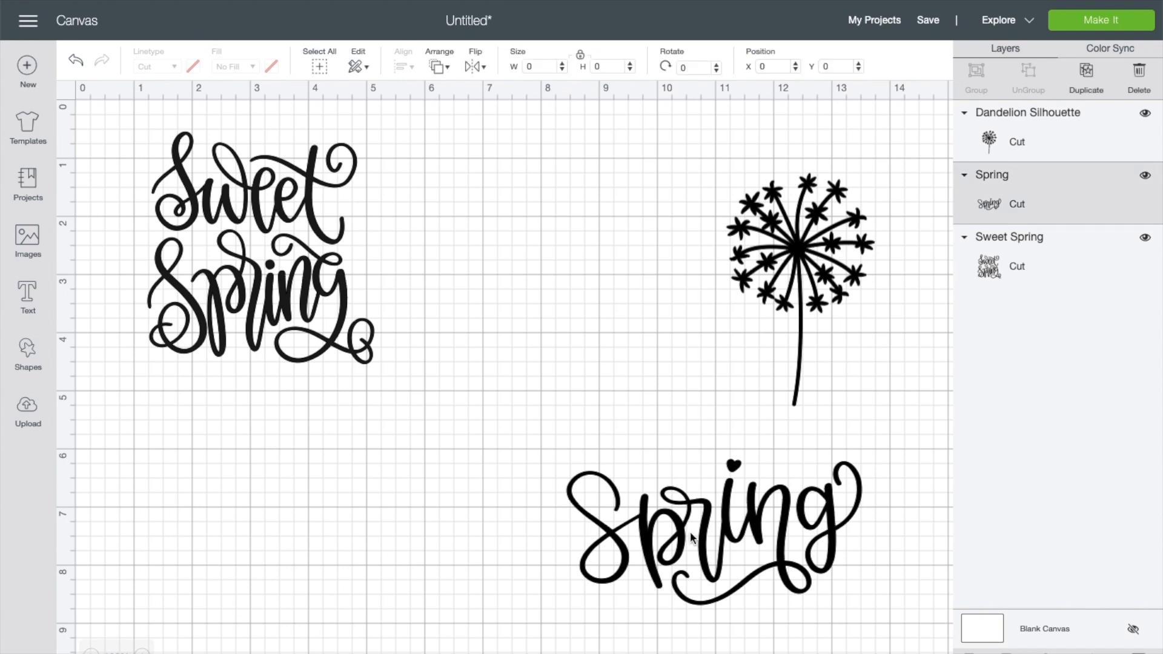
left_click(1139, 71)
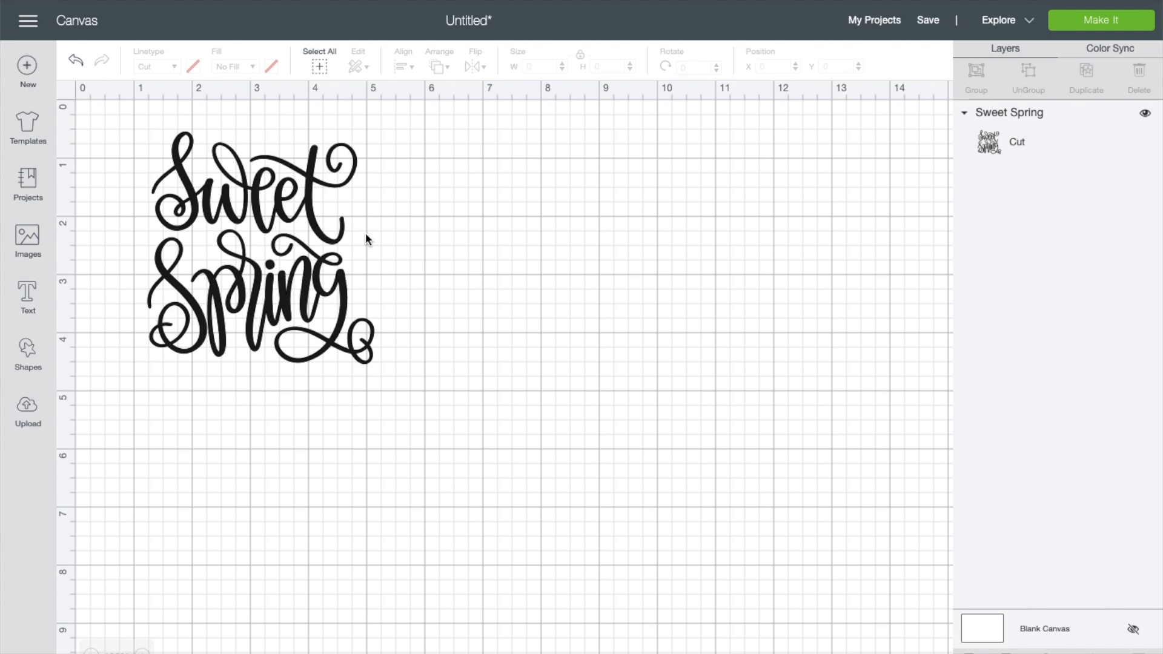
left_click(260, 245)
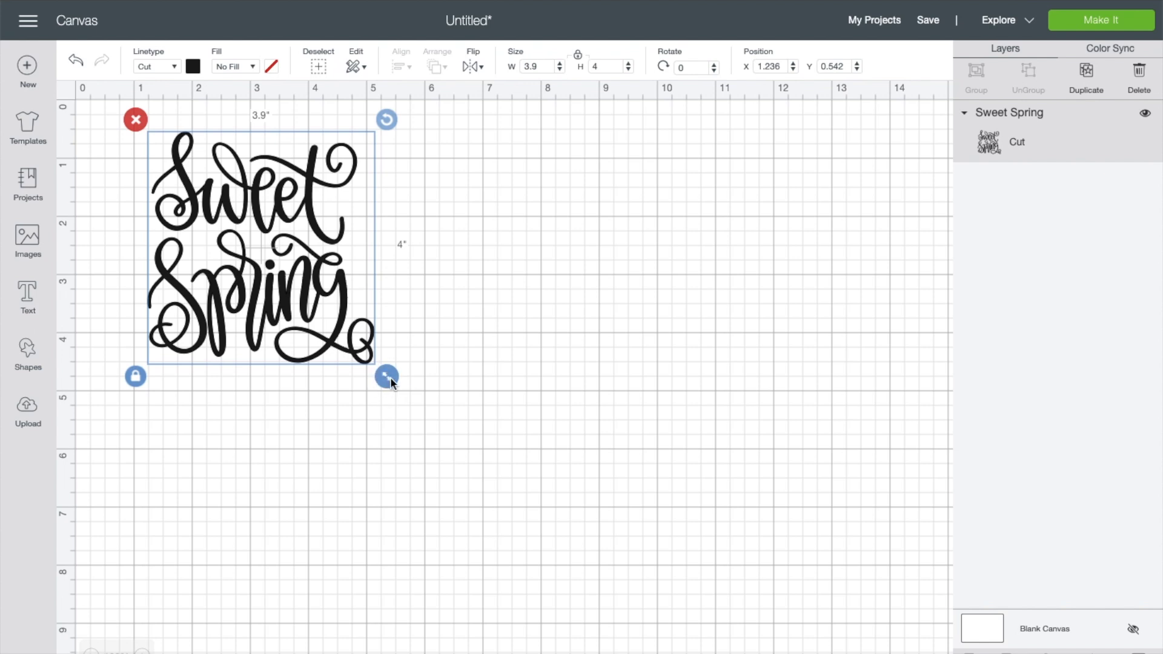
- Drag Sweet Spring's resize handle until it is about 6 x 6.15 inches
left_click_drag(387, 376, 528, 523)
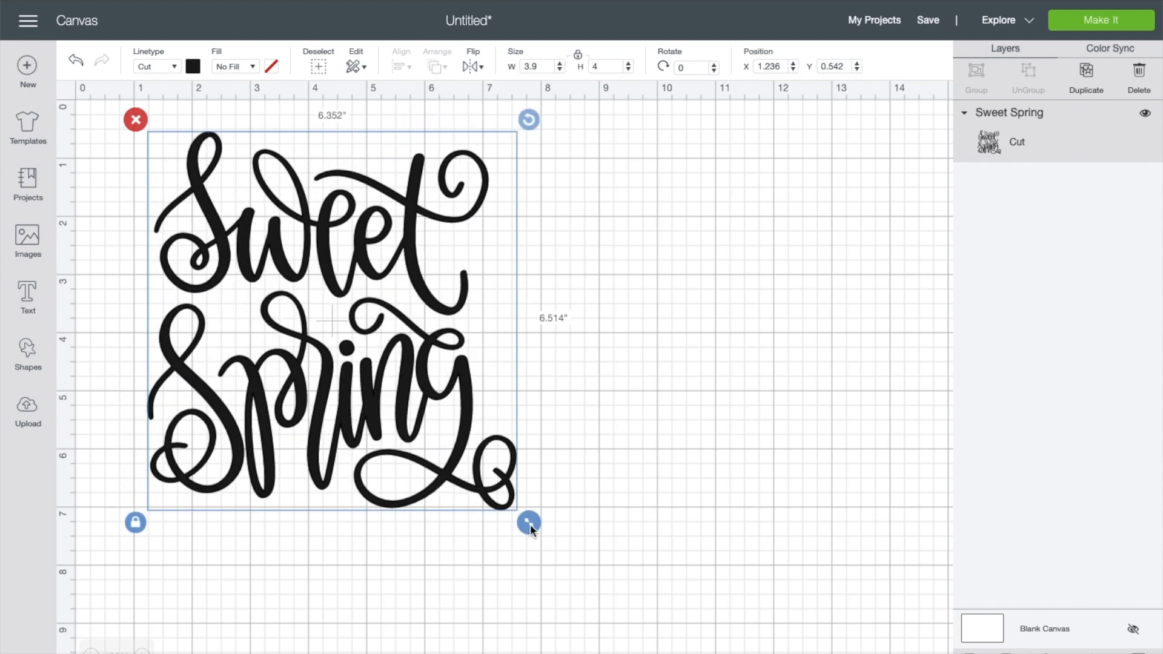
left_click_drag(529, 522, 491, 484)
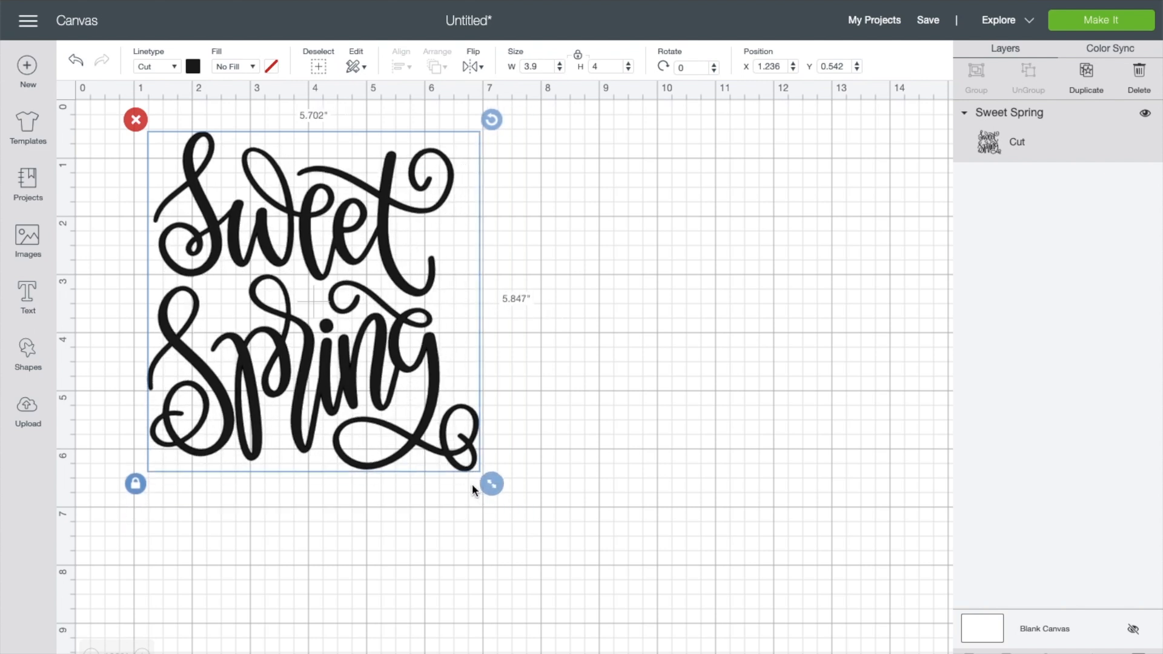
left_click_drag(490, 484, 490, 483)
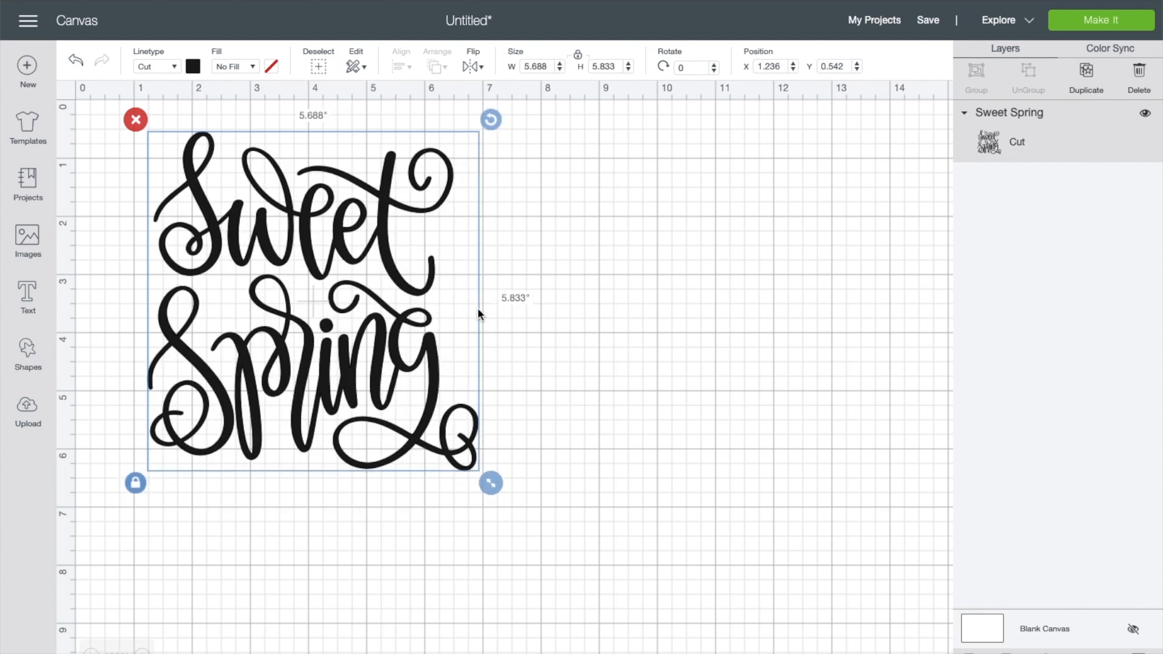
left_click_drag(491, 484, 545, 537)
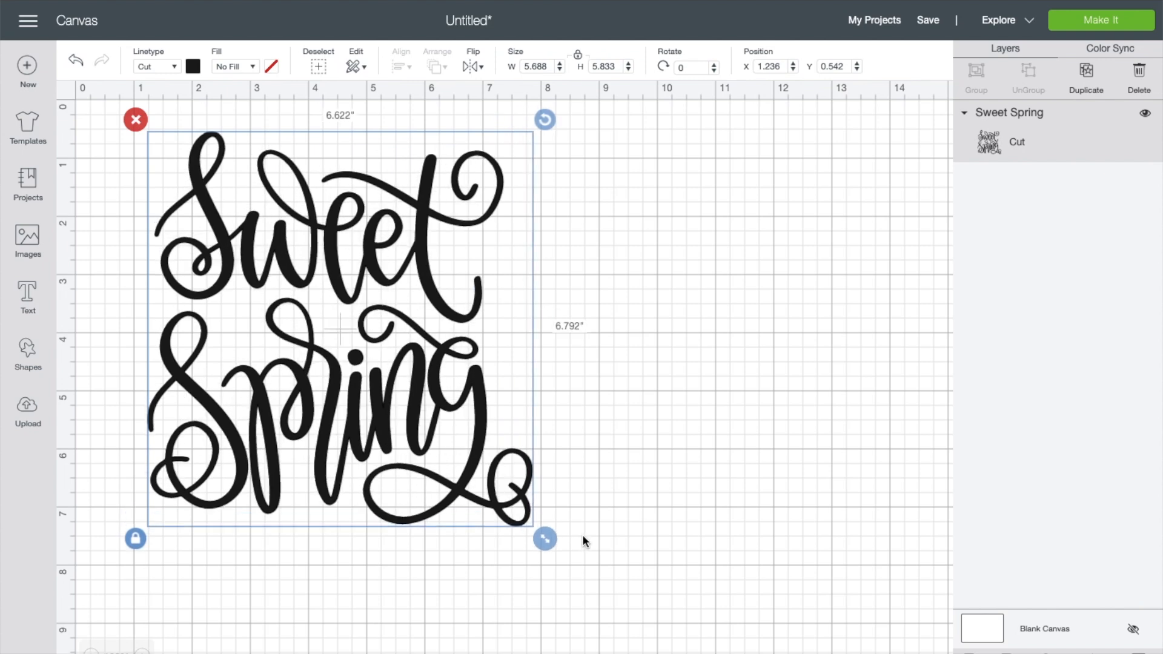
left_click_drag(545, 538, 445, 436)
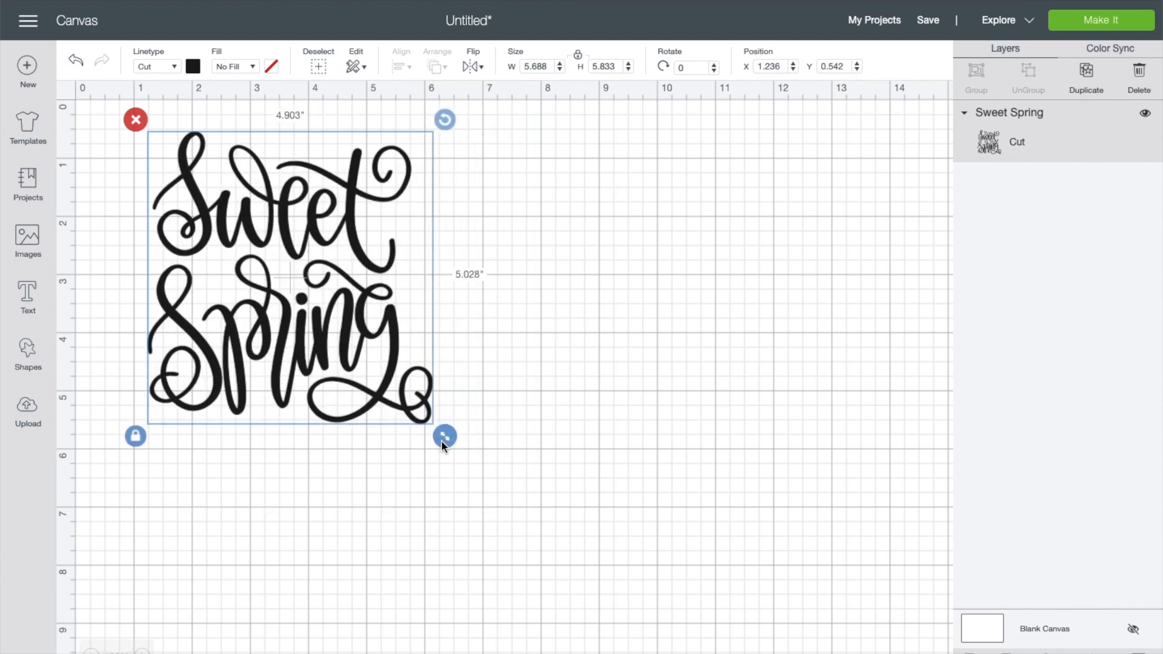
left_click_drag(444, 435, 508, 500)
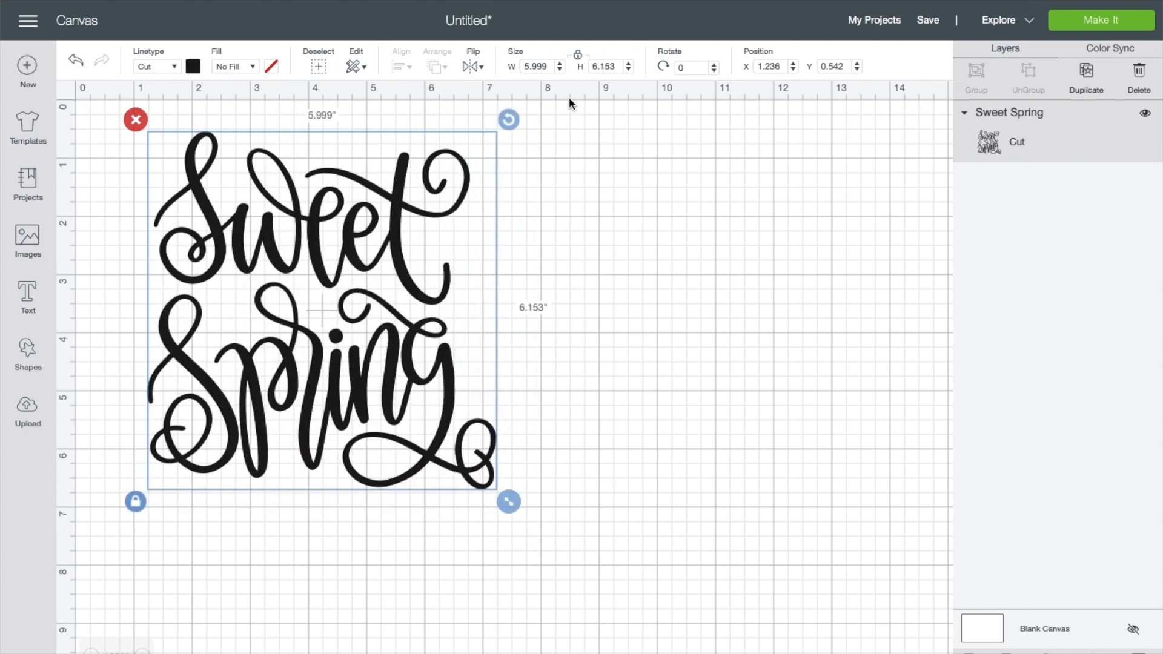
left_click(536, 67)
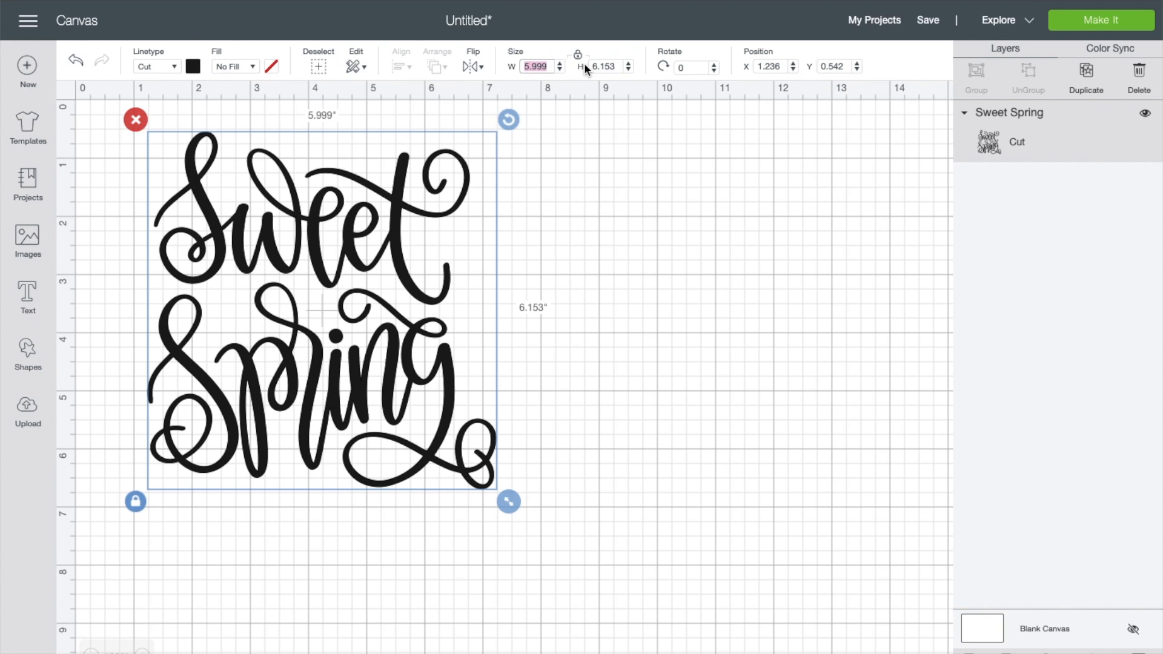
- Try widths of 10, 101 and 11.5 inches in the W field, settling on 10 x 10.26 inches
type("10")
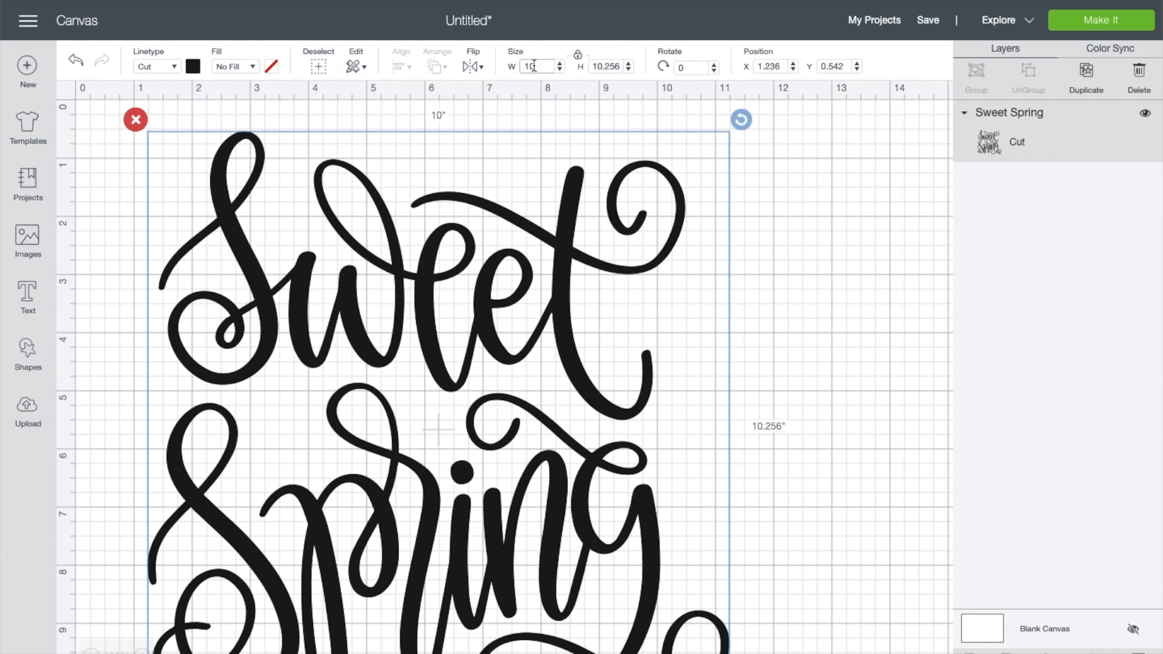
type("101")
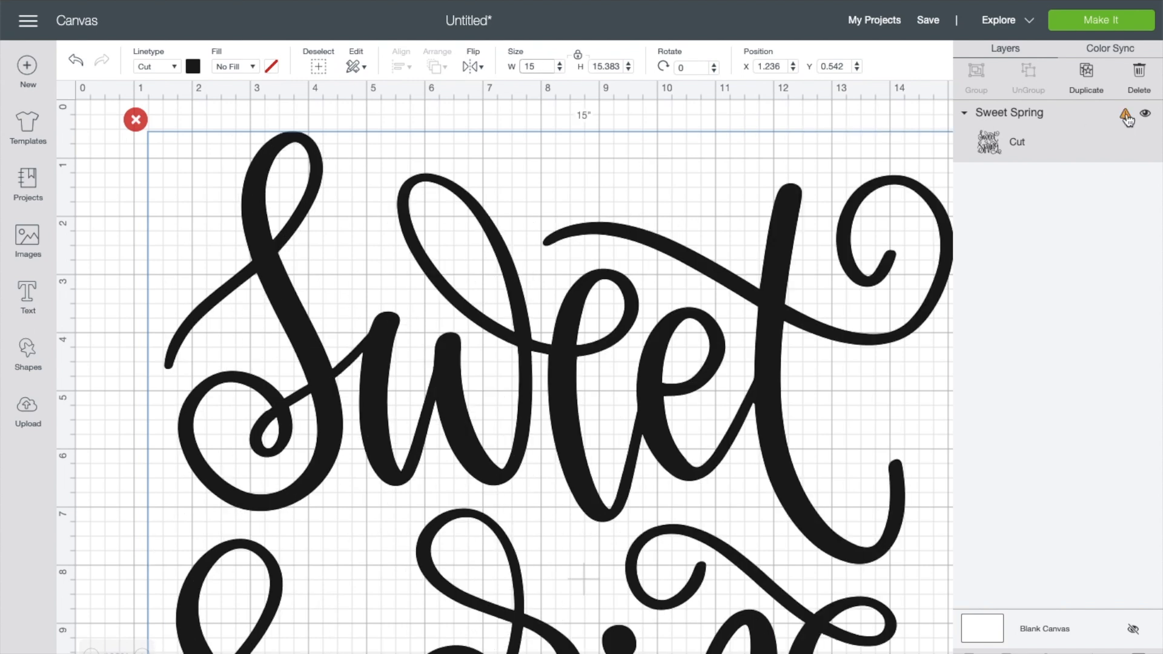
mouse_move(1125, 115)
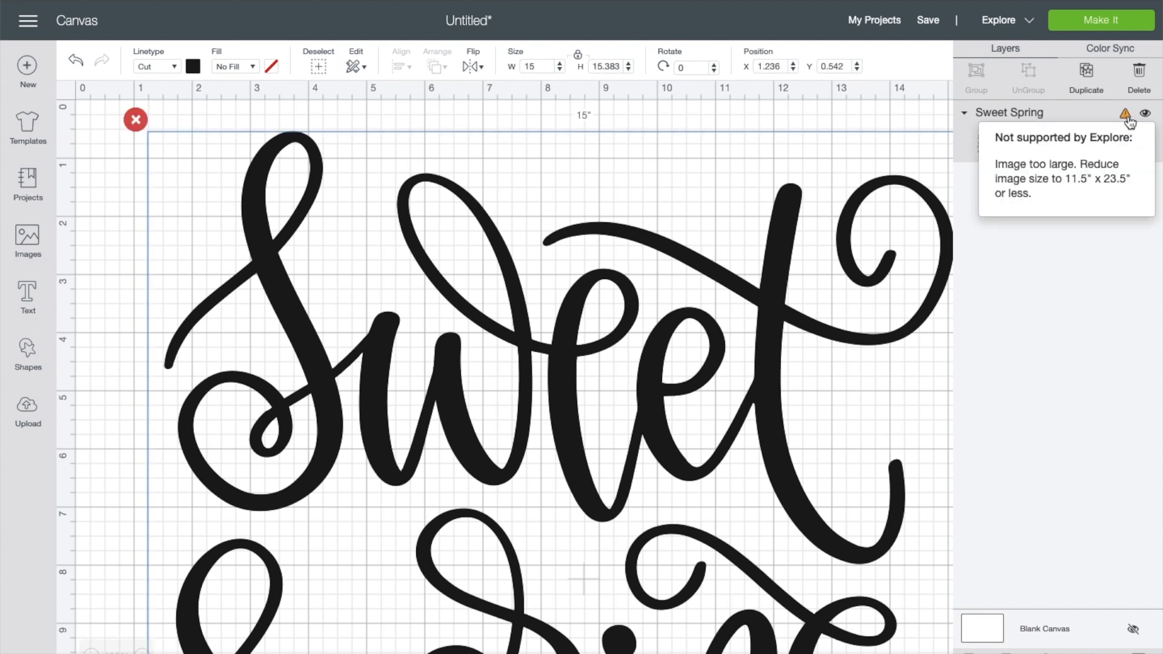
mouse_move(1087, 163)
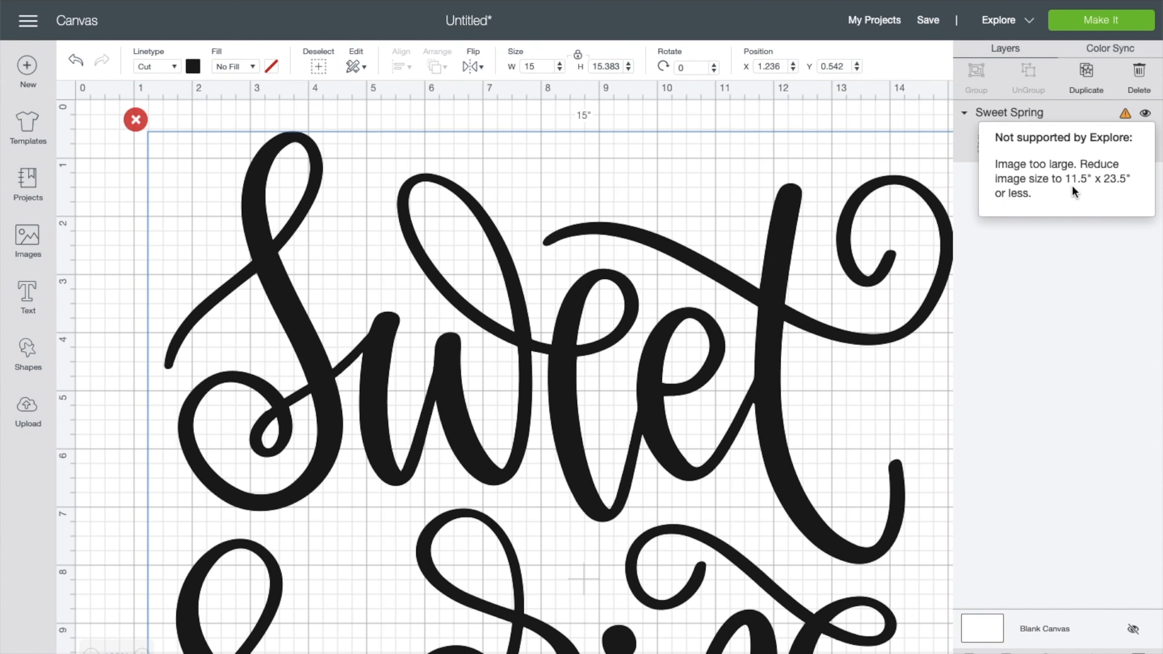
left_click(529, 66)
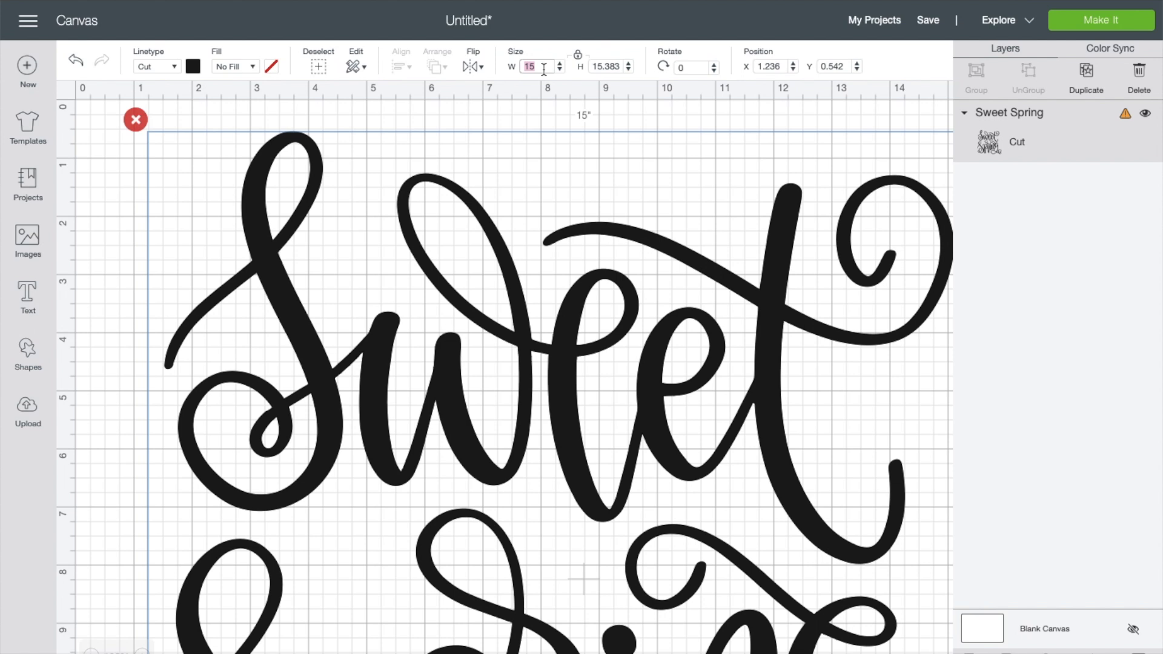
type("11.5")
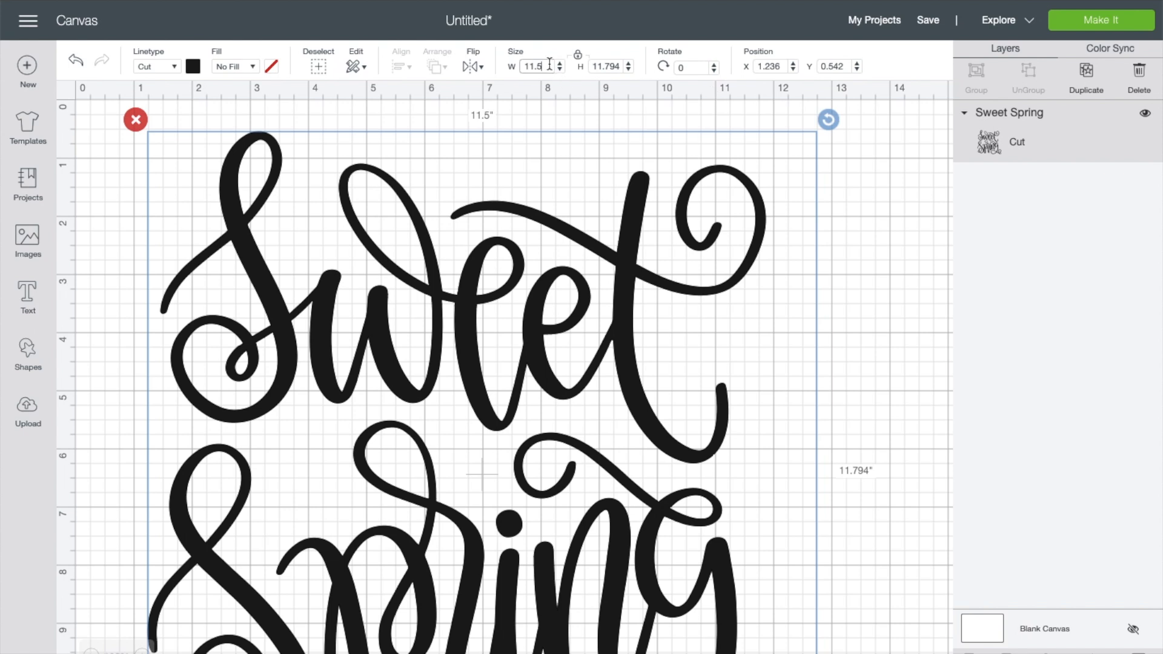
type("10")
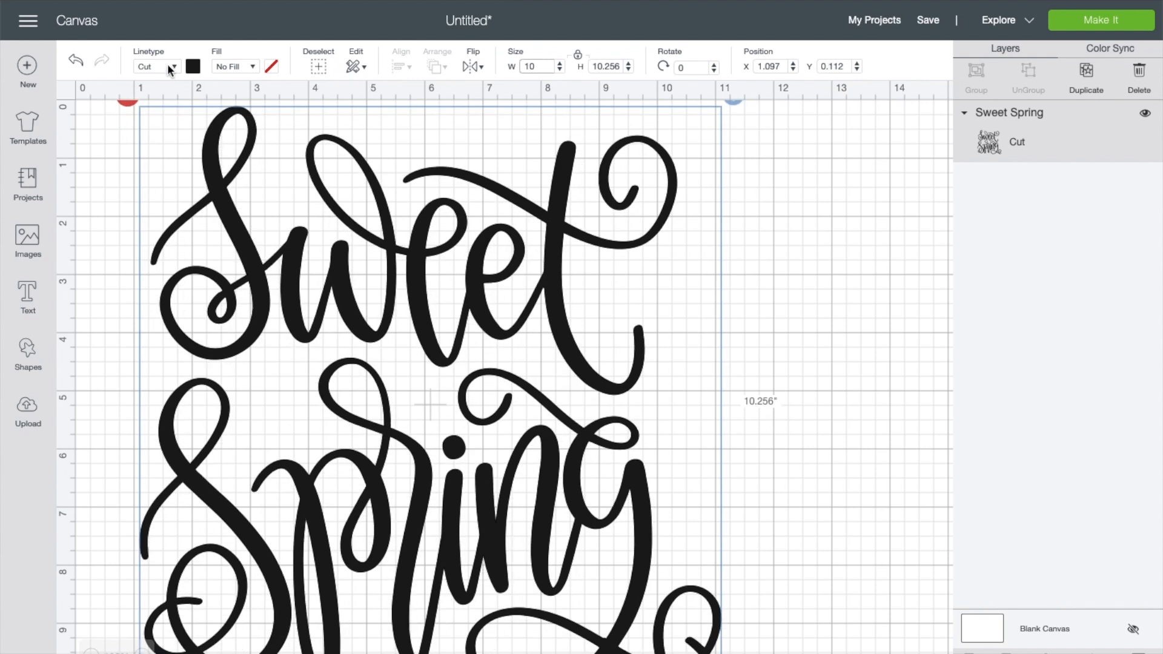
- Make Sweet Spring blue while keeping Linetype Cut and Fill set to No Fill
left_click(156, 66)
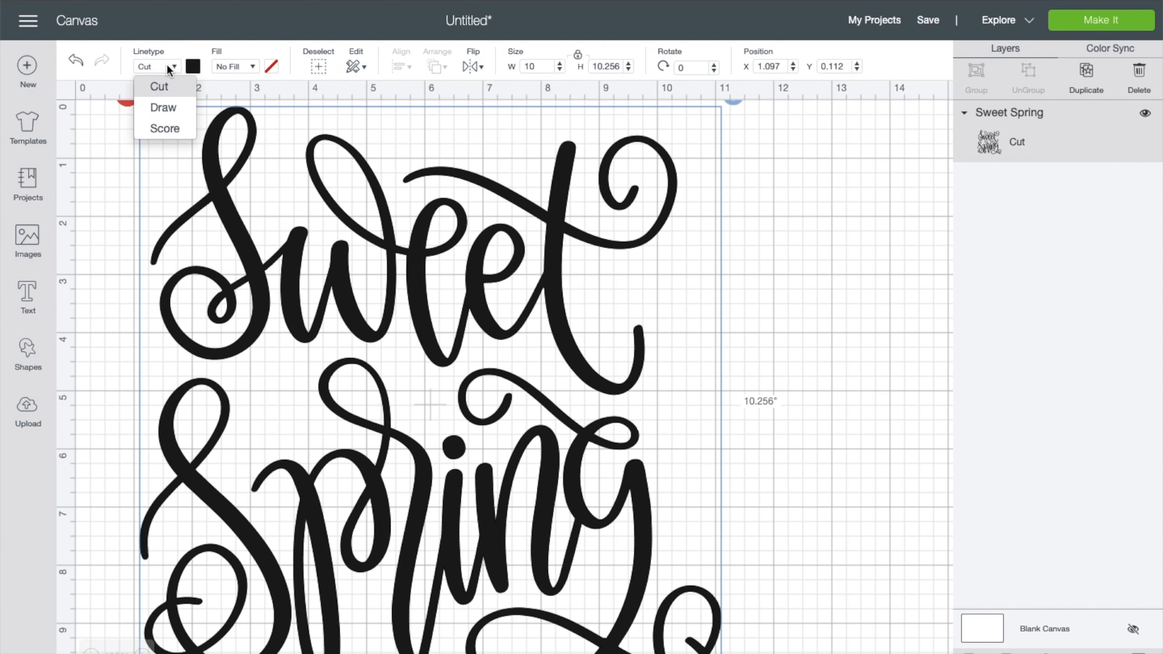
mouse_move(163, 108)
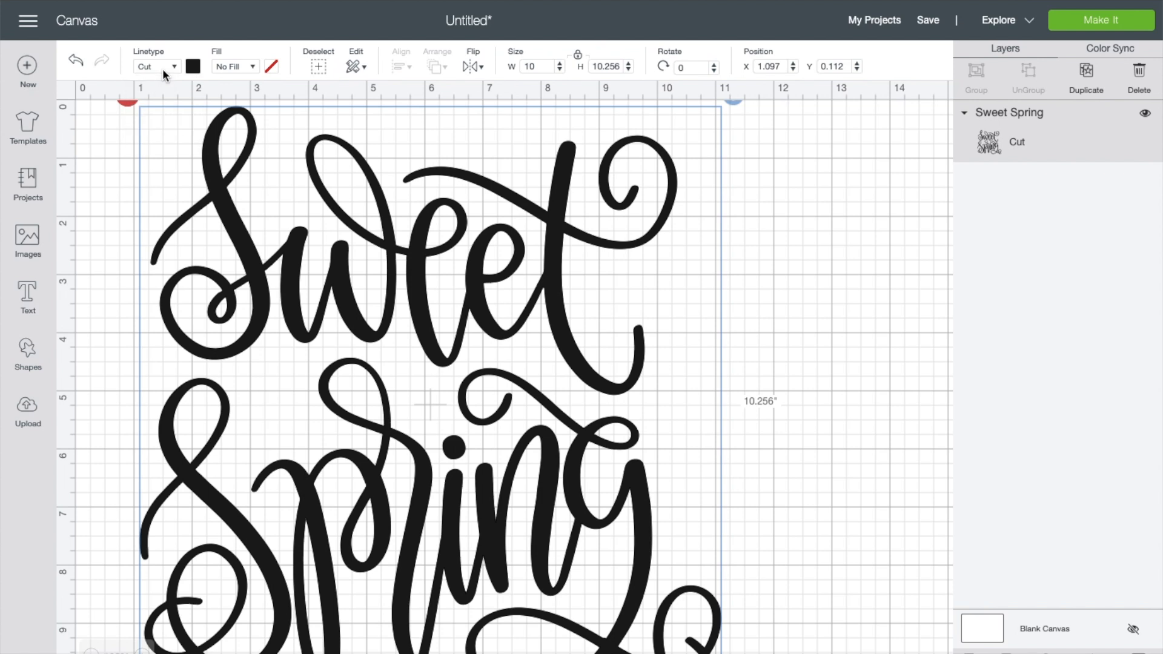
left_click(193, 66)
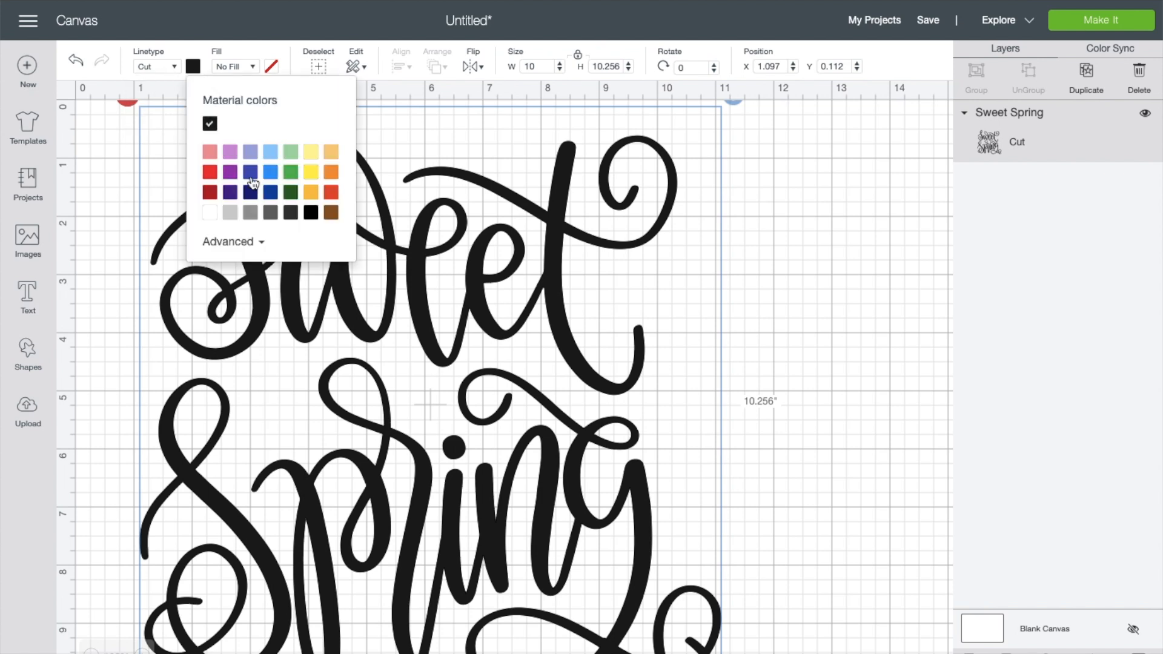
left_click(252, 174)
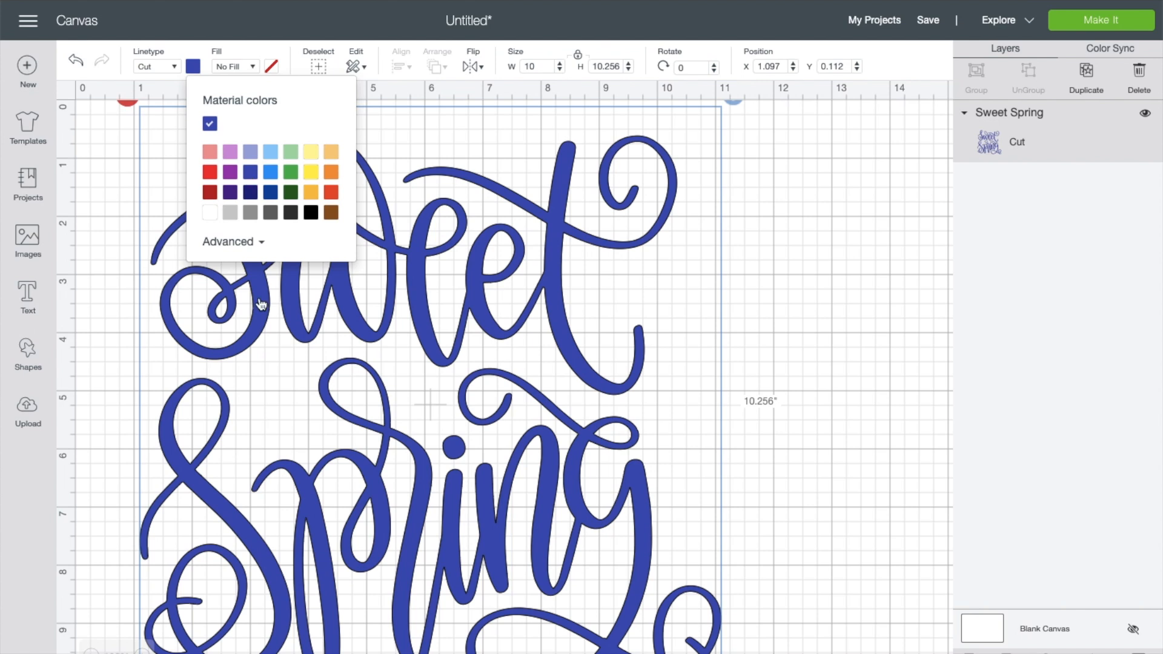
left_click(315, 334)
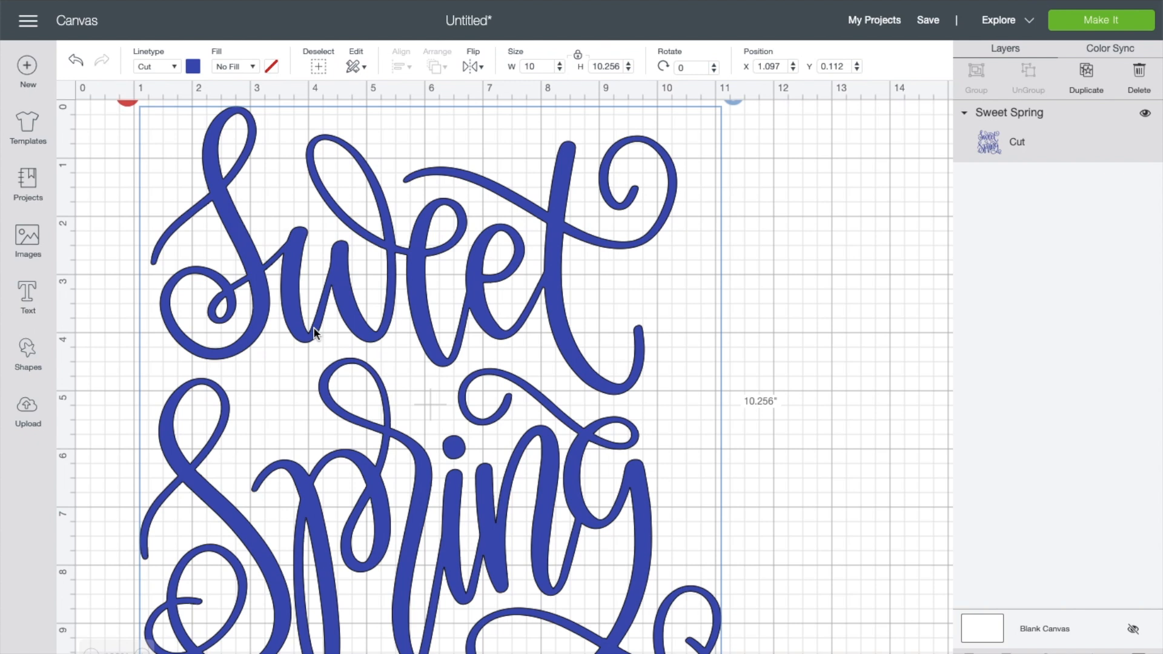
left_click(234, 65)
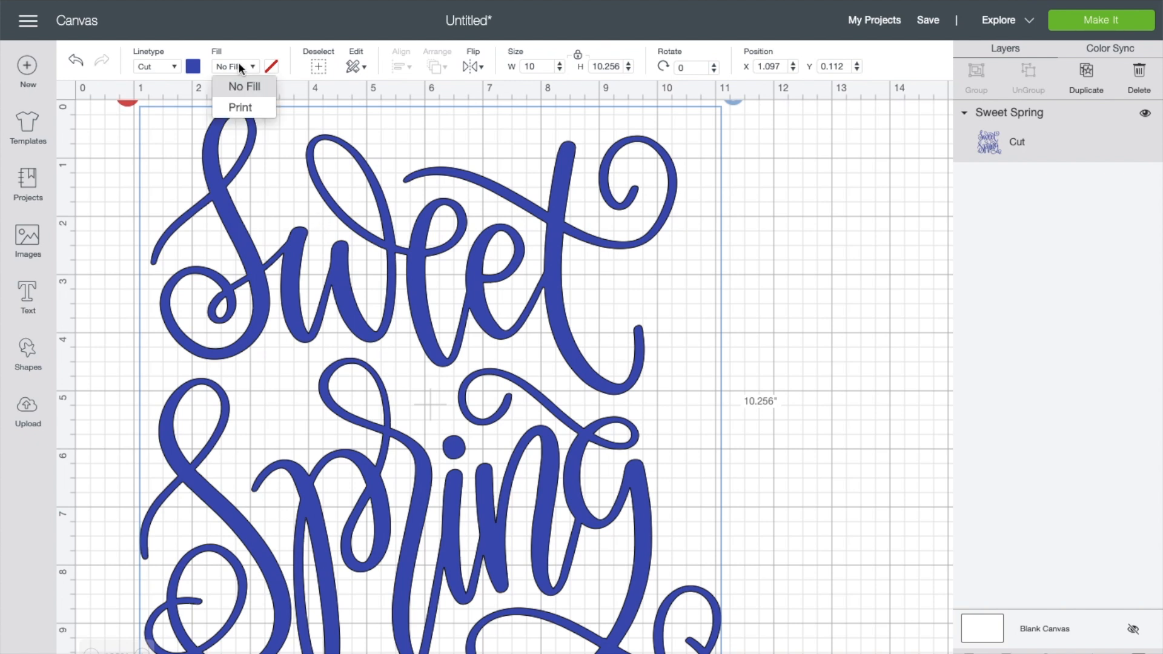
mouse_move(239, 68)
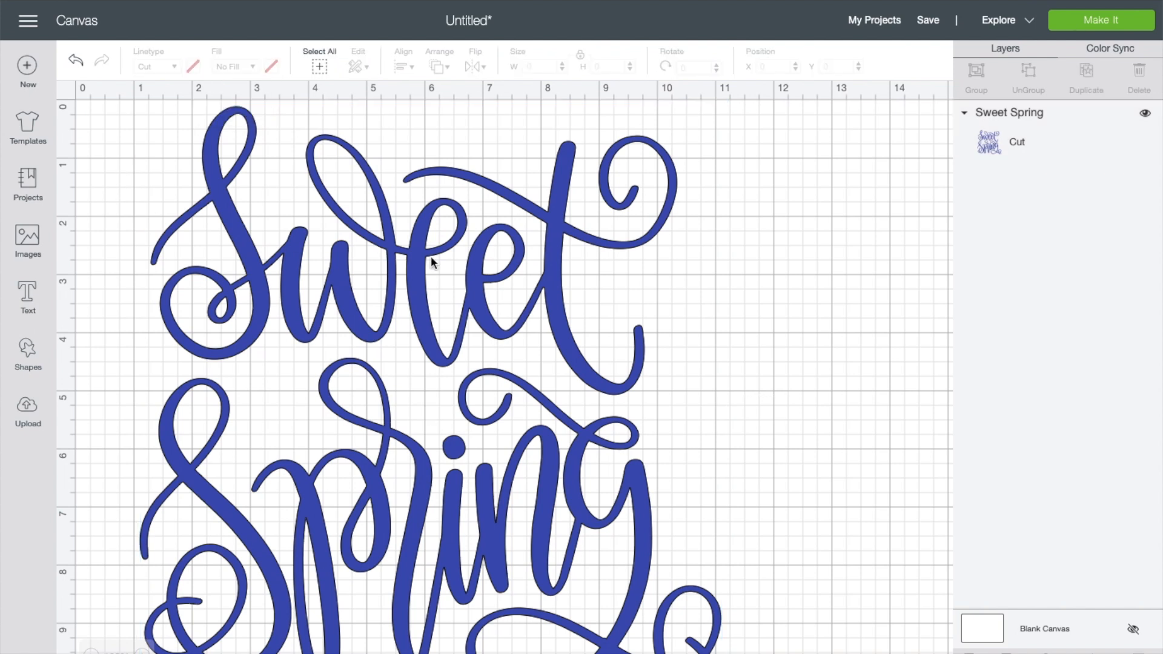
scroll("down", 3)
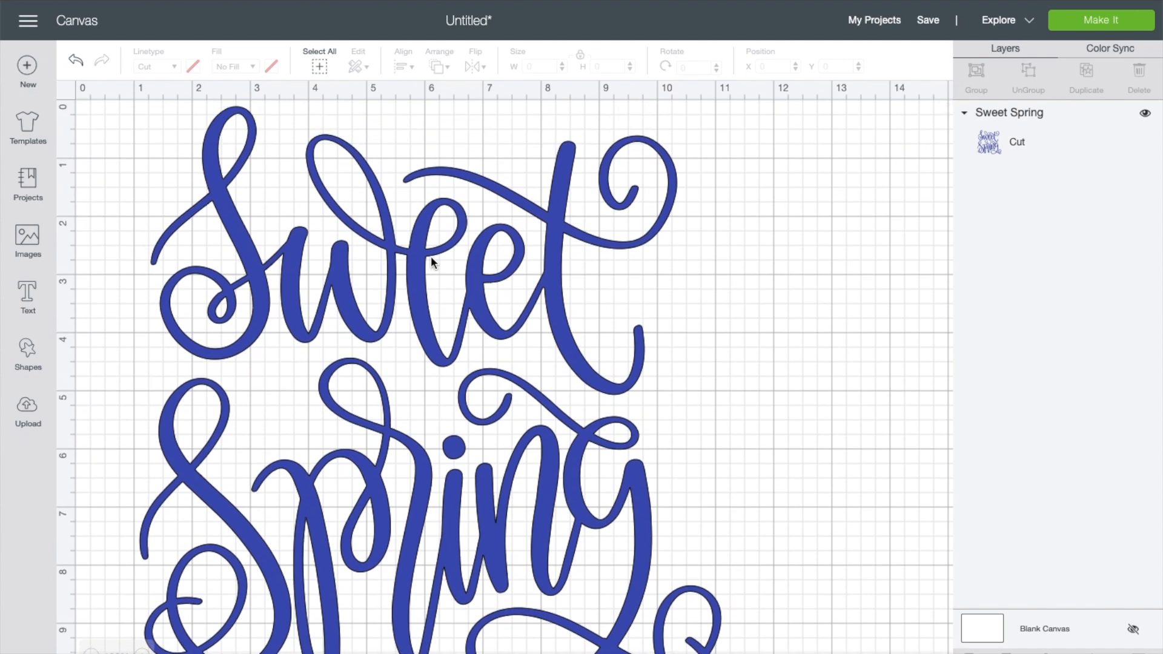
mouse_move(434, 264)
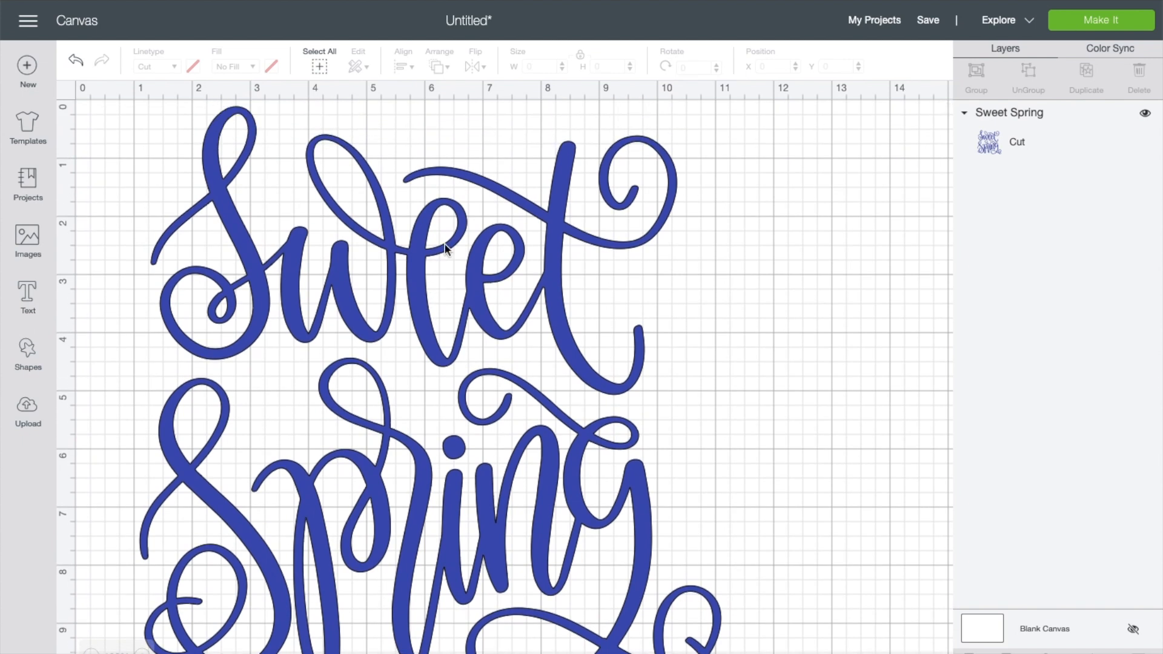
- Send the design to Make It and turn Mirror on for the mat
left_click(1101, 21)
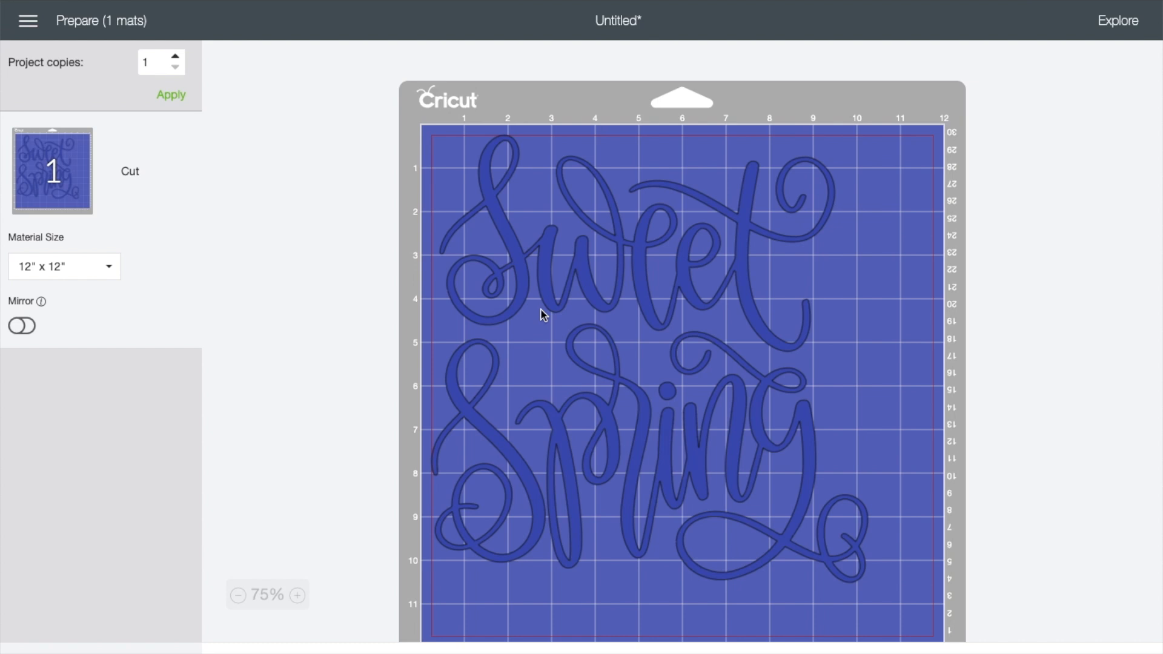
left_click(22, 325)
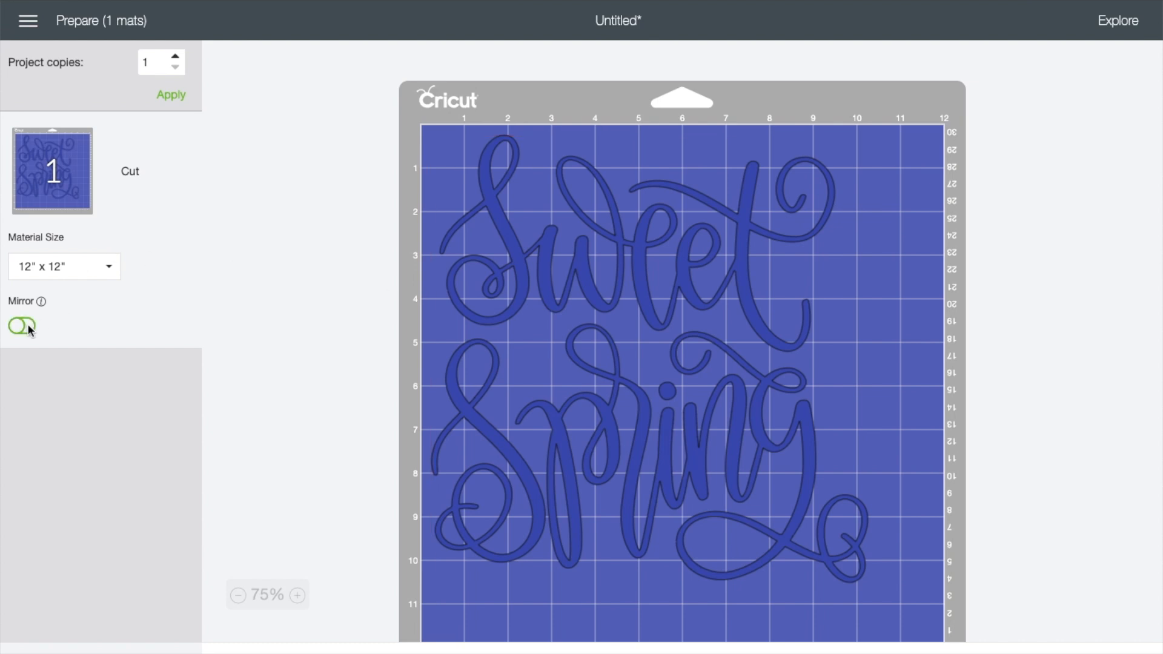
left_click(22, 326)
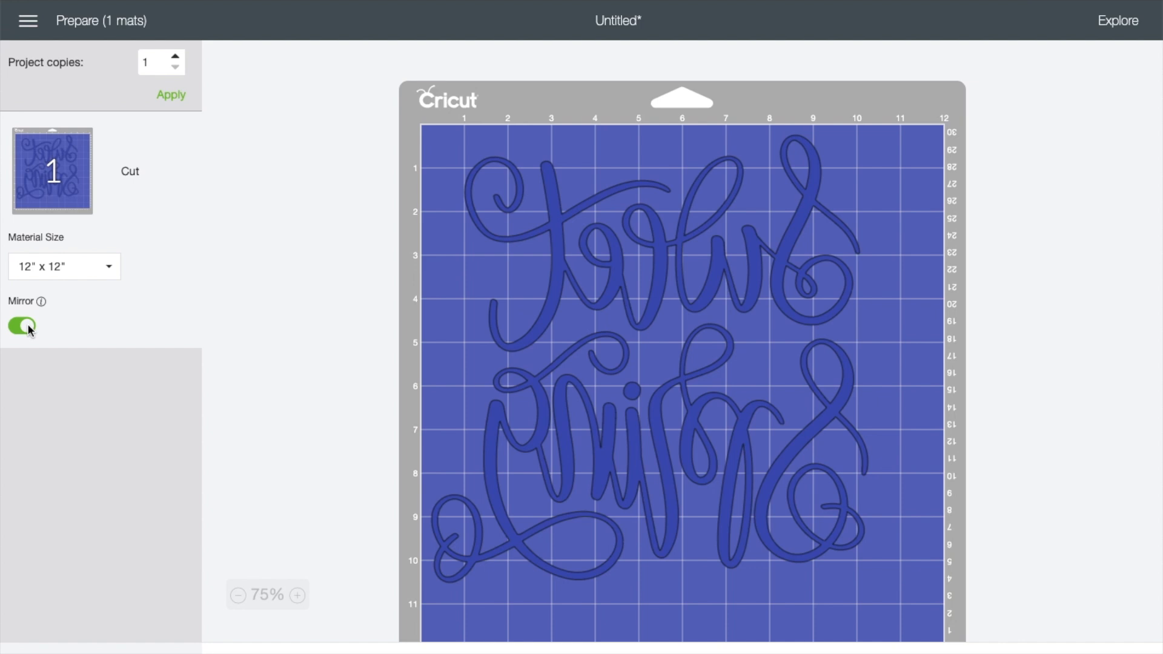
mouse_move(80, 276)
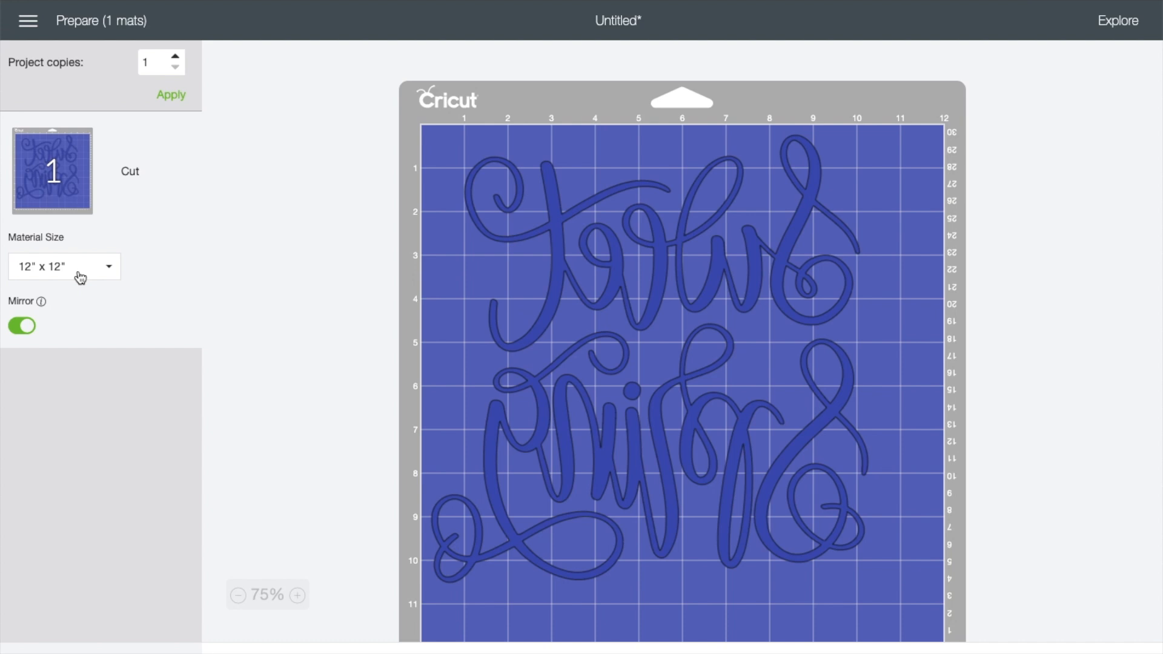
- Try a 12 x 24 material size, then set it back to 12 x 12
left_click(64, 267)
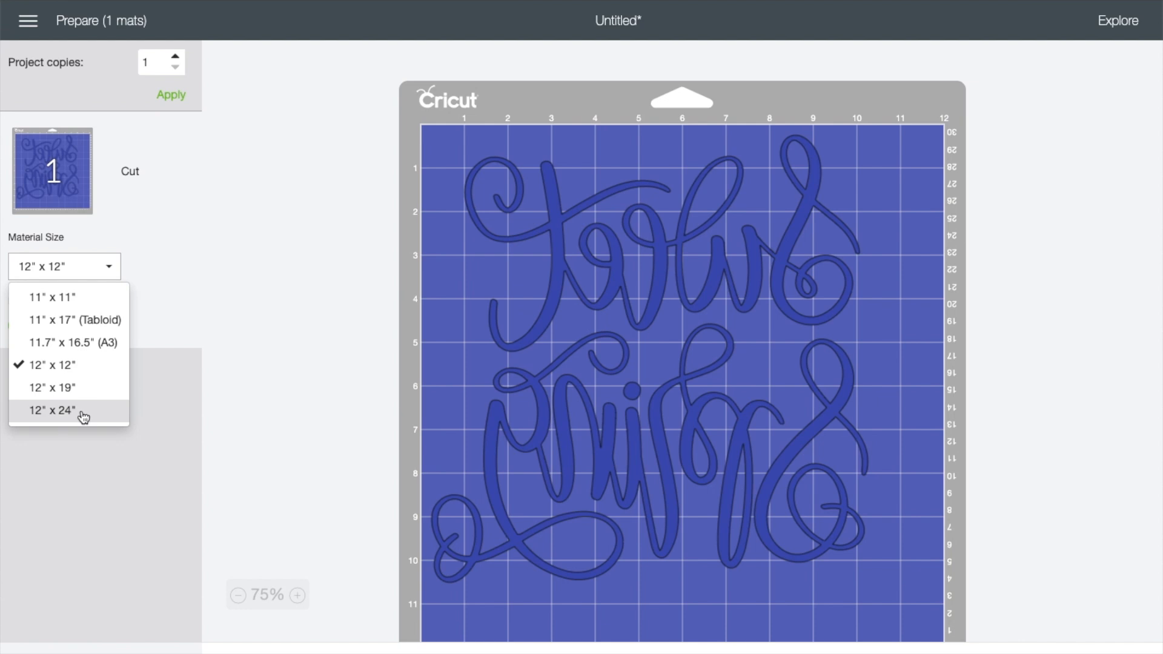
left_click(50, 411)
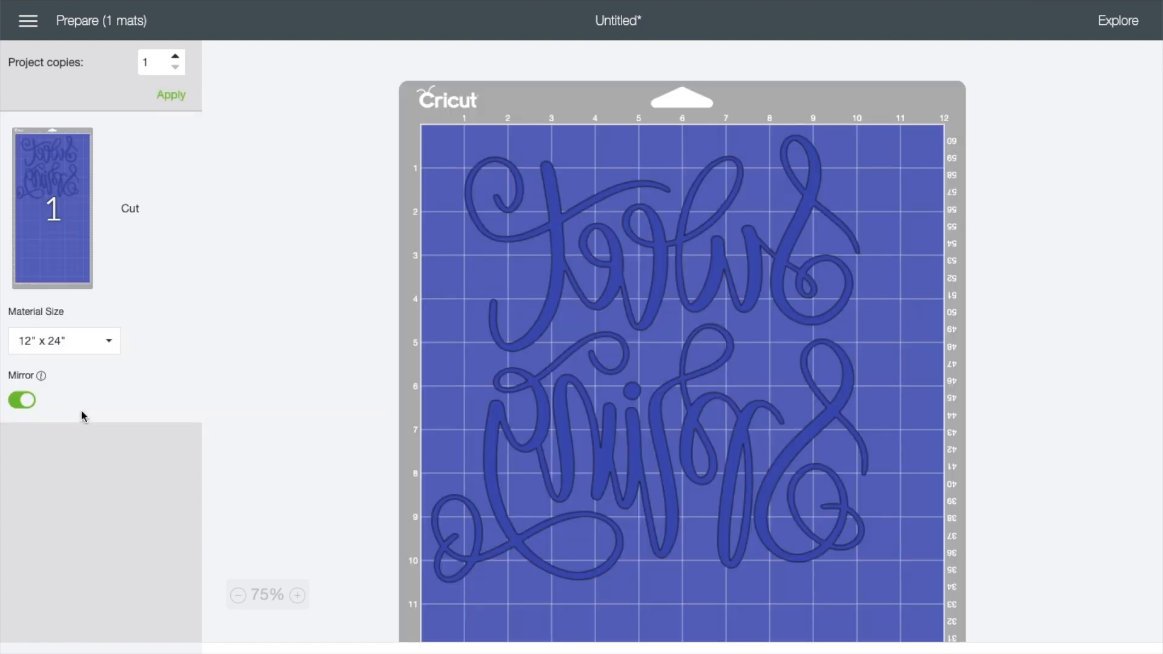
scroll("down", 3)
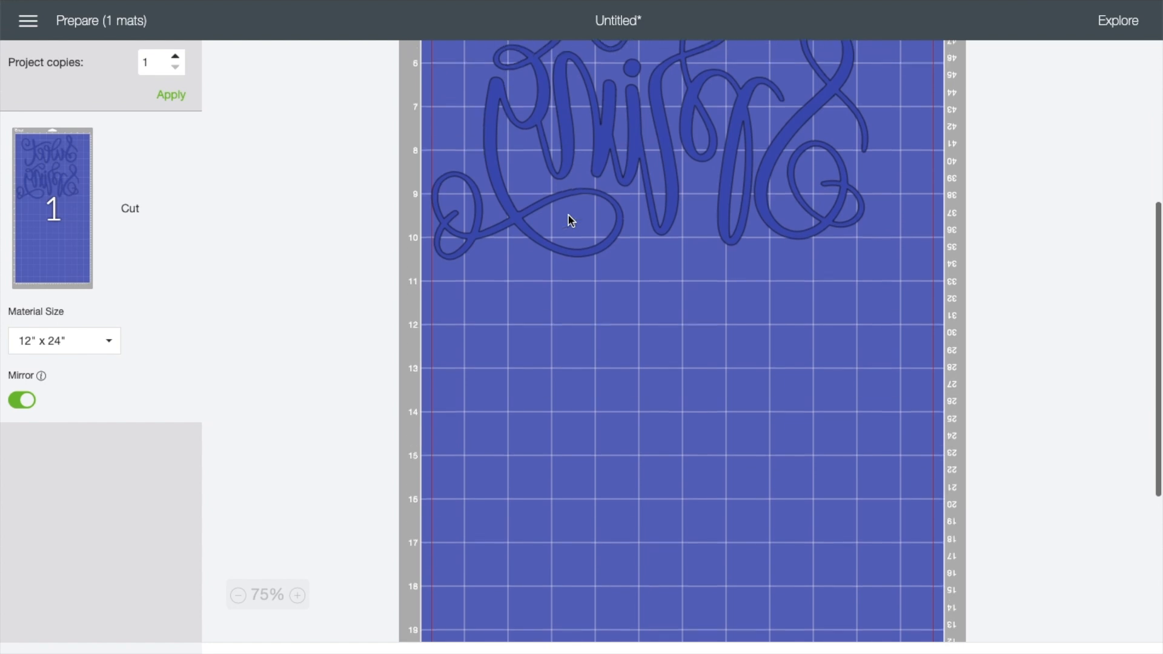
left_click(63, 341)
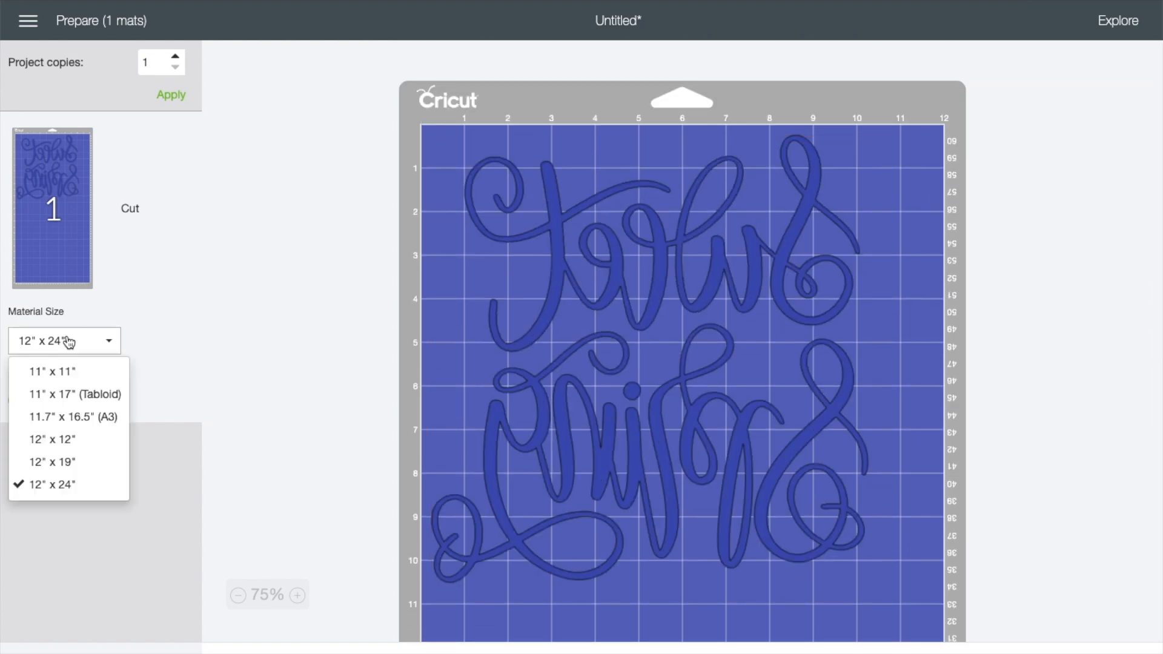
left_click(52, 438)
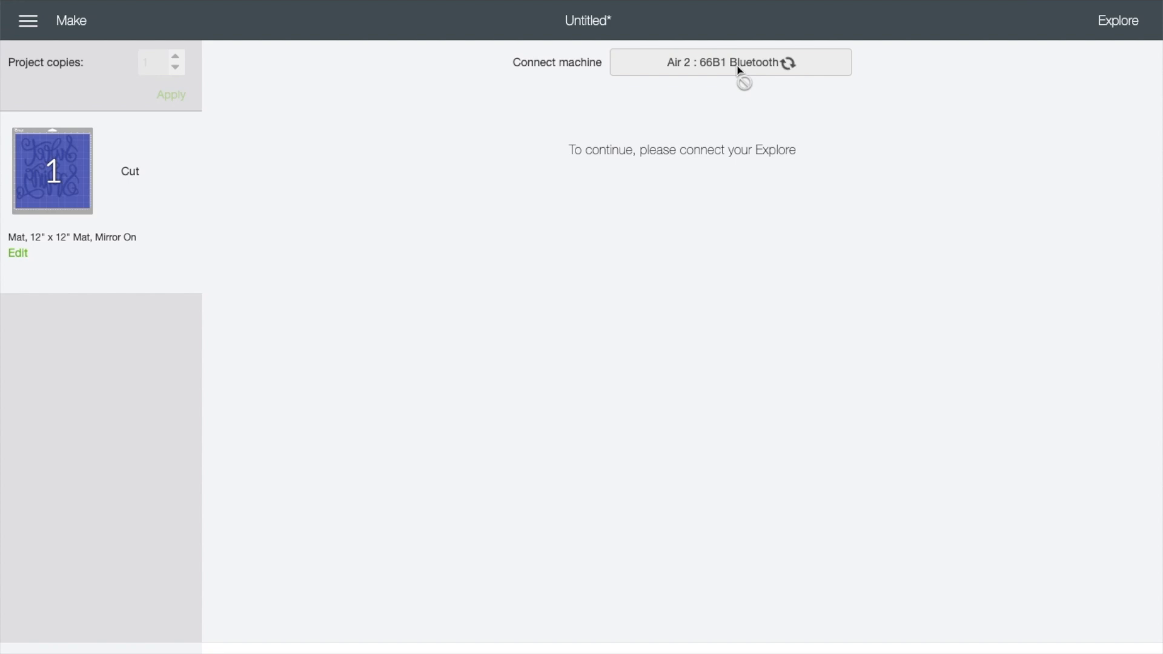
- Continue to connect the Explore Air 2 and show the Cardstock cut settings
left_click(729, 61)
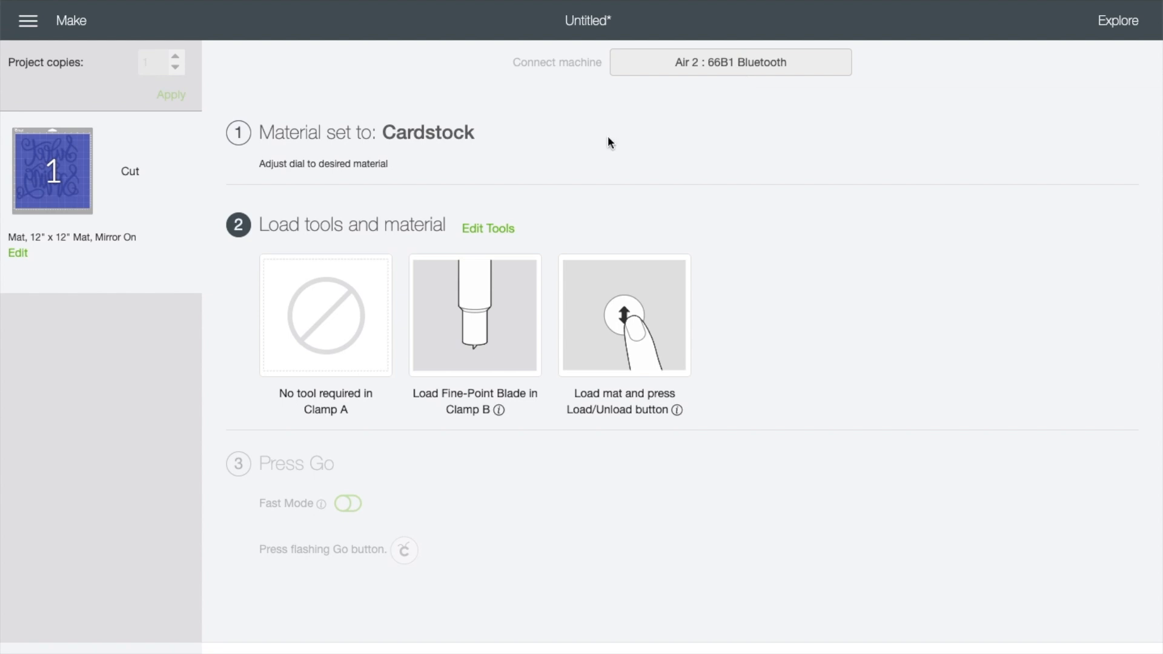
mouse_move(422, 133)
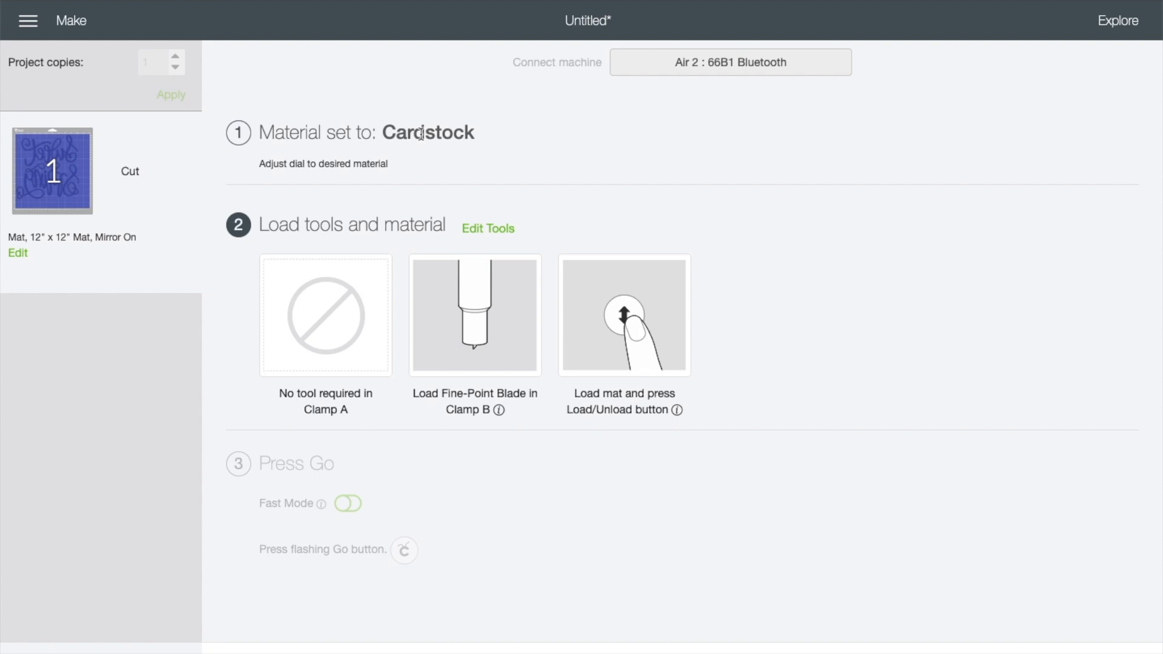
mouse_move(1131, 7)
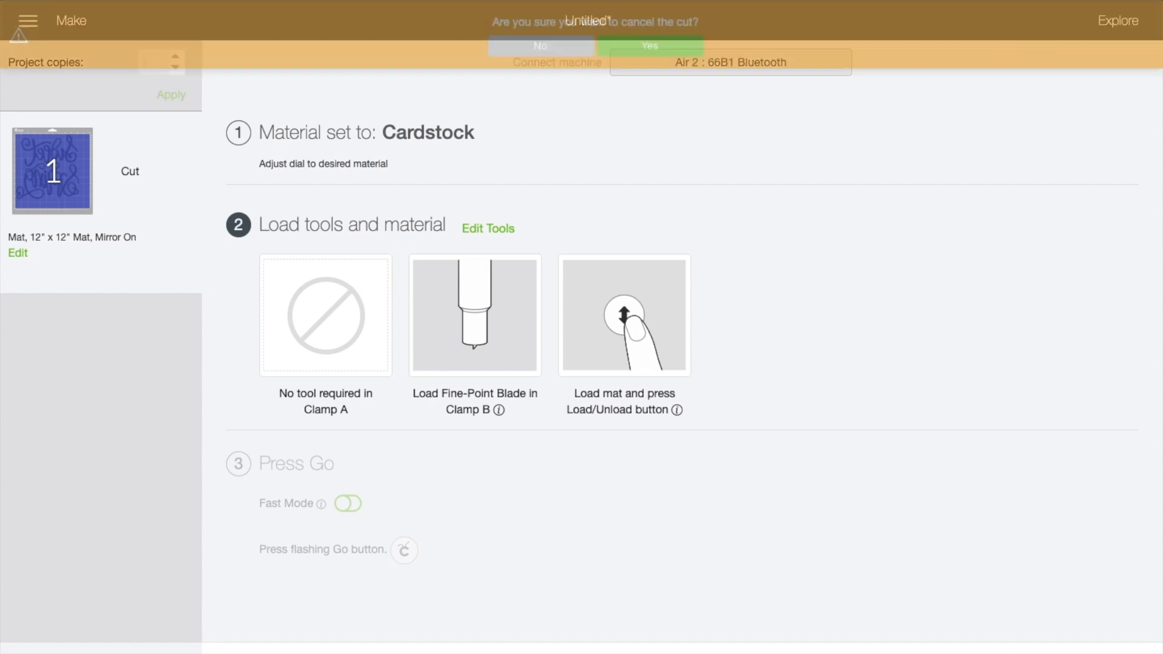
- Cancel the cut, send the design to Make It again and turn Mirror on
left_click(648, 46)
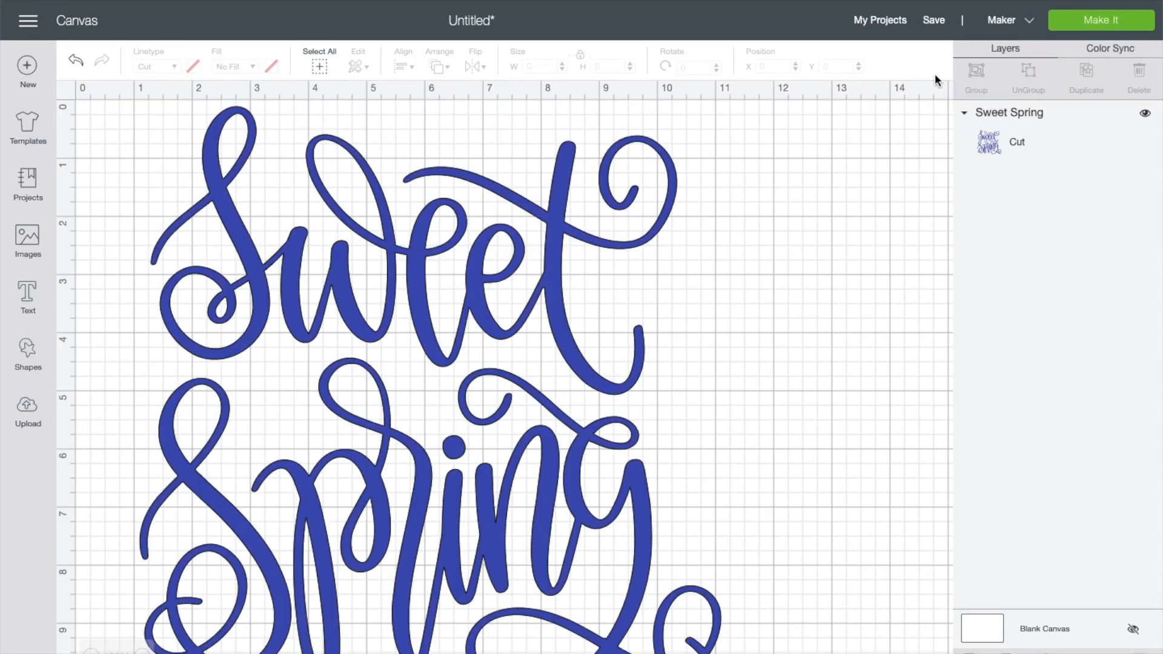
left_click(1101, 20)
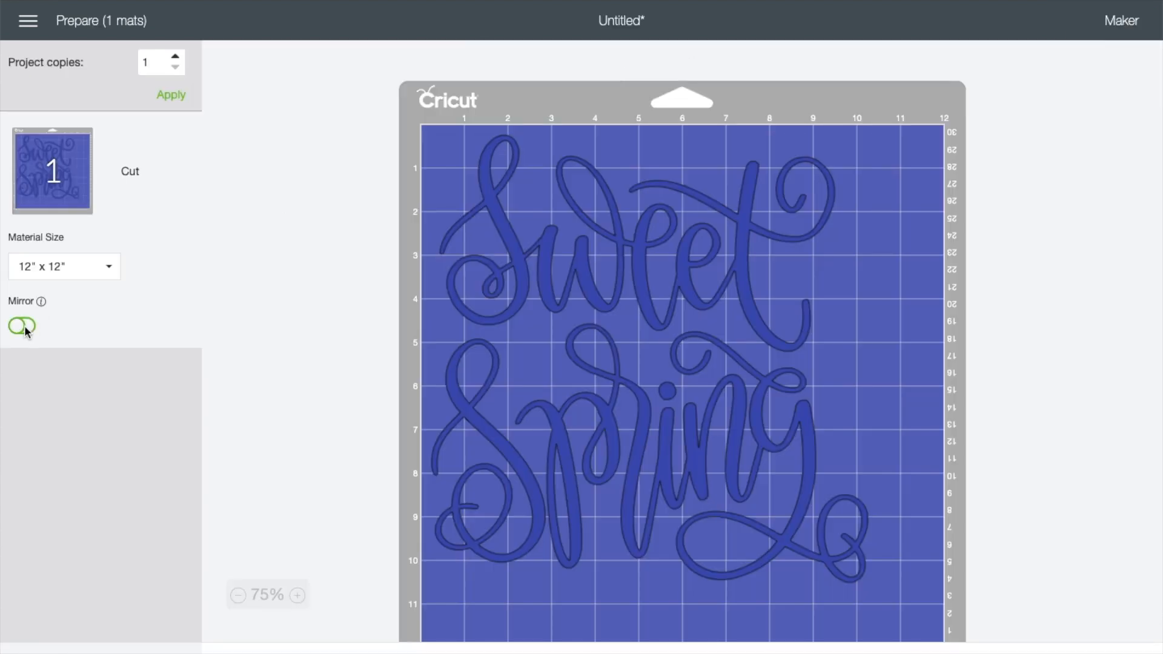
left_click(22, 326)
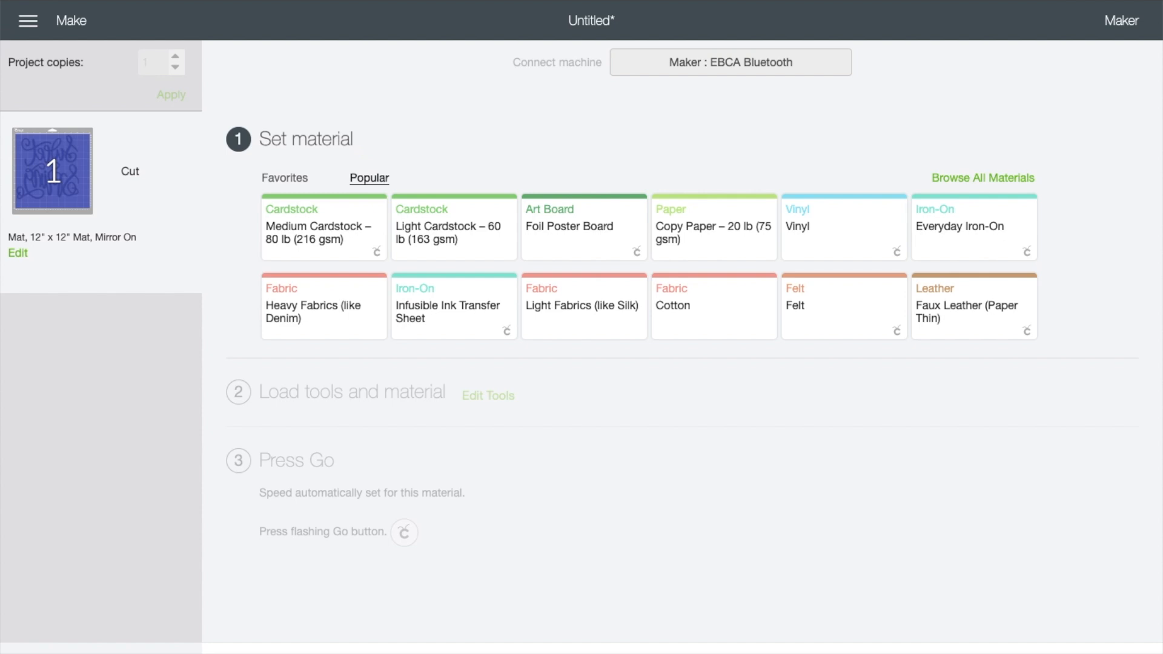
mouse_move(728, 624)
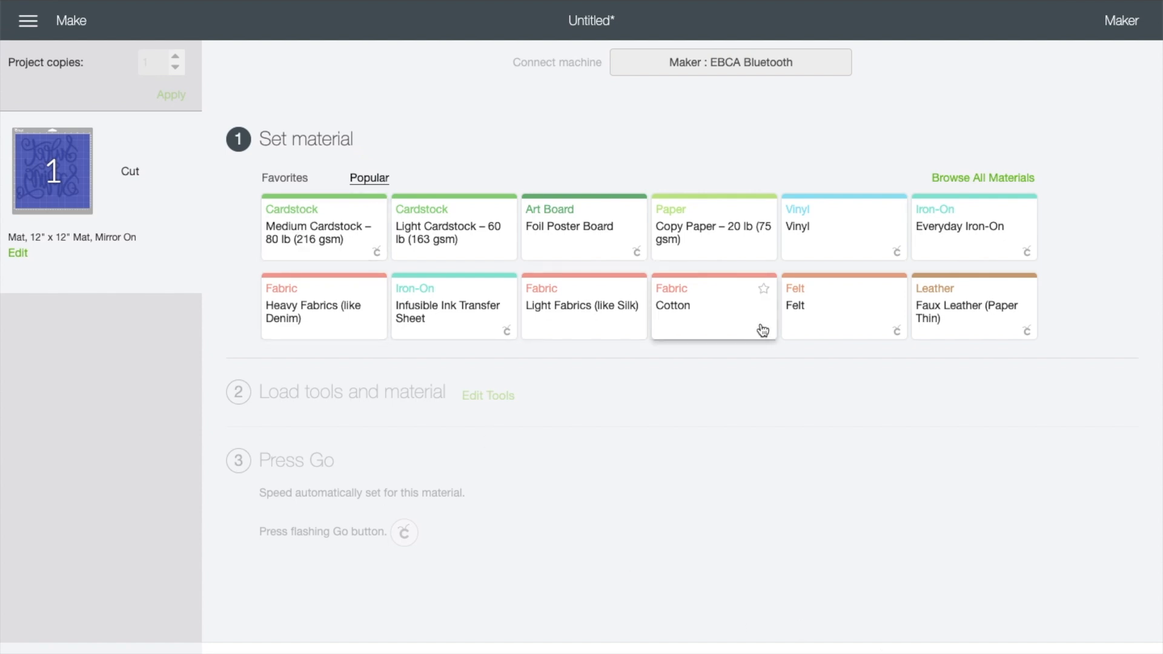
mouse_move(819, 320)
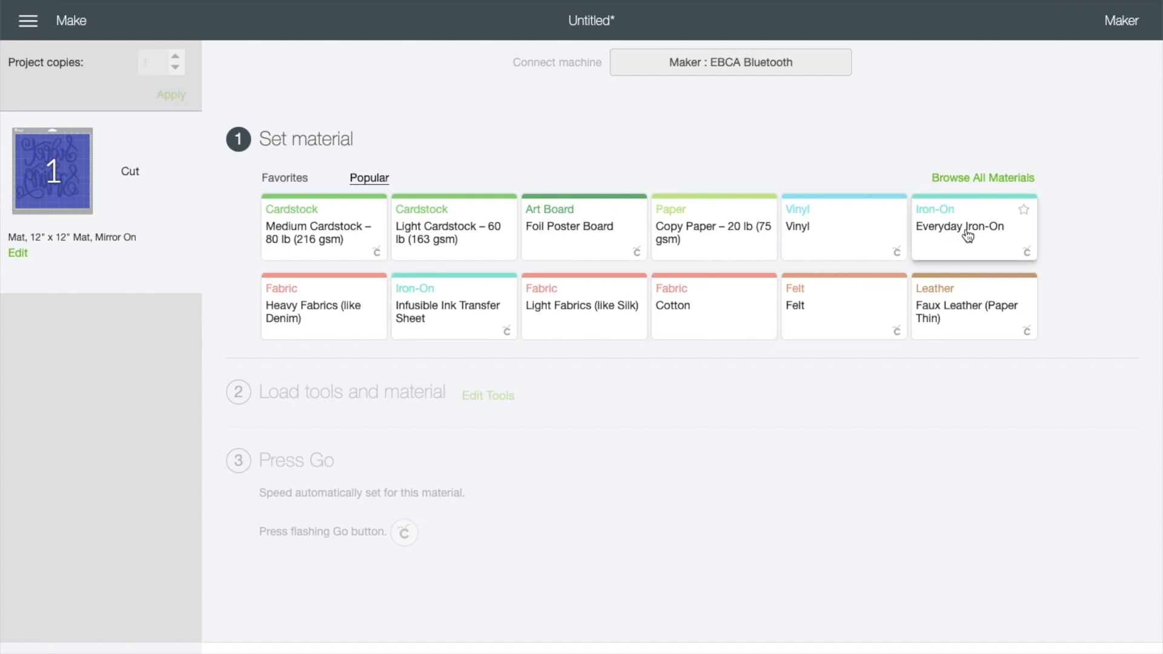
mouse_move(375, 224)
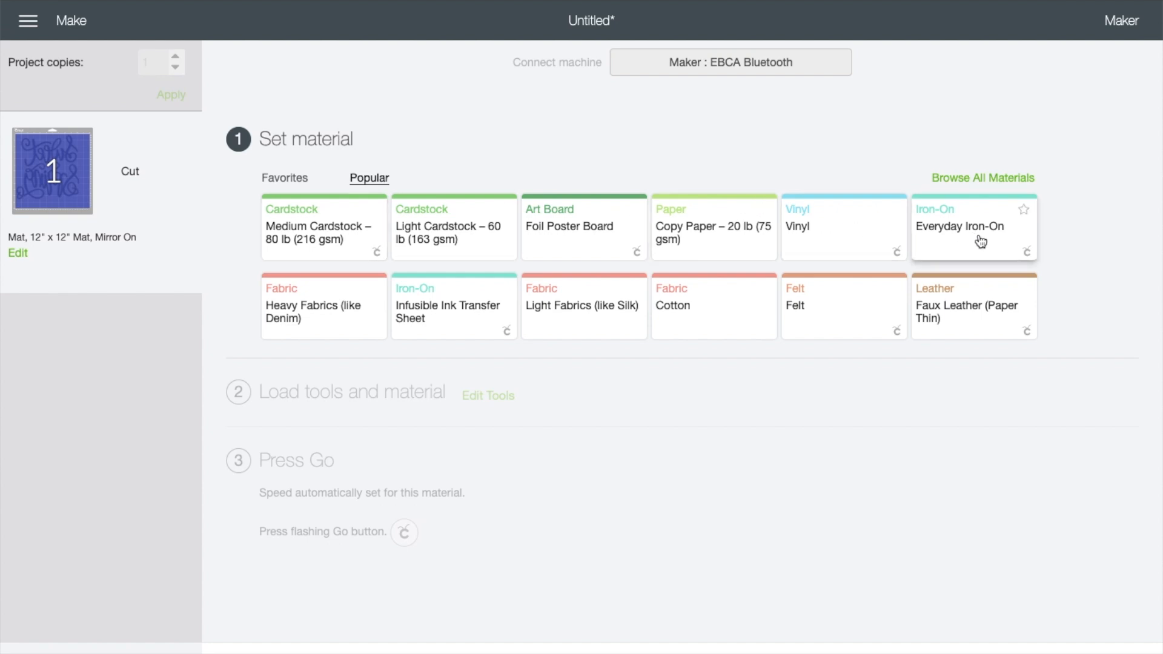
- Show Browse All Materials to see the full catalogue of compatible materials
left_click(982, 178)
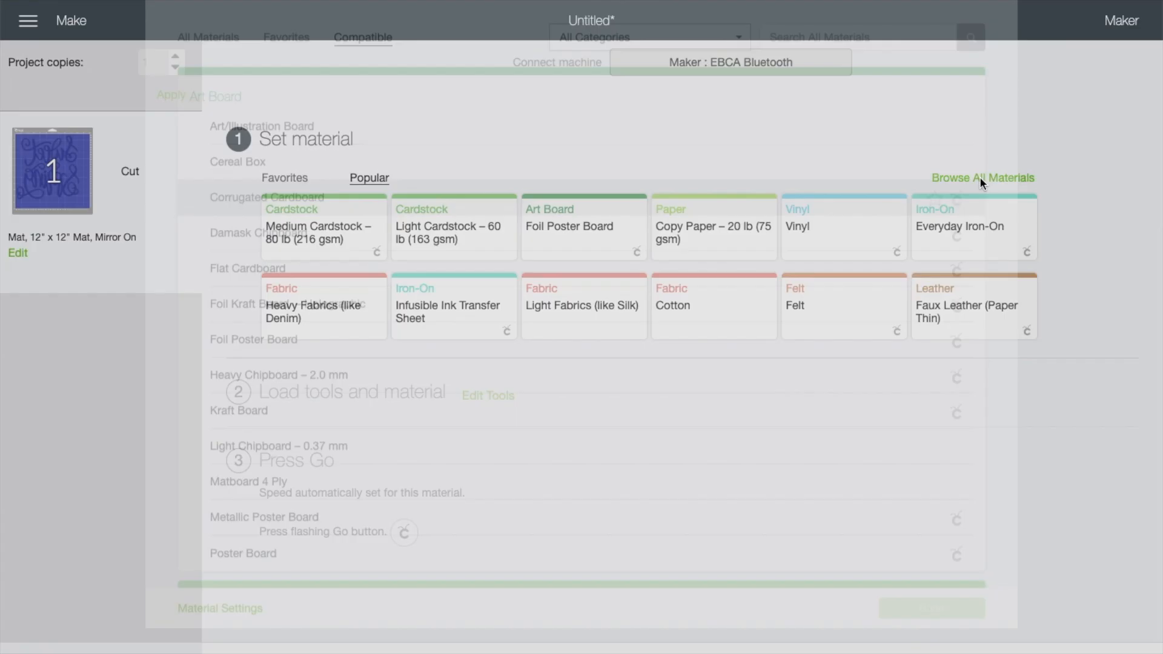
- Browse through the All Materials list of board and other material types
left_click(981, 178)
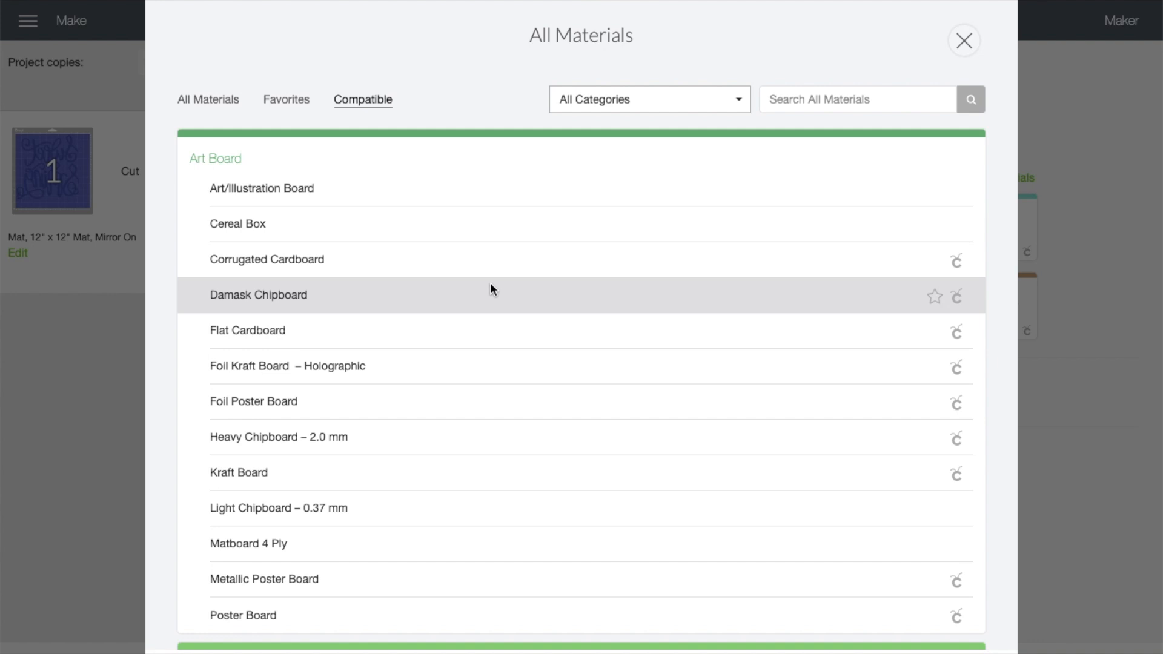
scroll("down", 3)
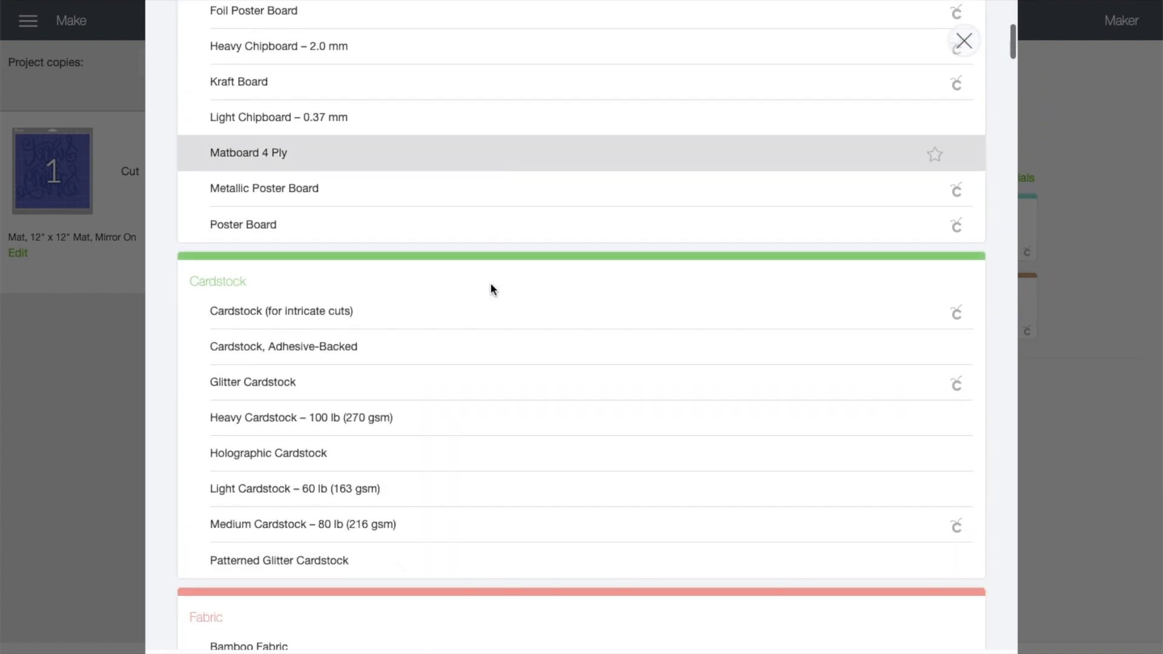
scroll("down", 3)
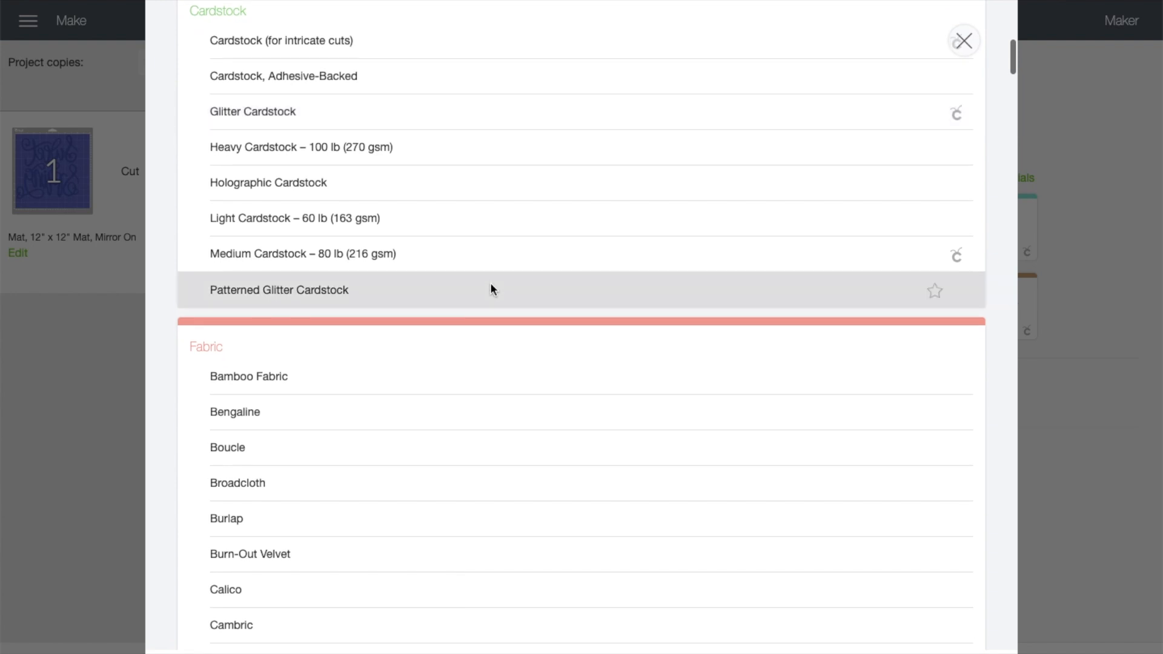
scroll("down", 3)
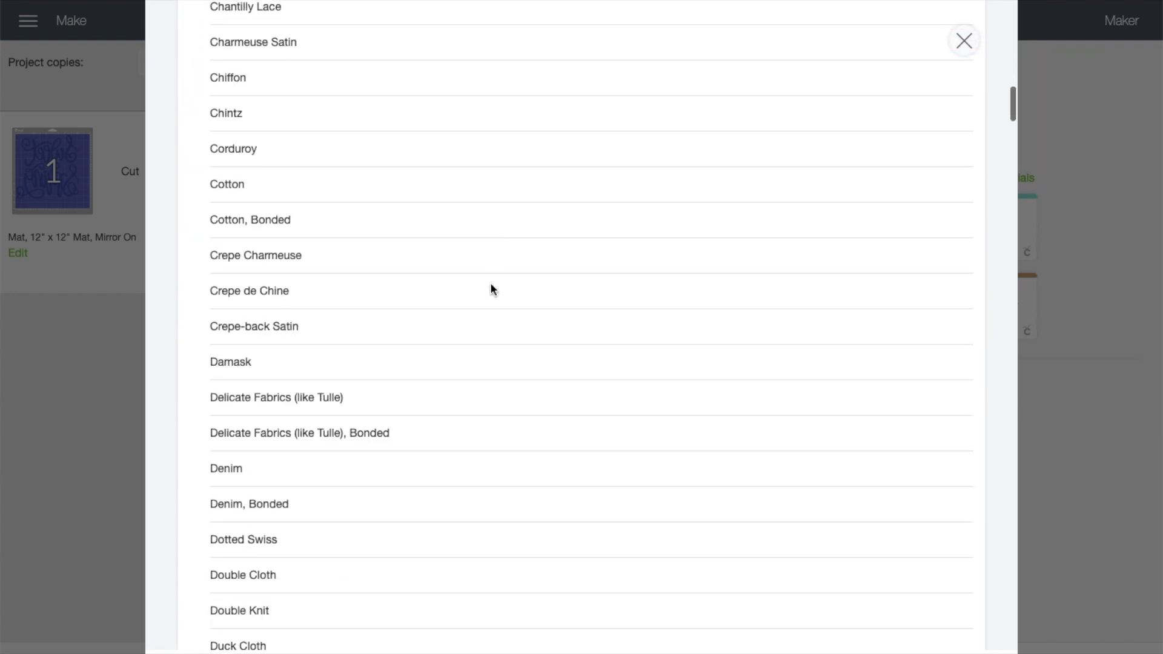
scroll("down", 3)
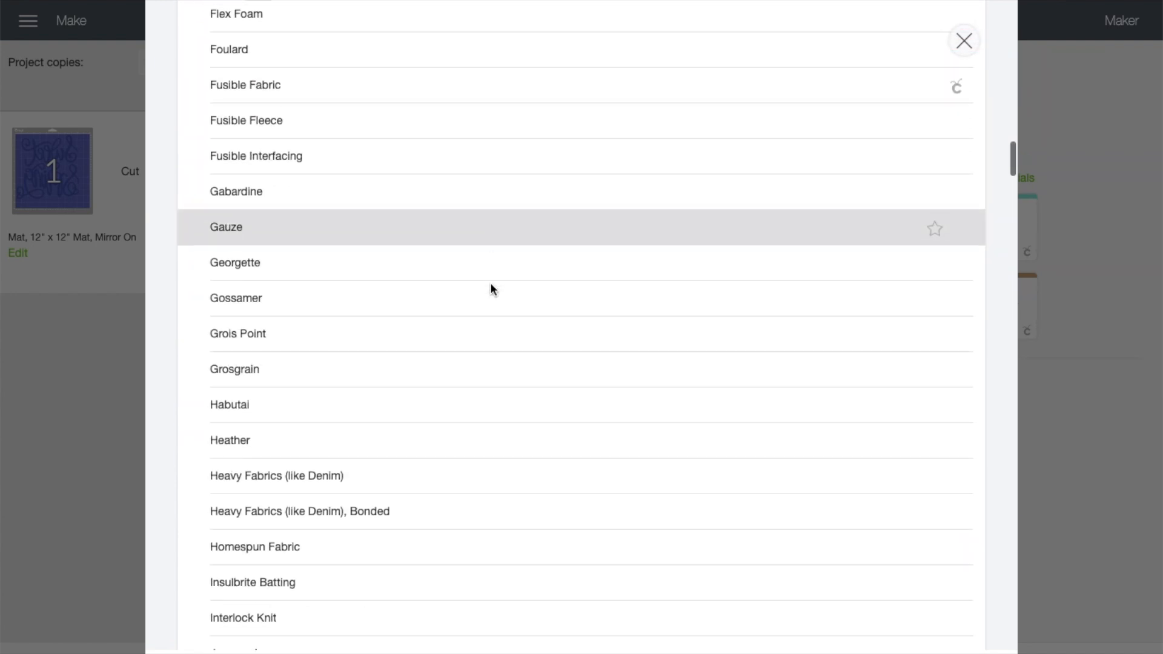
scroll("down", 3)
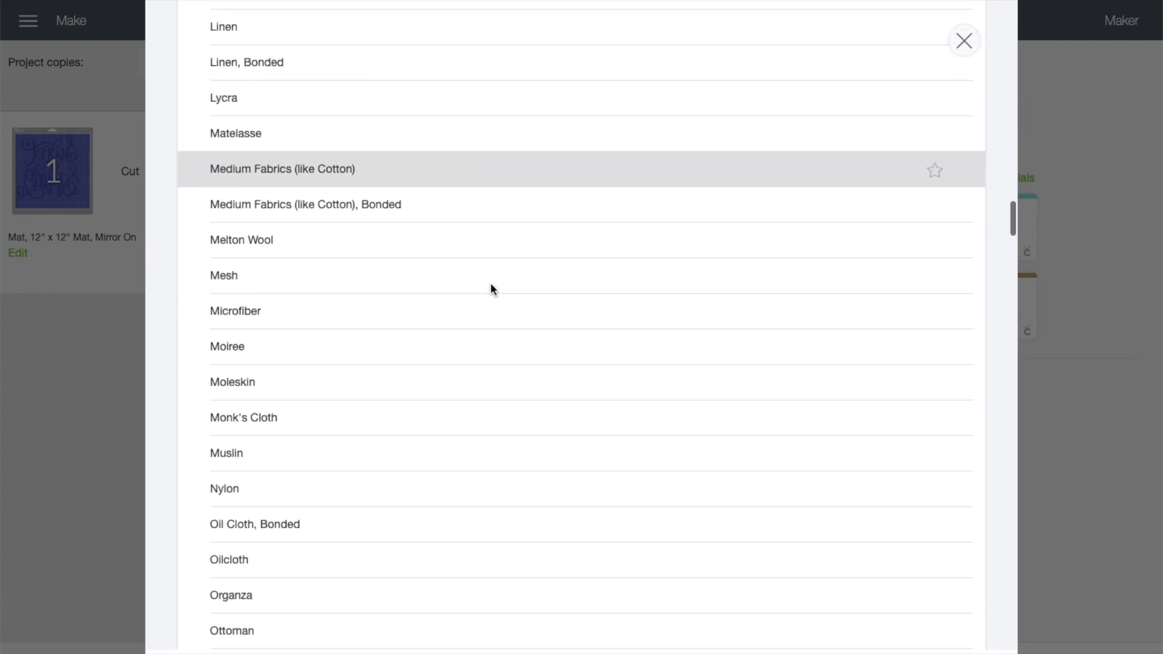
scroll("up", 3)
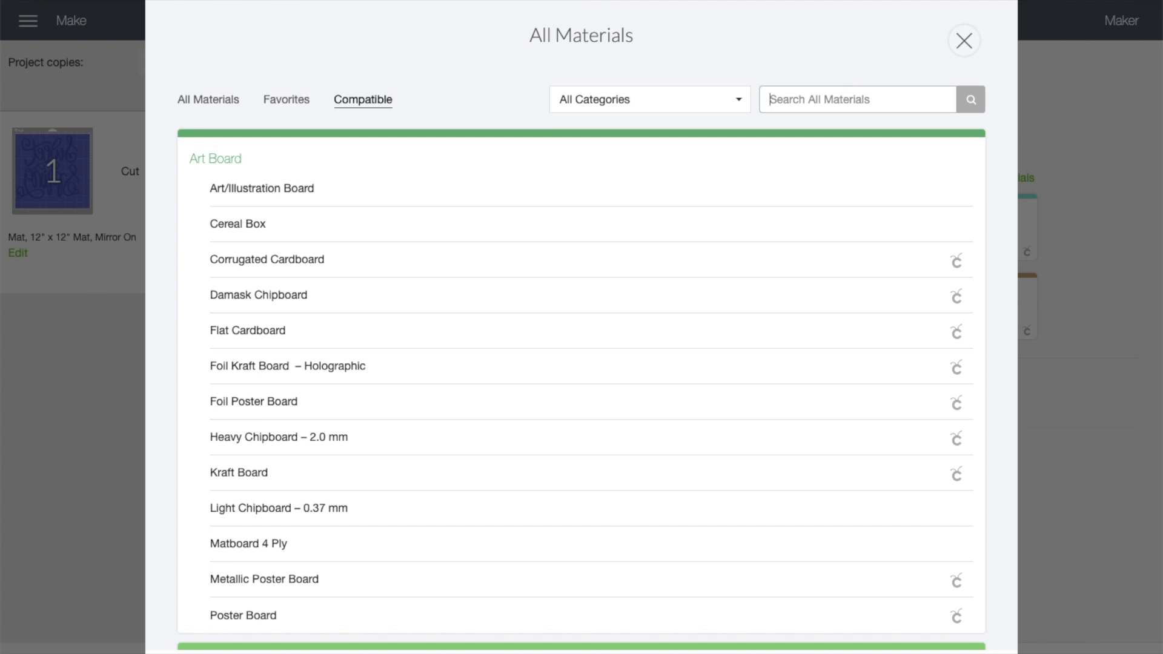
- Search the catalogue for 'batting', check Favorites, then close it back to popular materials
type("b")
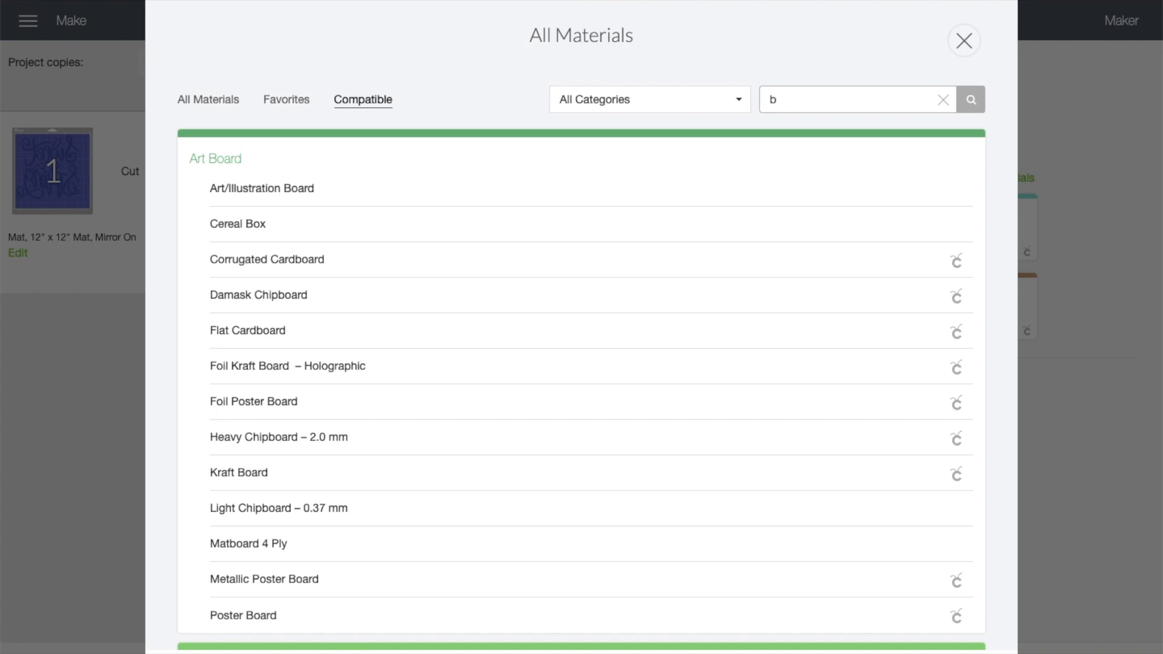
type("atting")
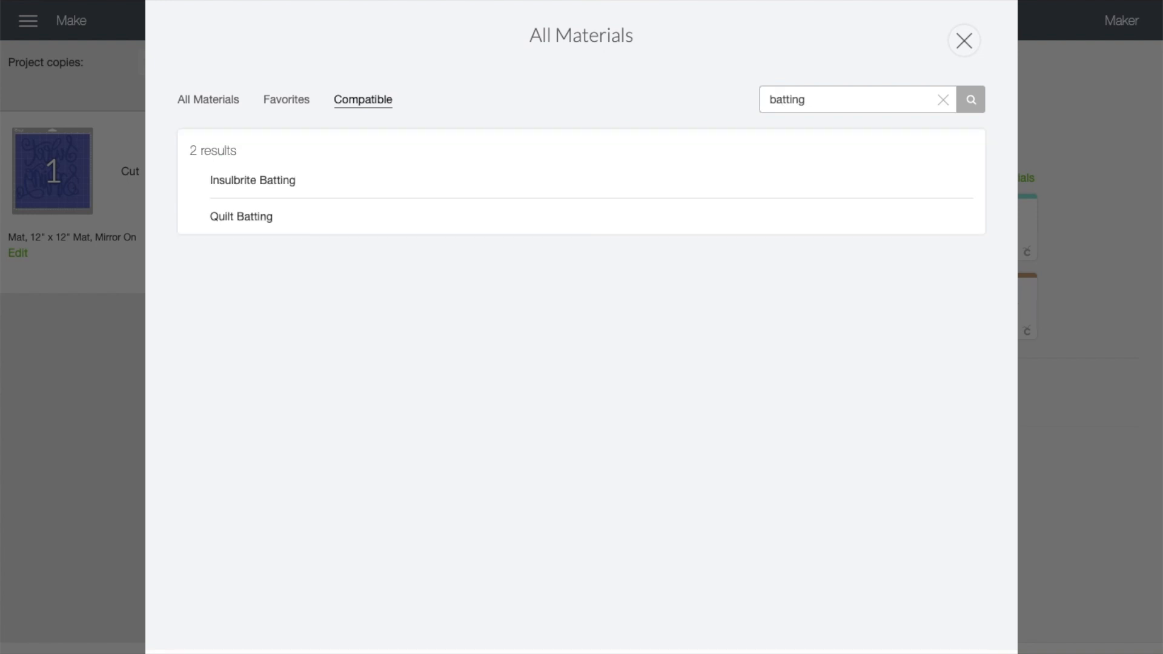
mouse_move(252, 180)
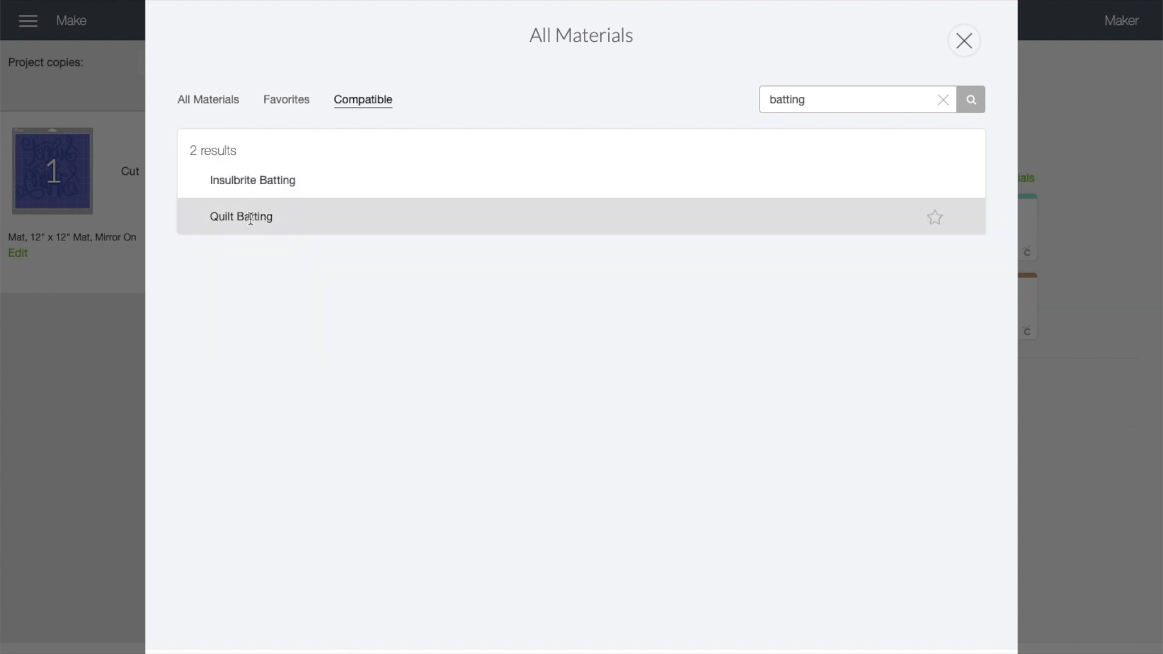
mouse_move(292, 99)
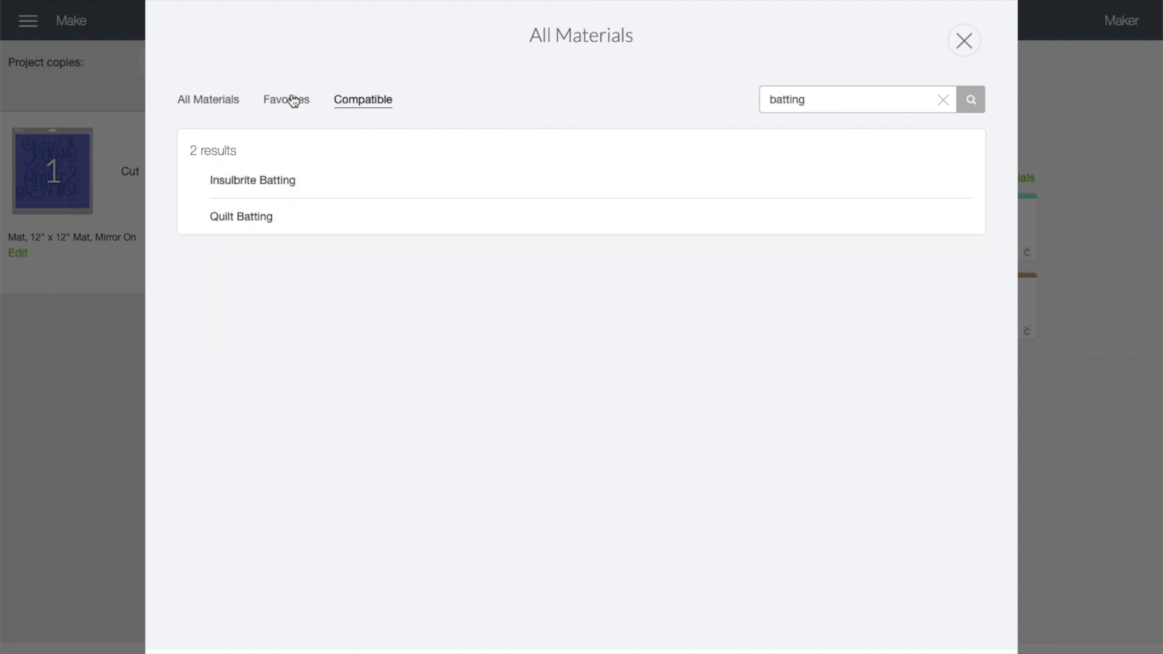
left_click(286, 100)
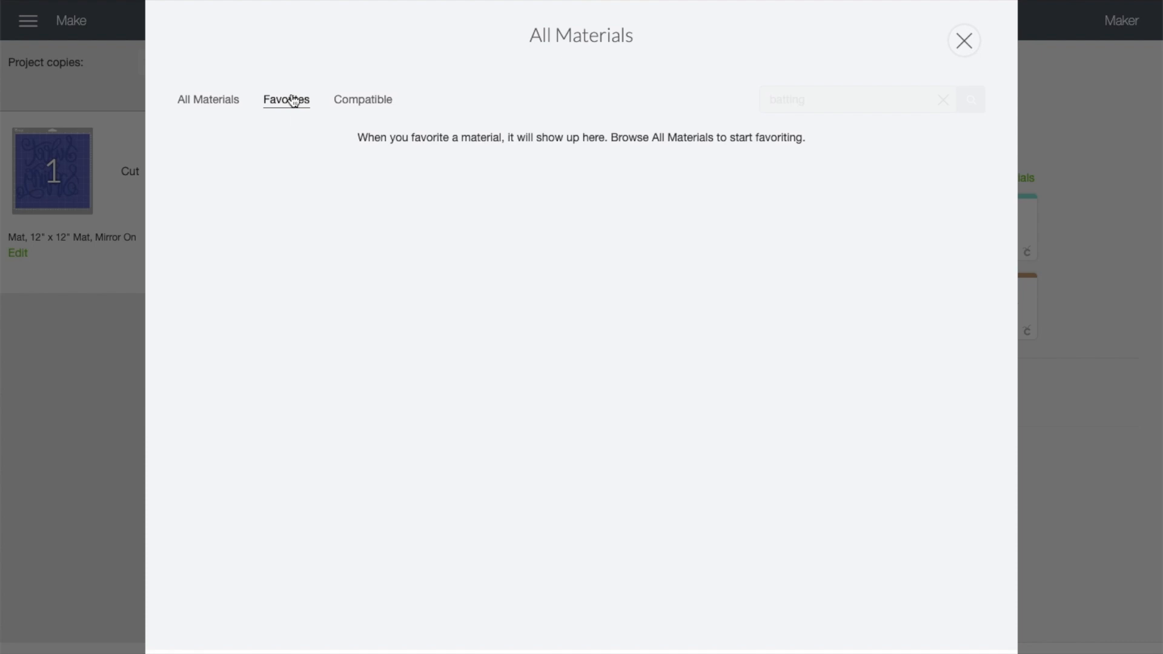
left_click(963, 40)
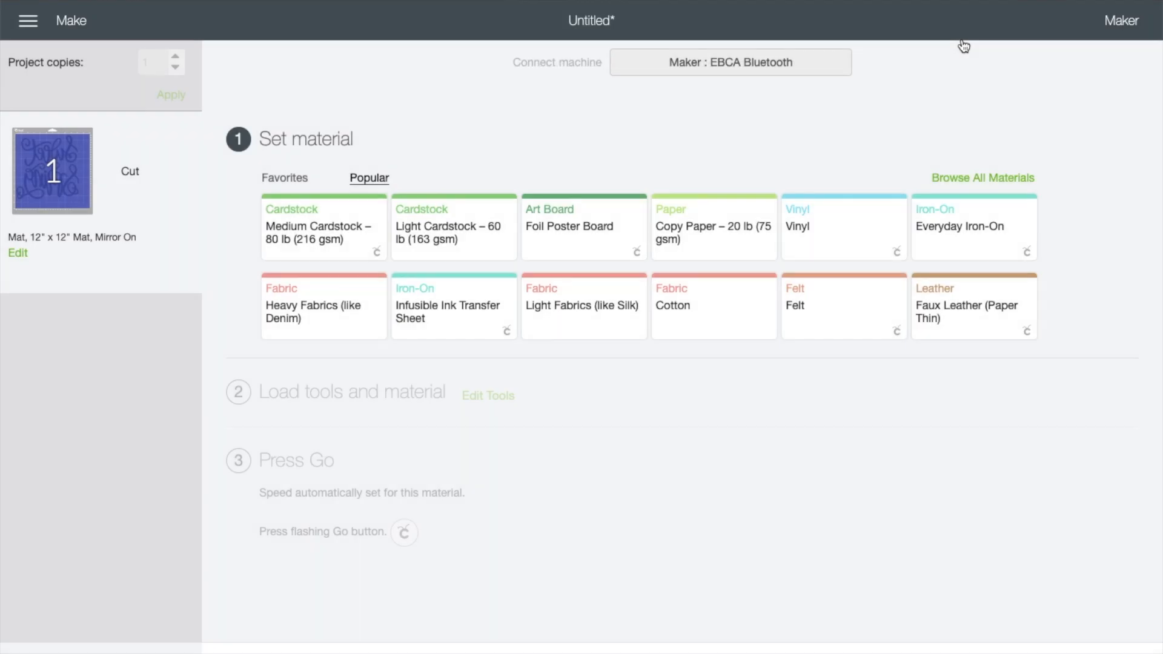
mouse_move(963, 45)
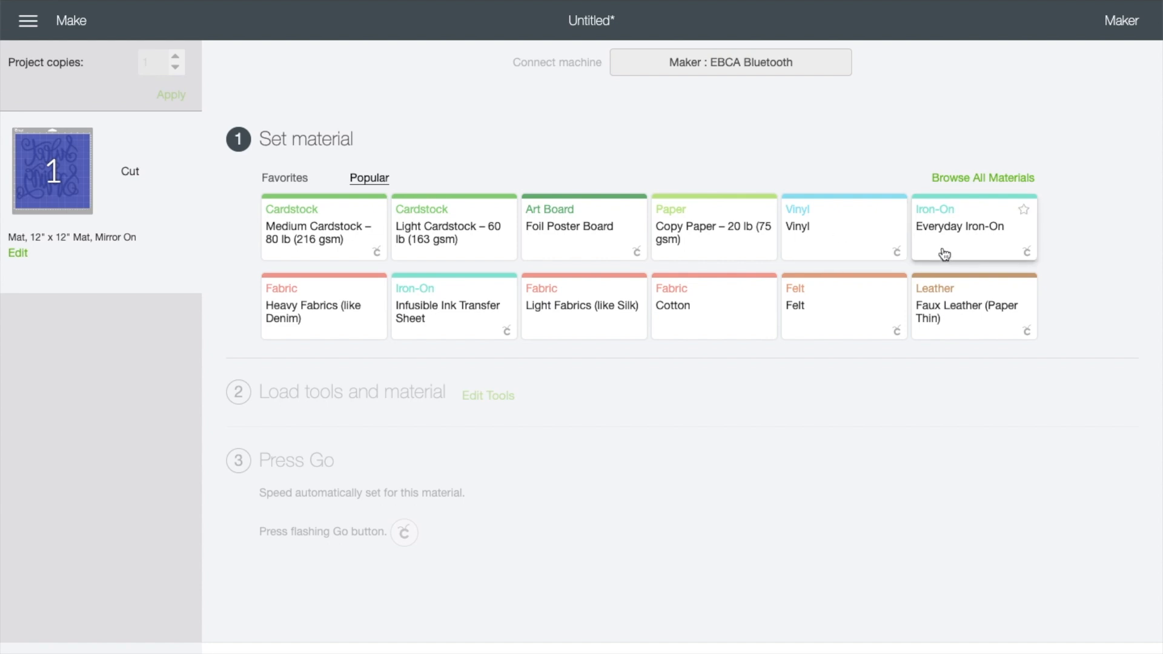
- Choose Everyday Iron-On as the cut material from the Popular tiles
left_click(973, 227)
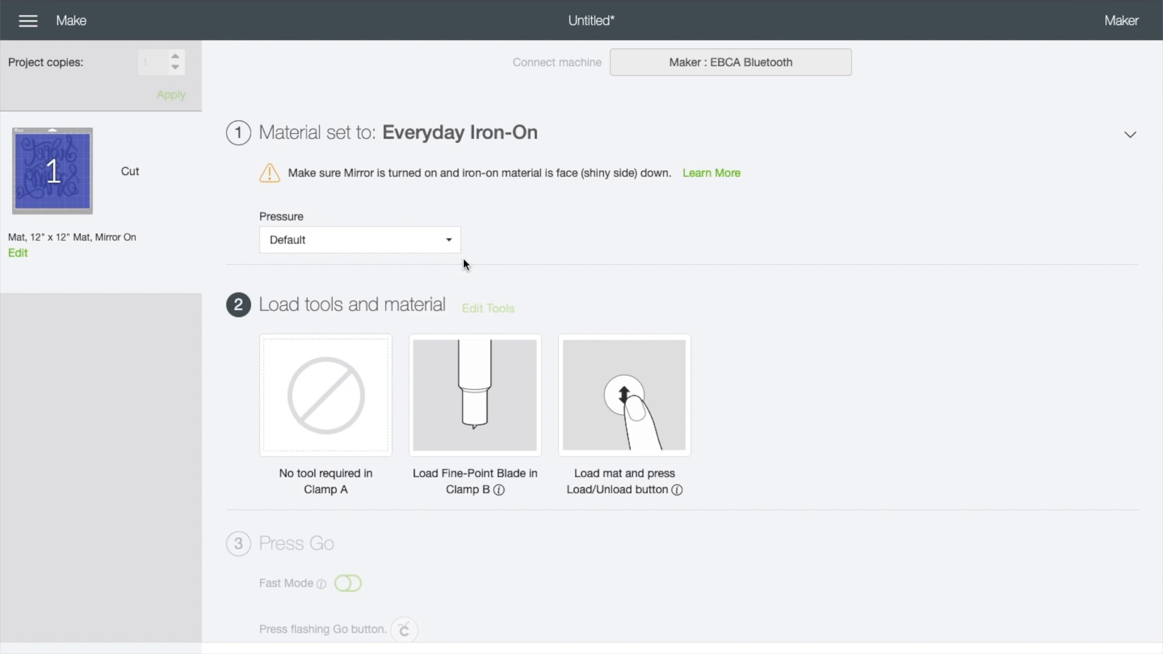
mouse_move(360, 174)
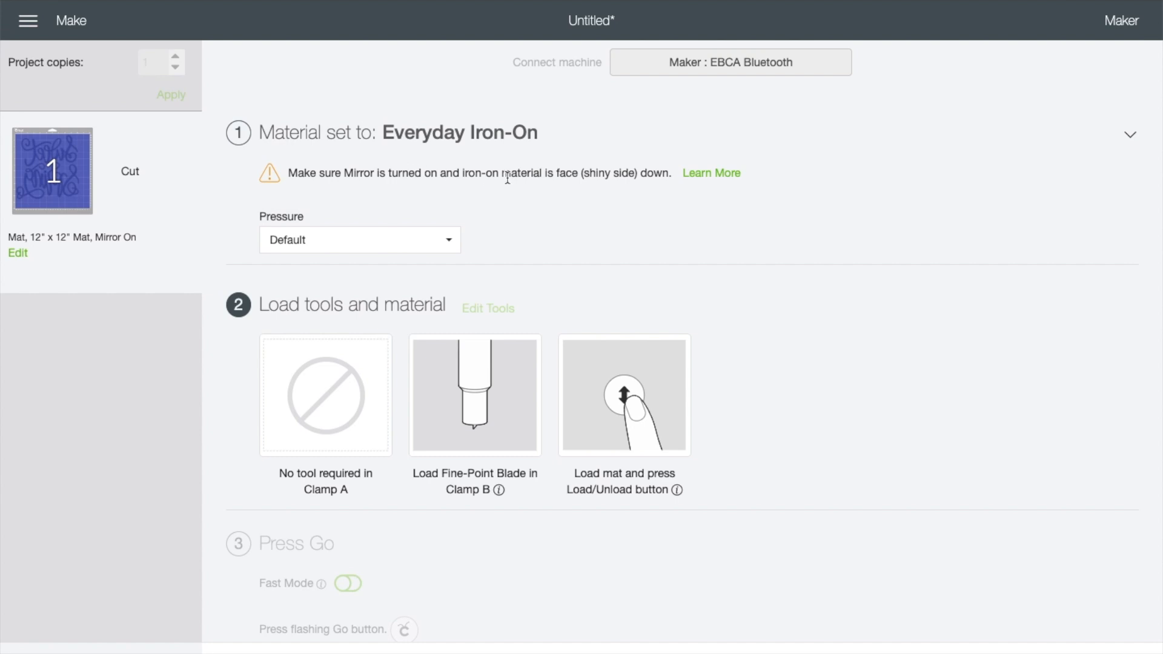
mouse_move(621, 164)
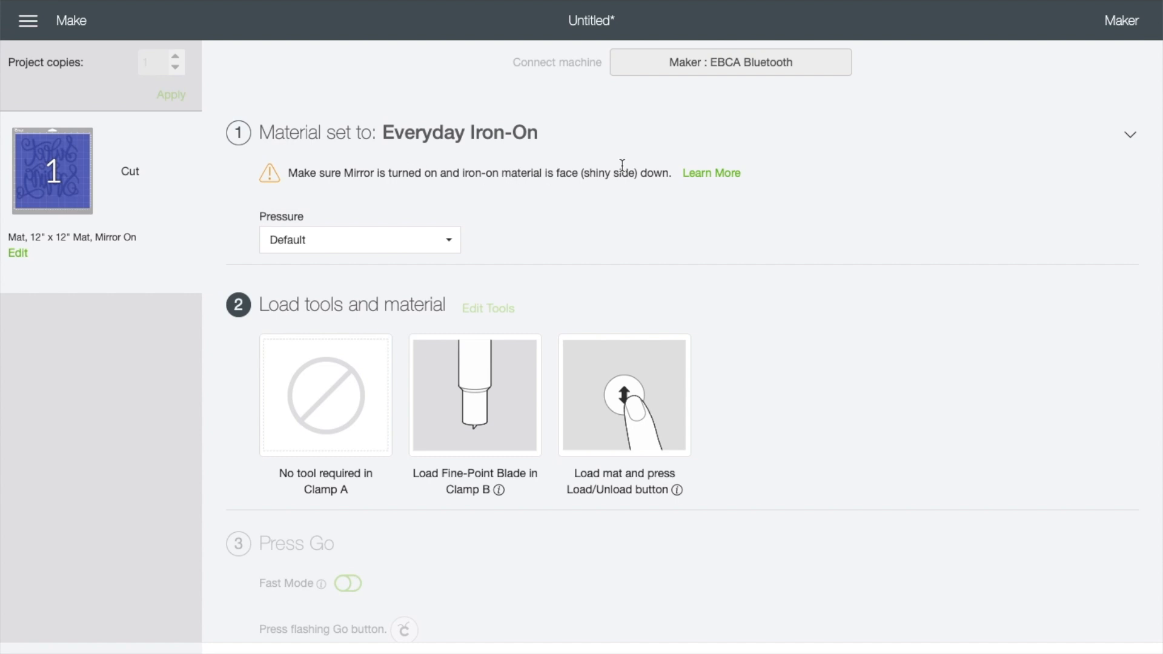
mouse_move(324, 426)
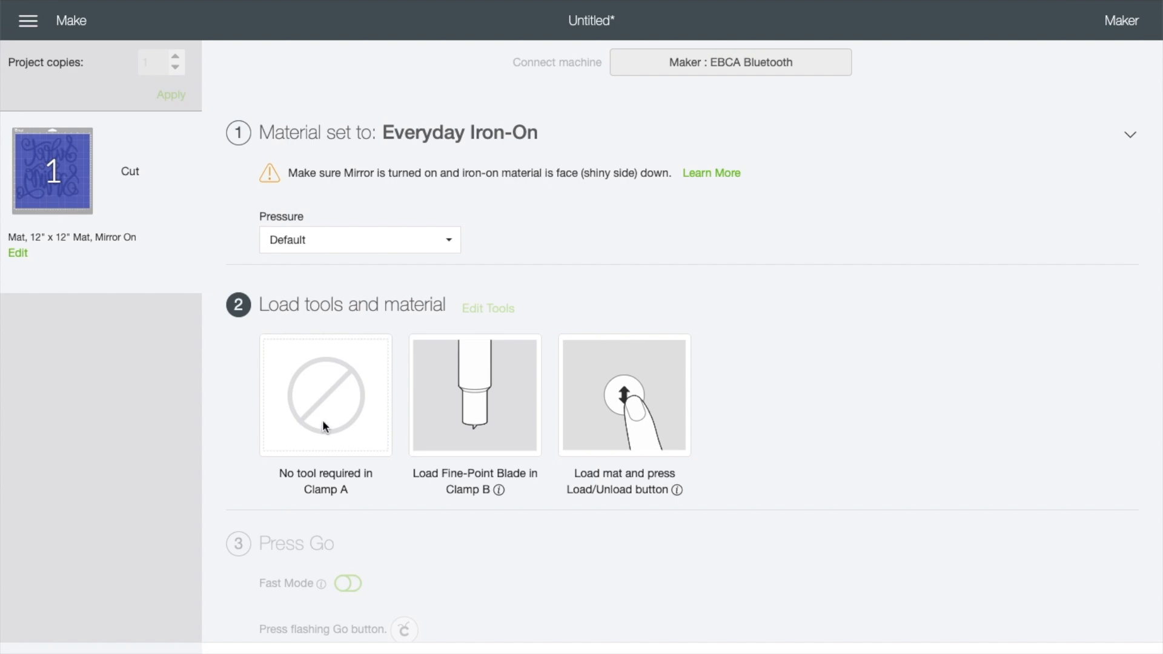
mouse_move(507, 438)
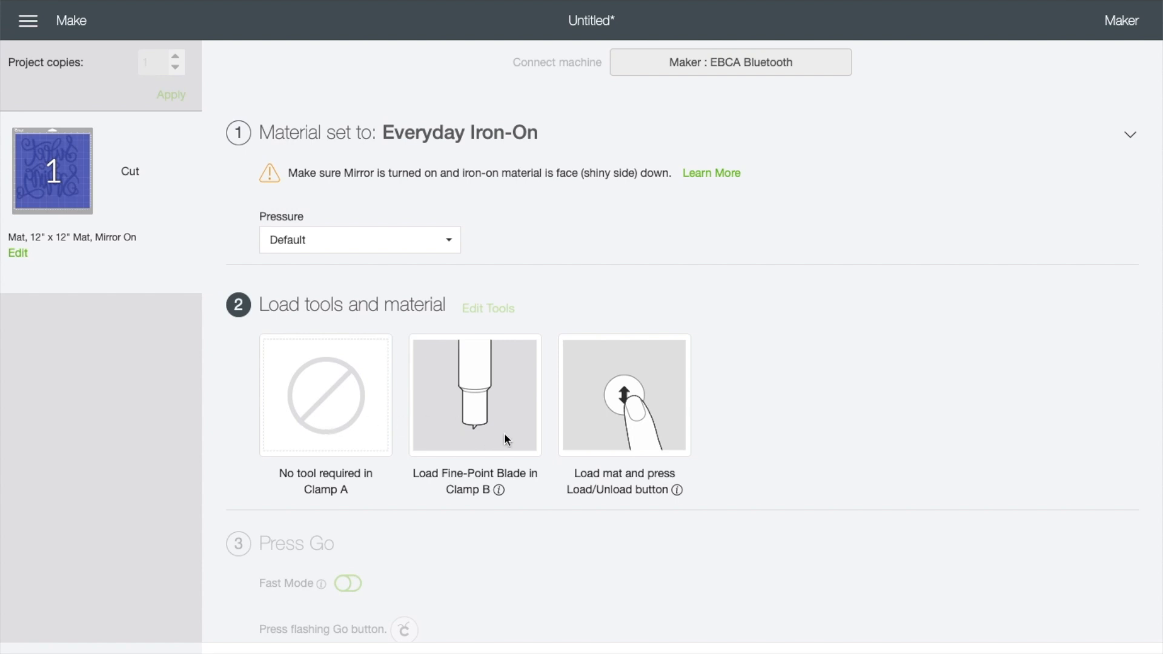
mouse_move(468, 428)
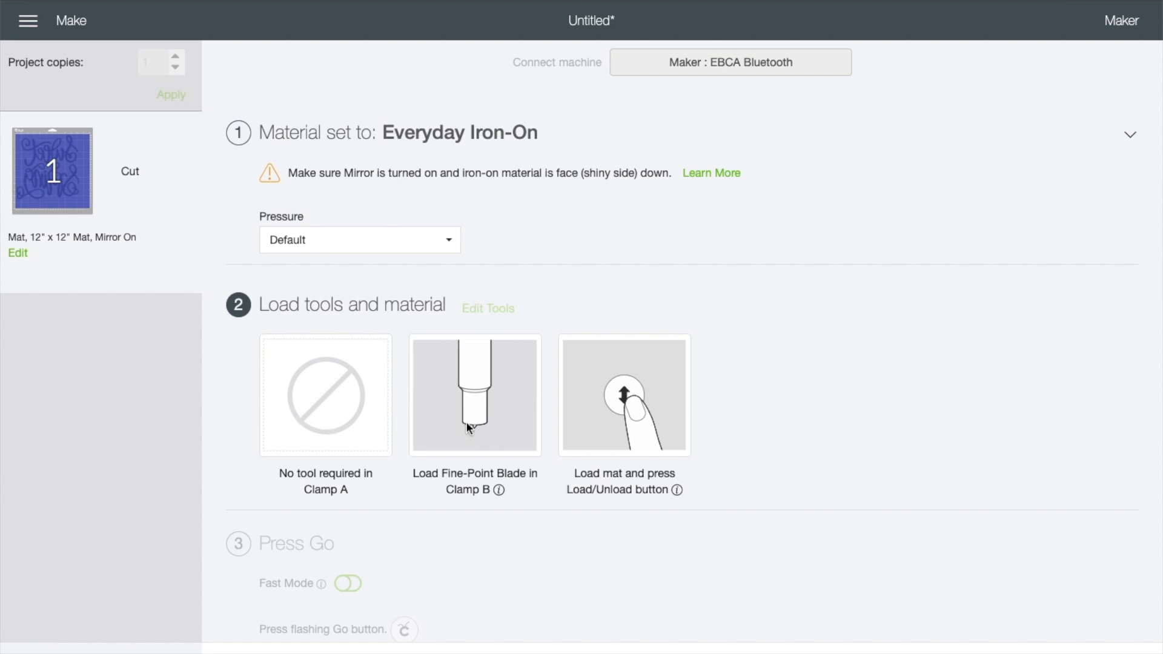
mouse_move(632, 402)
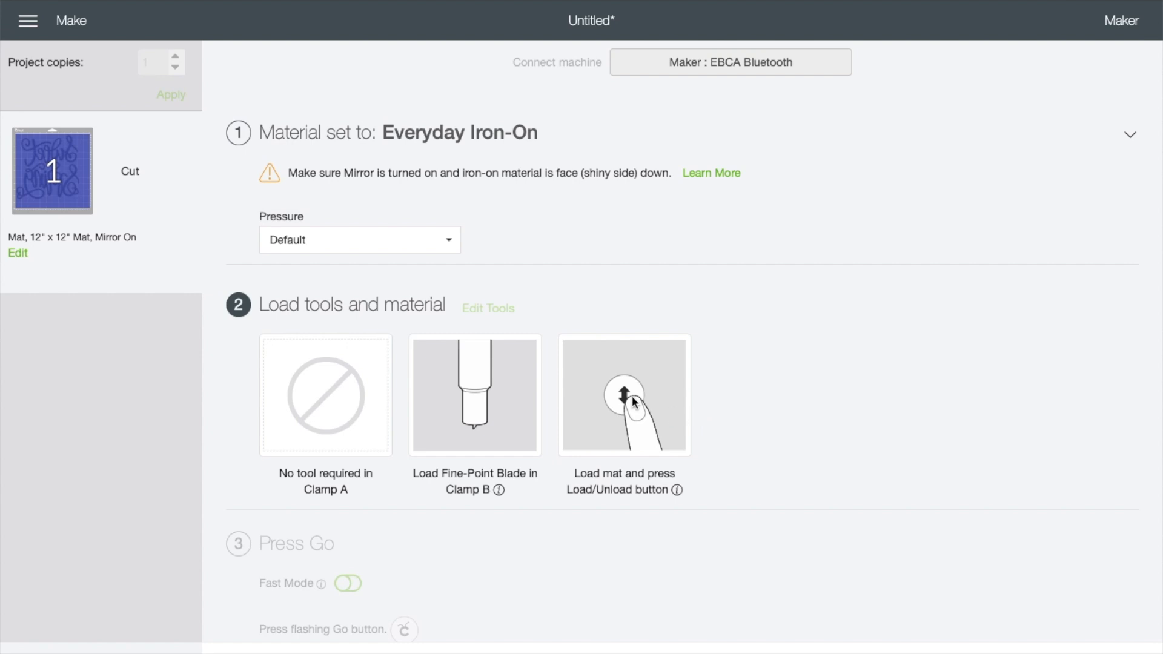
mouse_move(612, 398)
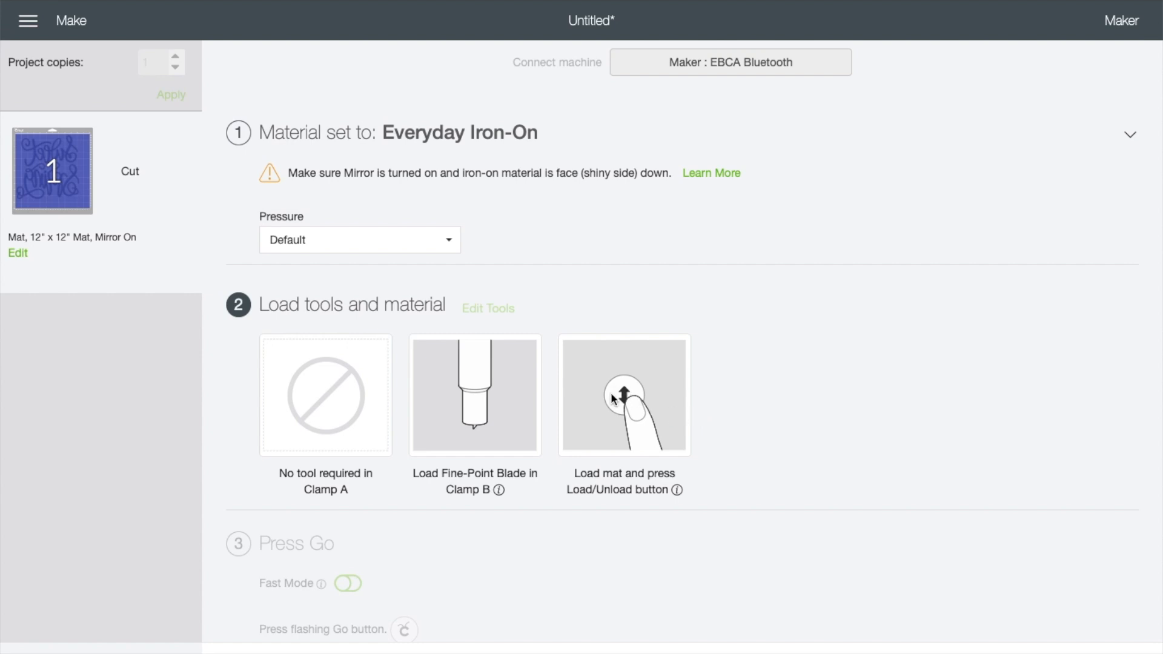